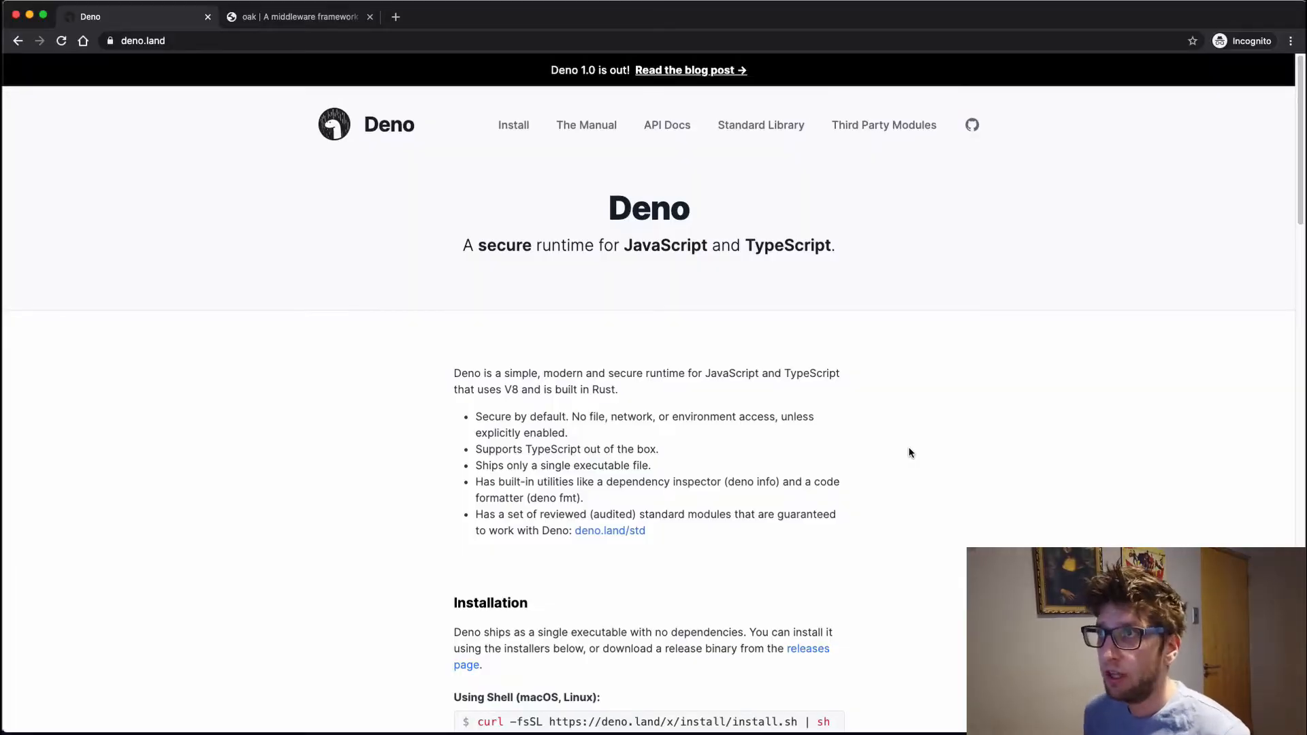
Review the Deno homepage's install instructions, then switch to the oak framework docs
{"action": "scroll", "scroll_direction": "down", "scroll_amount": 3}
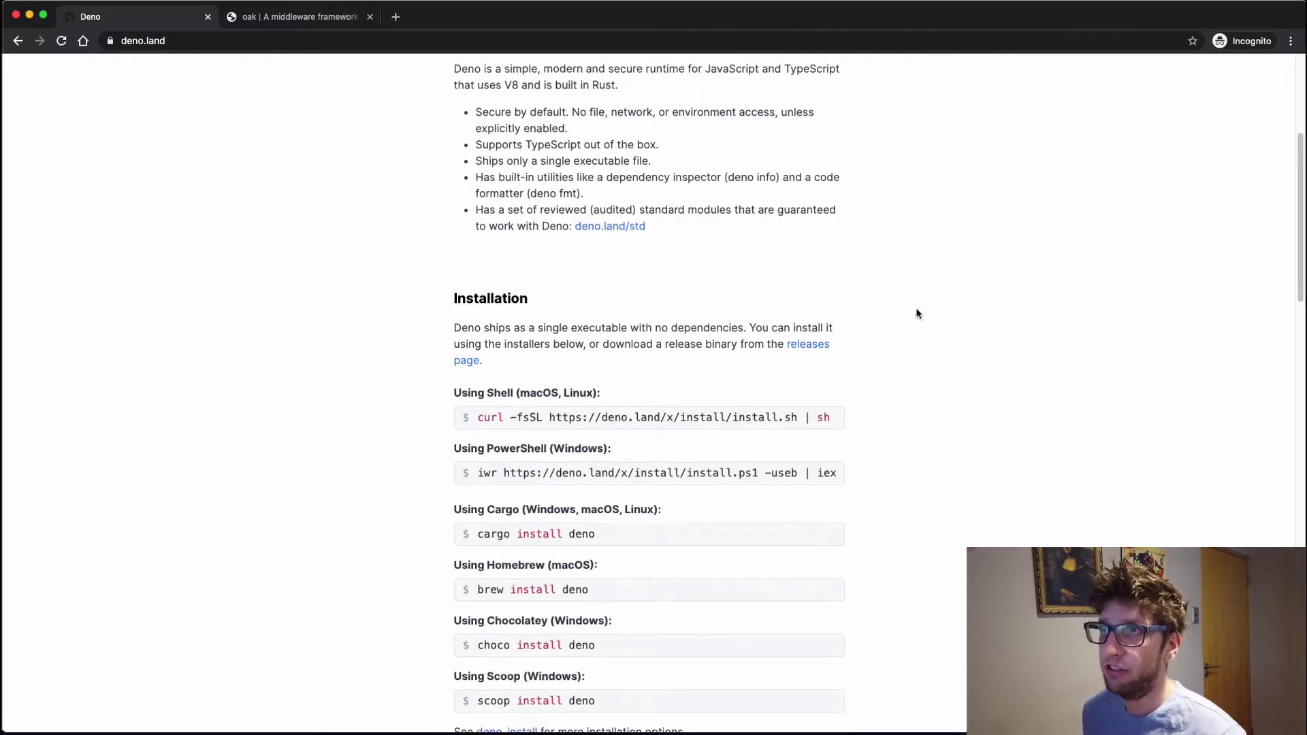
{"action": "scroll", "scroll_direction": "down", "scroll_amount": 3}
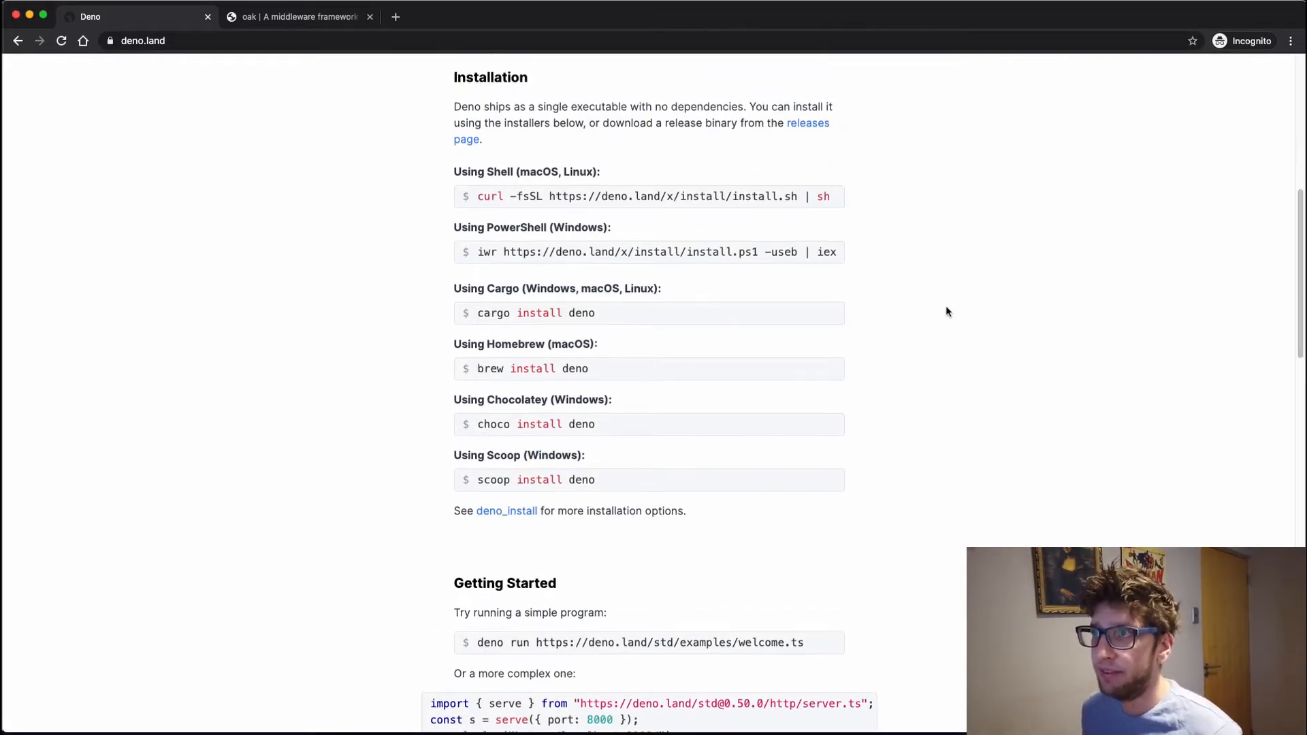
{"action": "scroll", "scroll_direction": "up", "scroll_amount": 3}
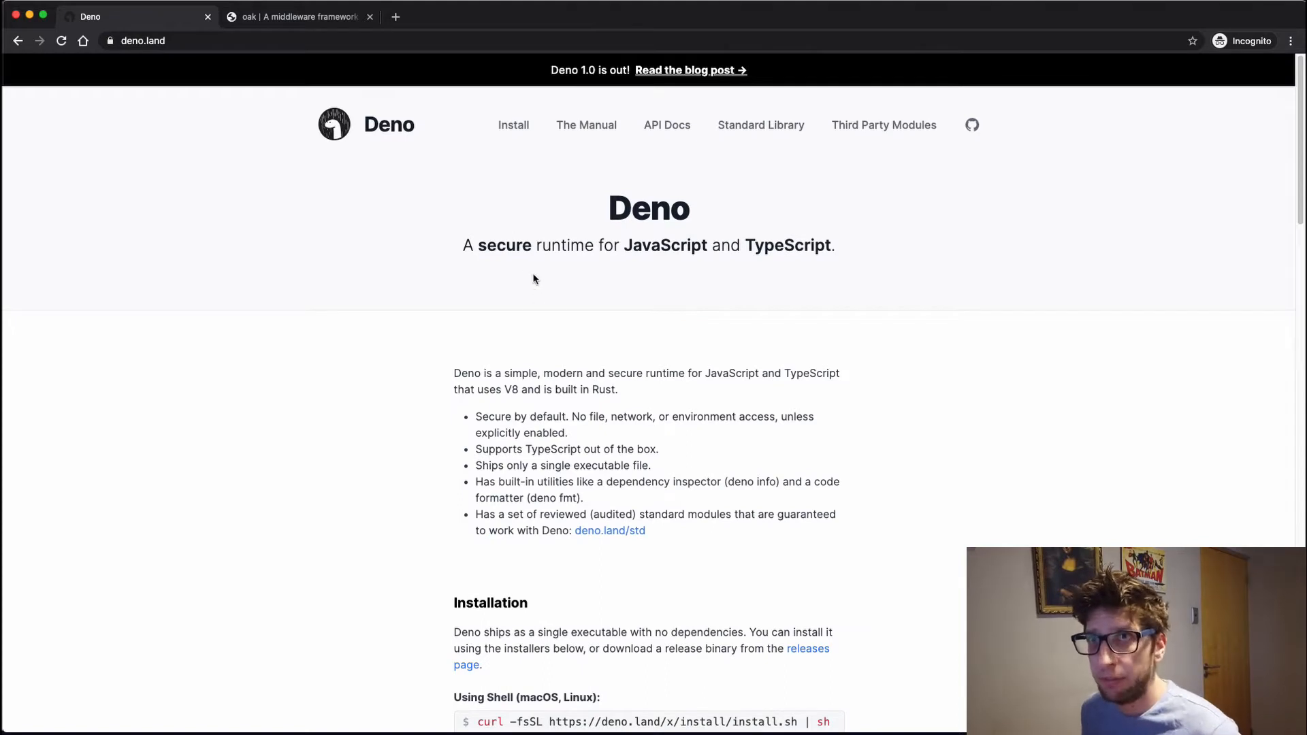
{"action": "left_click", "coordinate": [300, 16]}
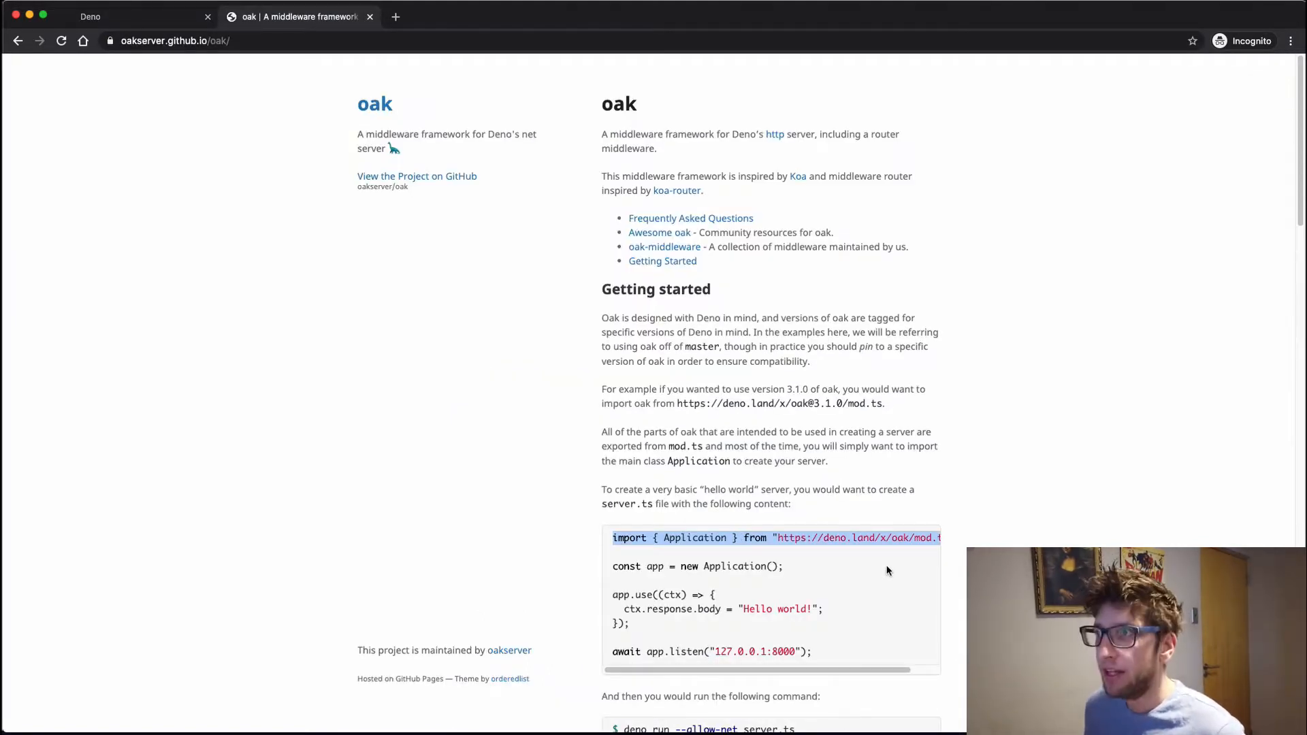
{"action": "mouse_move", "coordinate": [820, 573]}
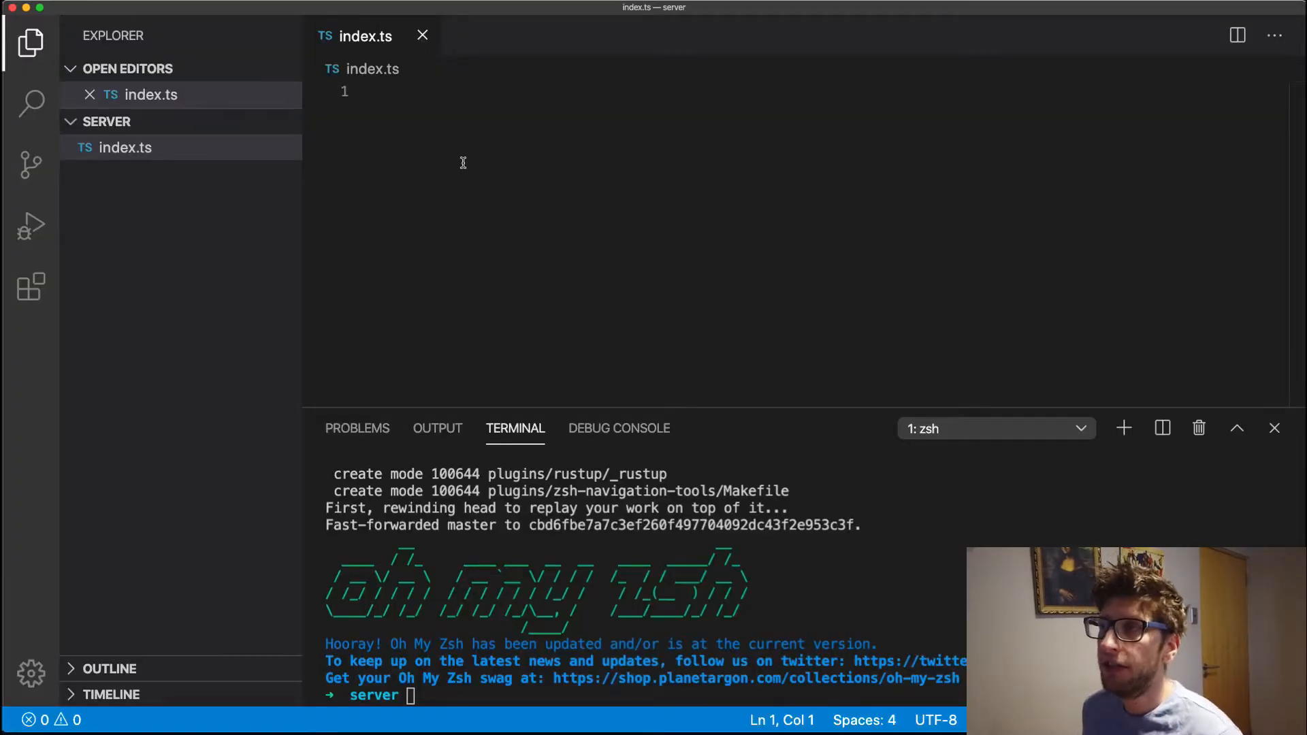
Start index.ts with an import of Application from the oak mod.ts URL
{"action": "left_click", "coordinate": [1275, 428]}
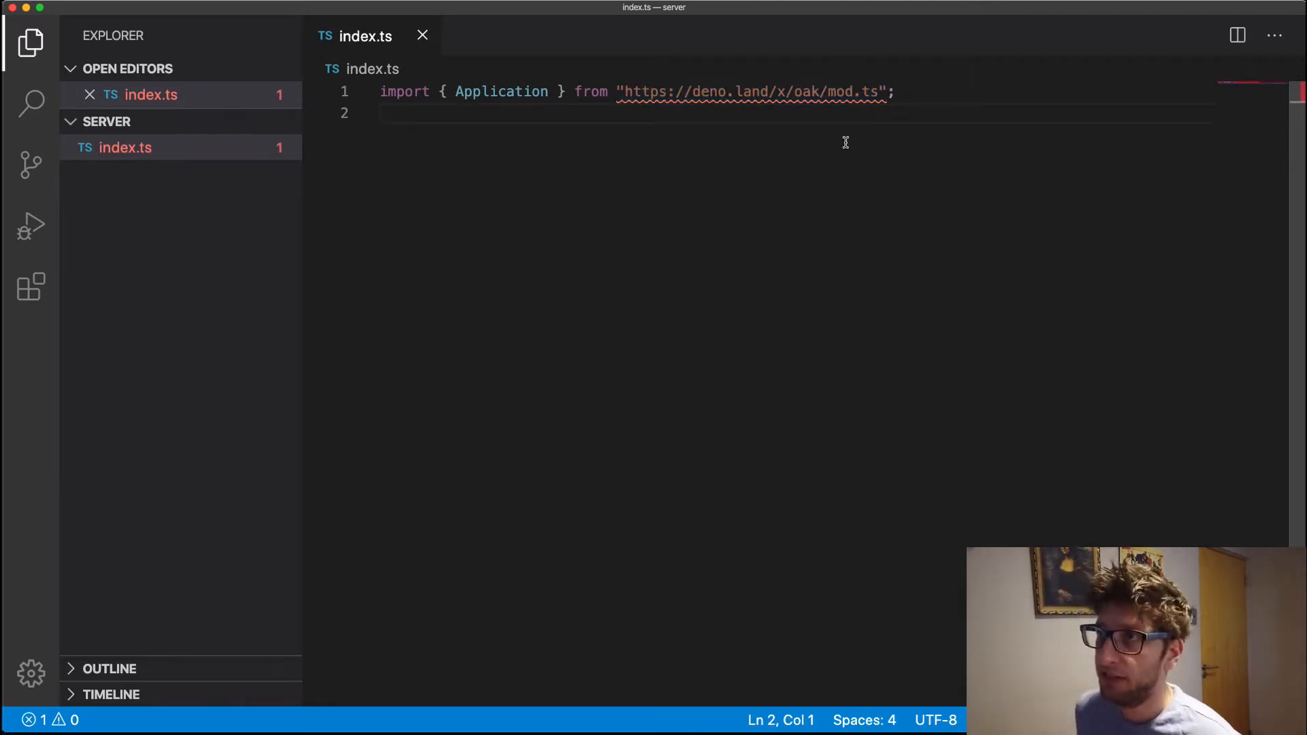
{"action": "mouse_move", "coordinate": [468, 151]}
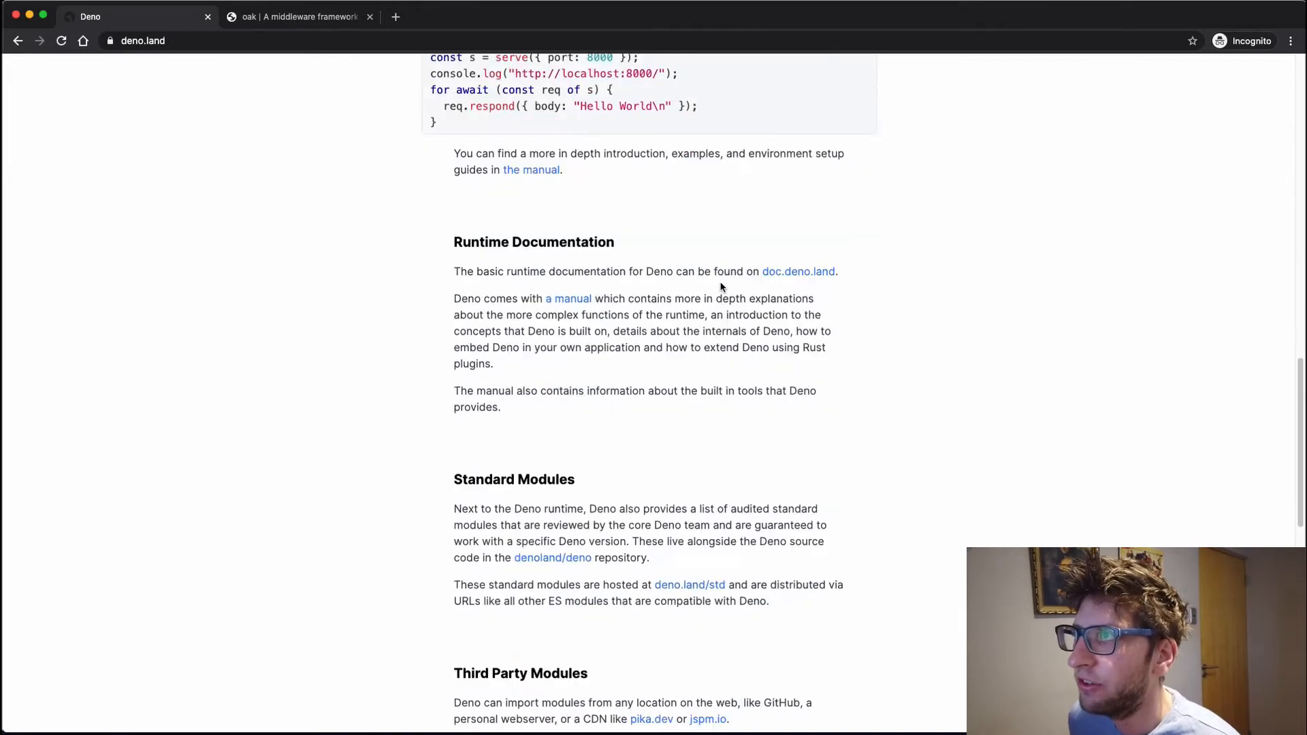
Search pika.dev for 'uid' packages and bring up the pico-uid details
{"action": "scroll", "scroll_direction": "down", "scroll_amount": 3}
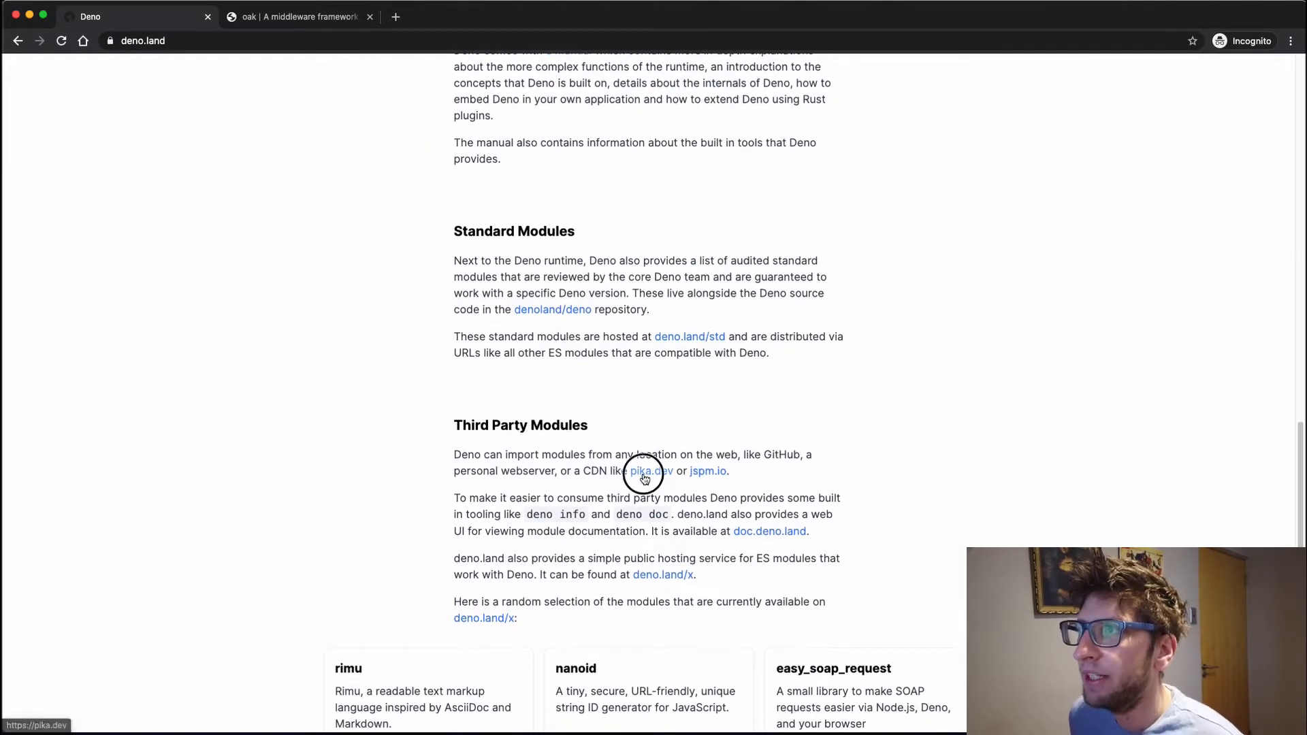
{"action": "left_click", "coordinate": [650, 471]}
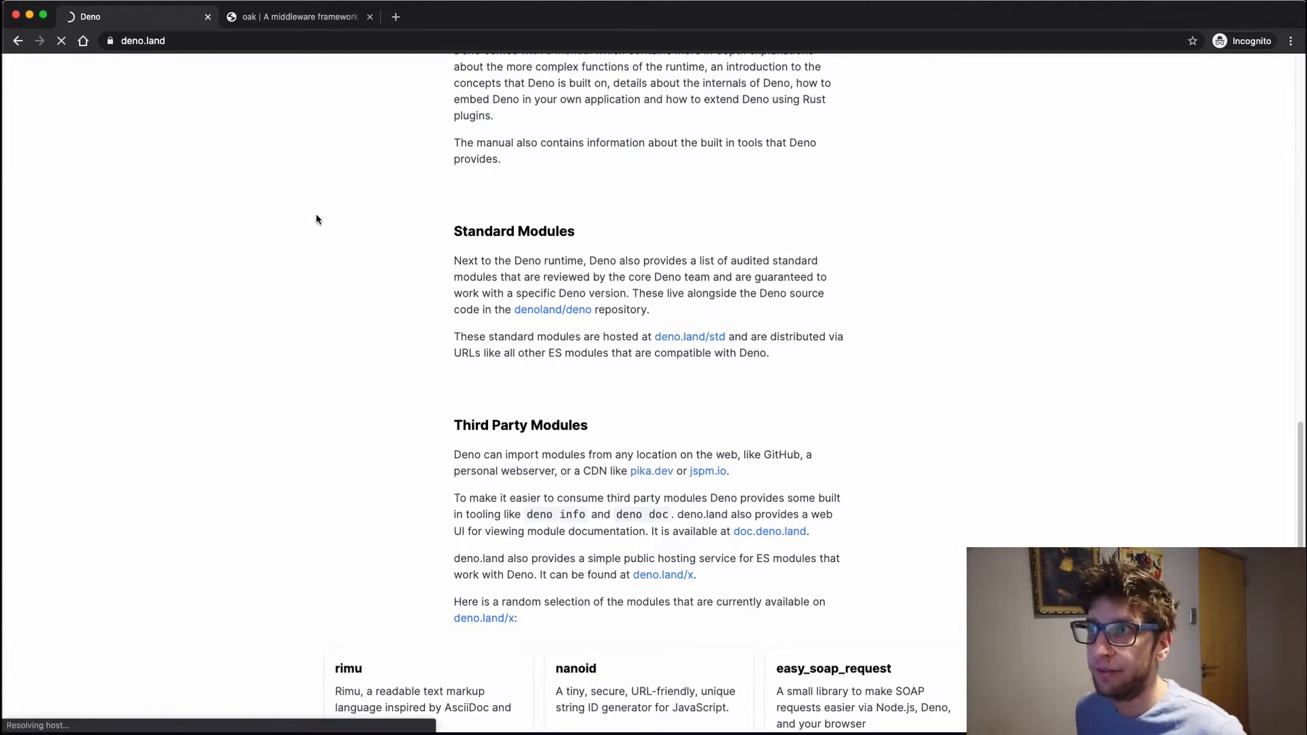
{"action": "left_click", "coordinate": [650, 471]}
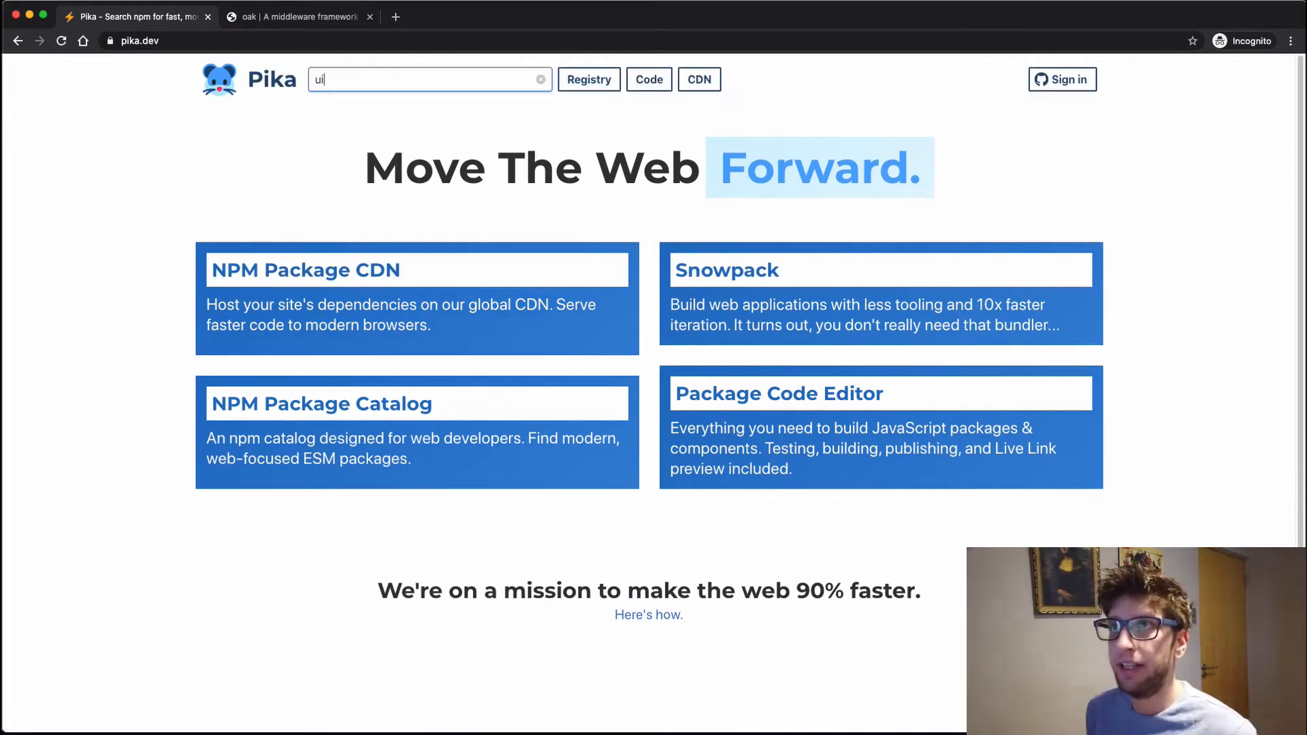
{"action": "key", "text": "Return"}
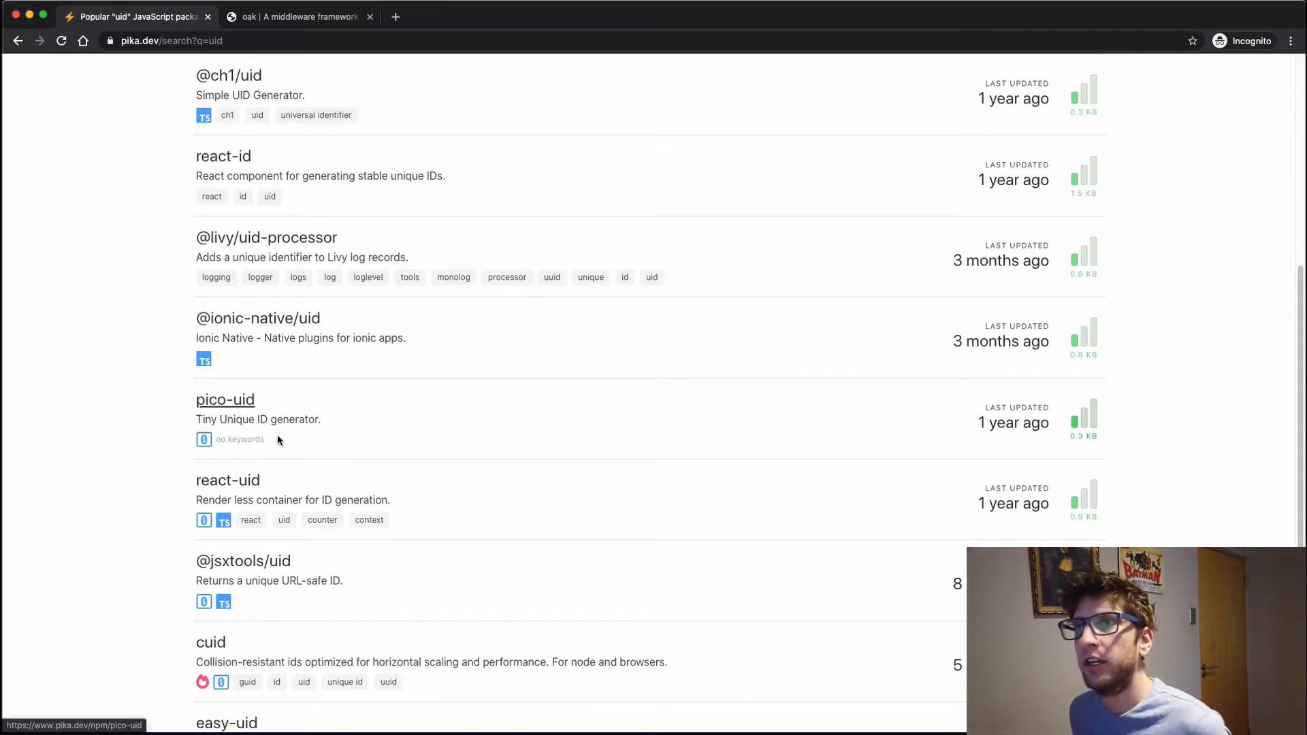
{"action": "mouse_move", "coordinate": [271, 417]}
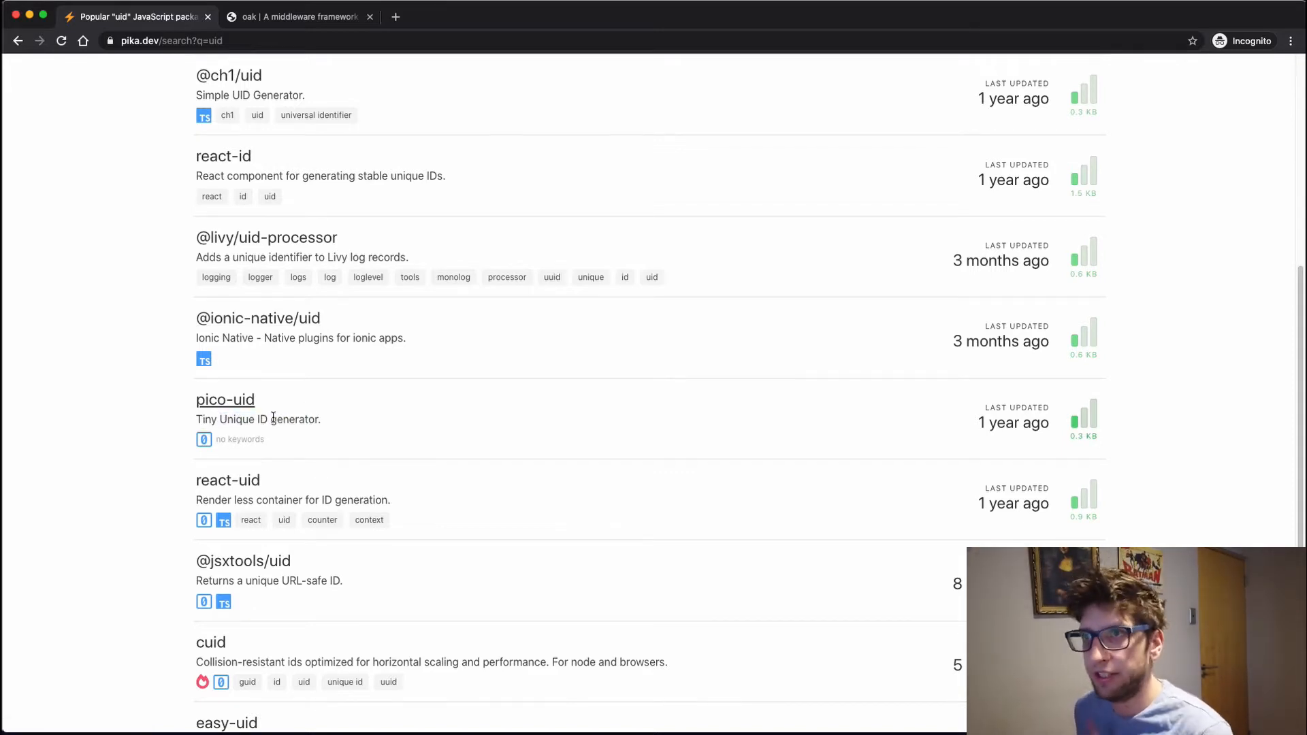
{"action": "left_click", "coordinate": [224, 399]}
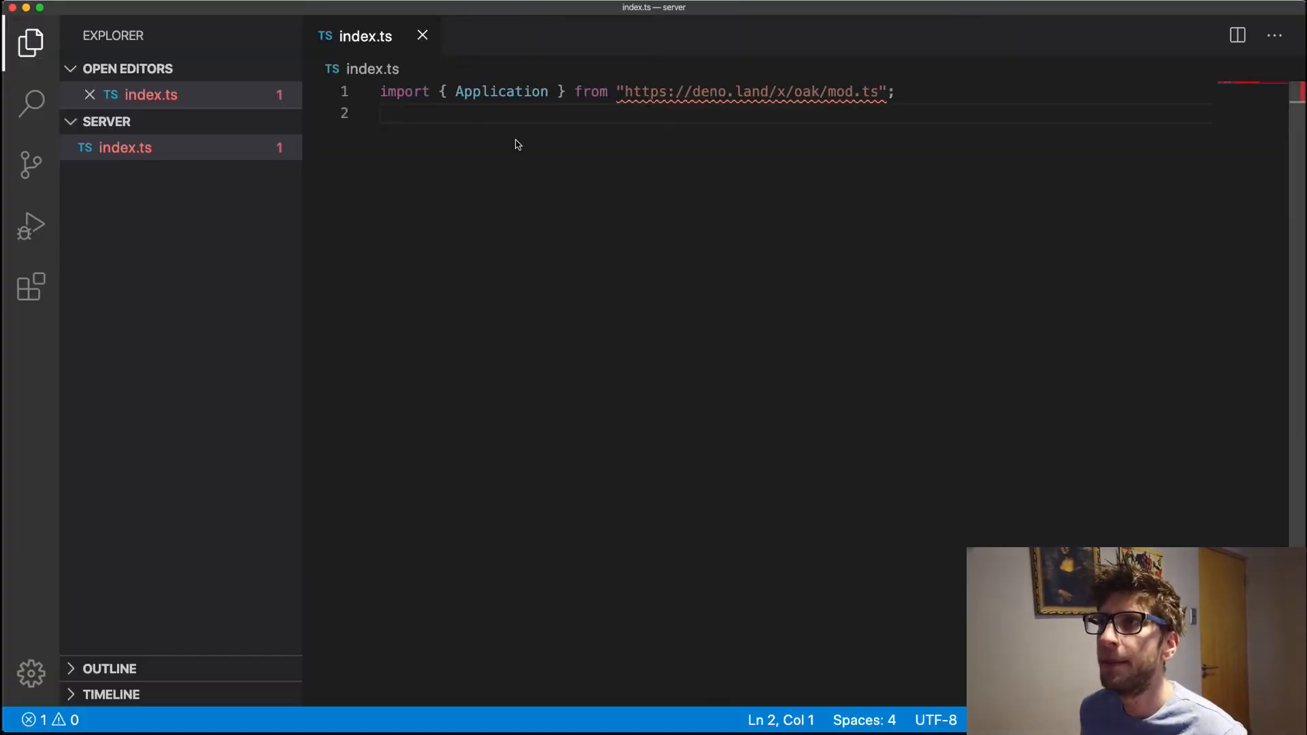
Import uid from the pico-uid@^1.0.2 Pika CDN URL in index.ts
{"action": "type", "text": "import * as pkg from 'https://cdn.pika.dev/pico-uid@^1.0.2';"}
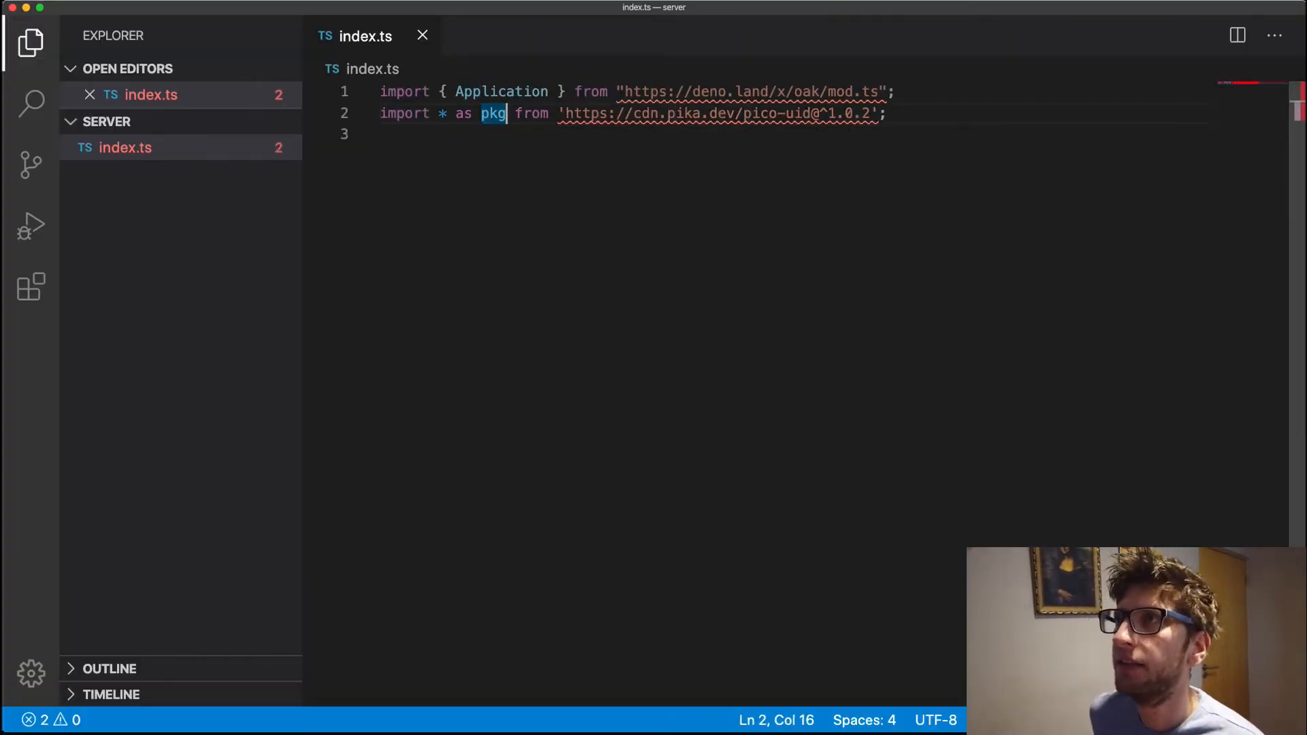
{"action": "left_click_drag", "start_coordinate": [507, 113], "coordinate": [440, 113]}
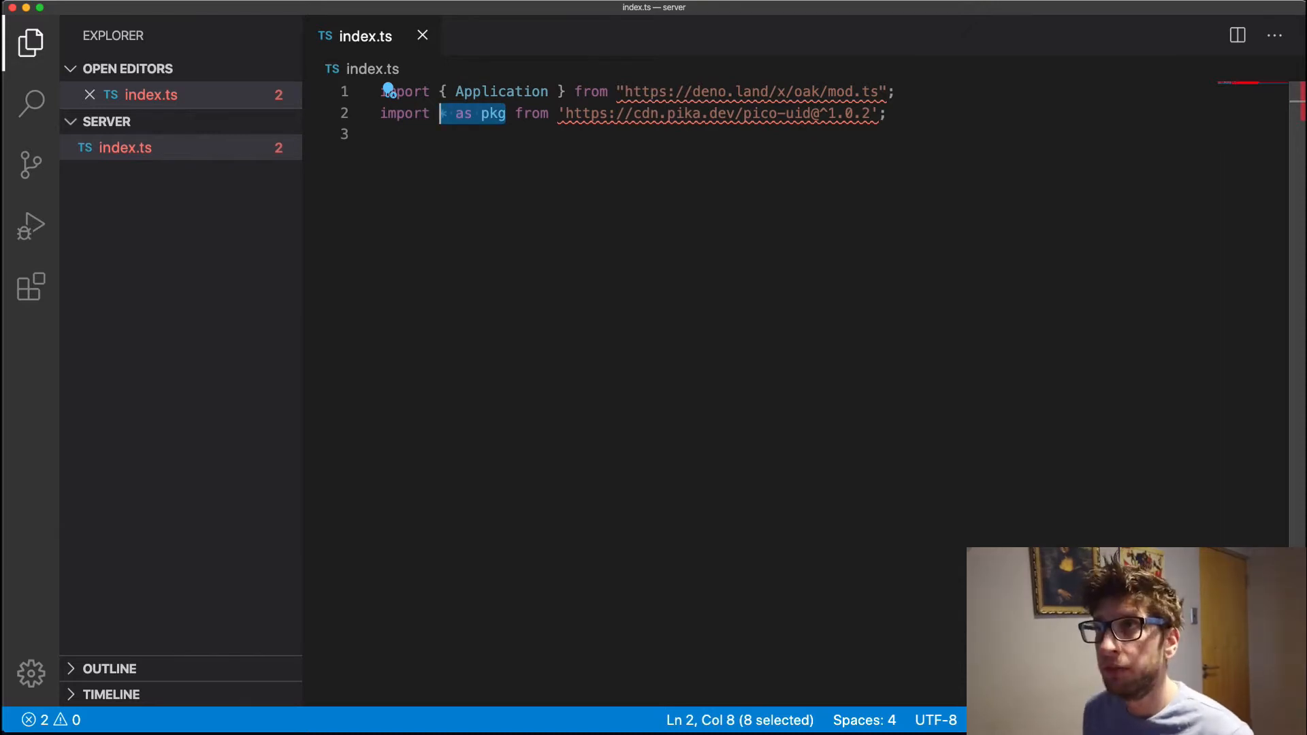
{"action": "type", "text": "uid"}
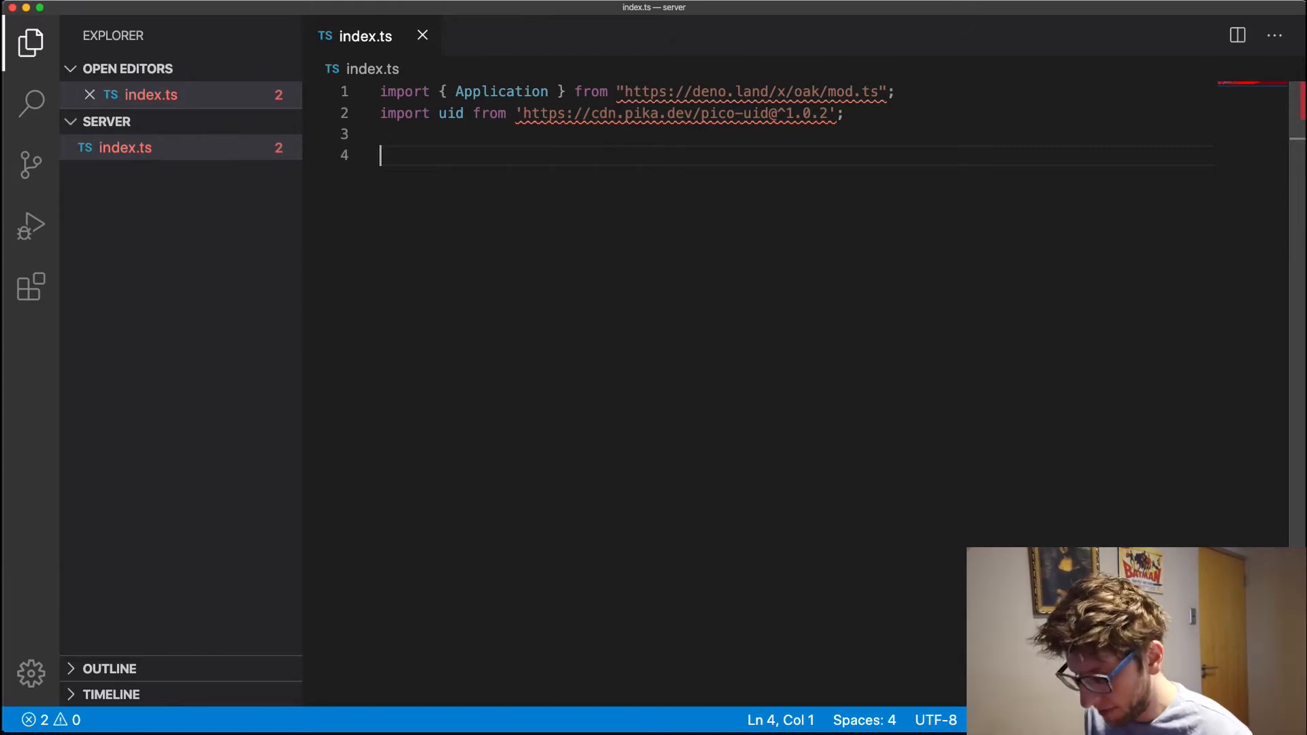
Create const app = new Application() and await app.listen on port 8000
{"action": "type", "text": "const app ="}
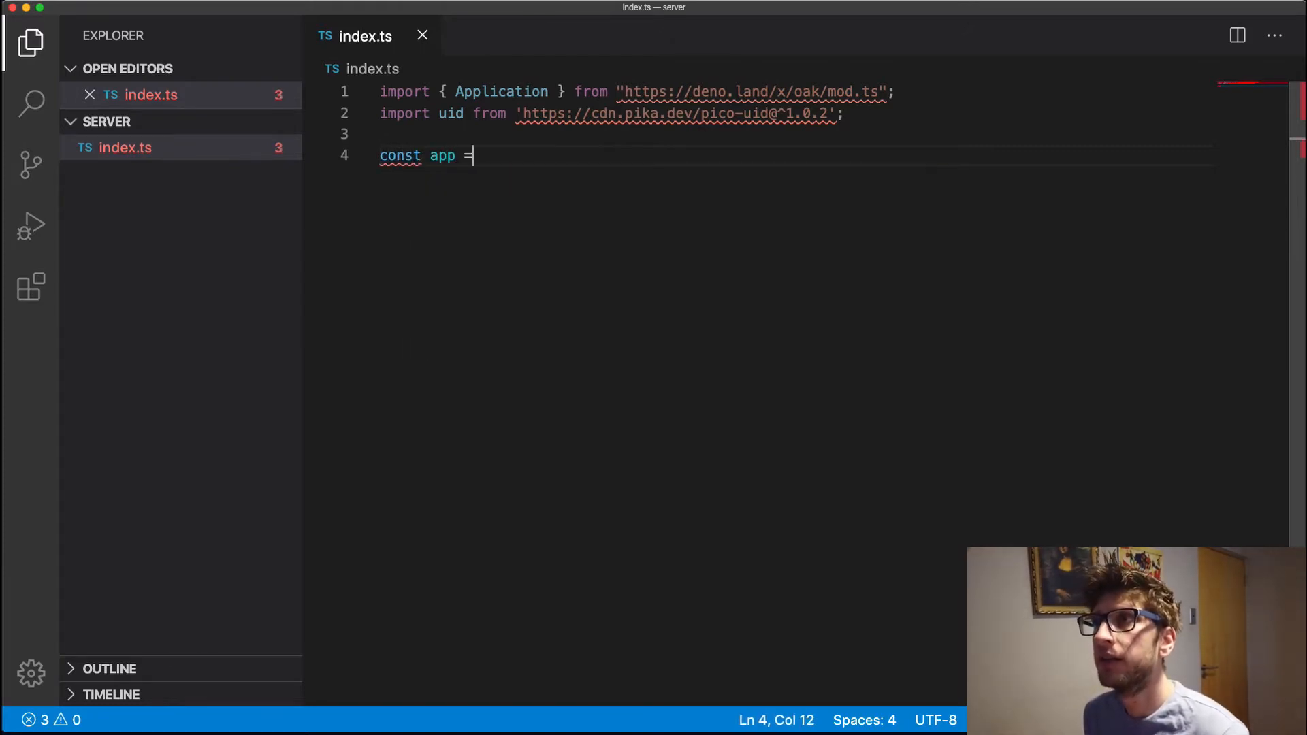
{"action": "type", "text": "new Application("}
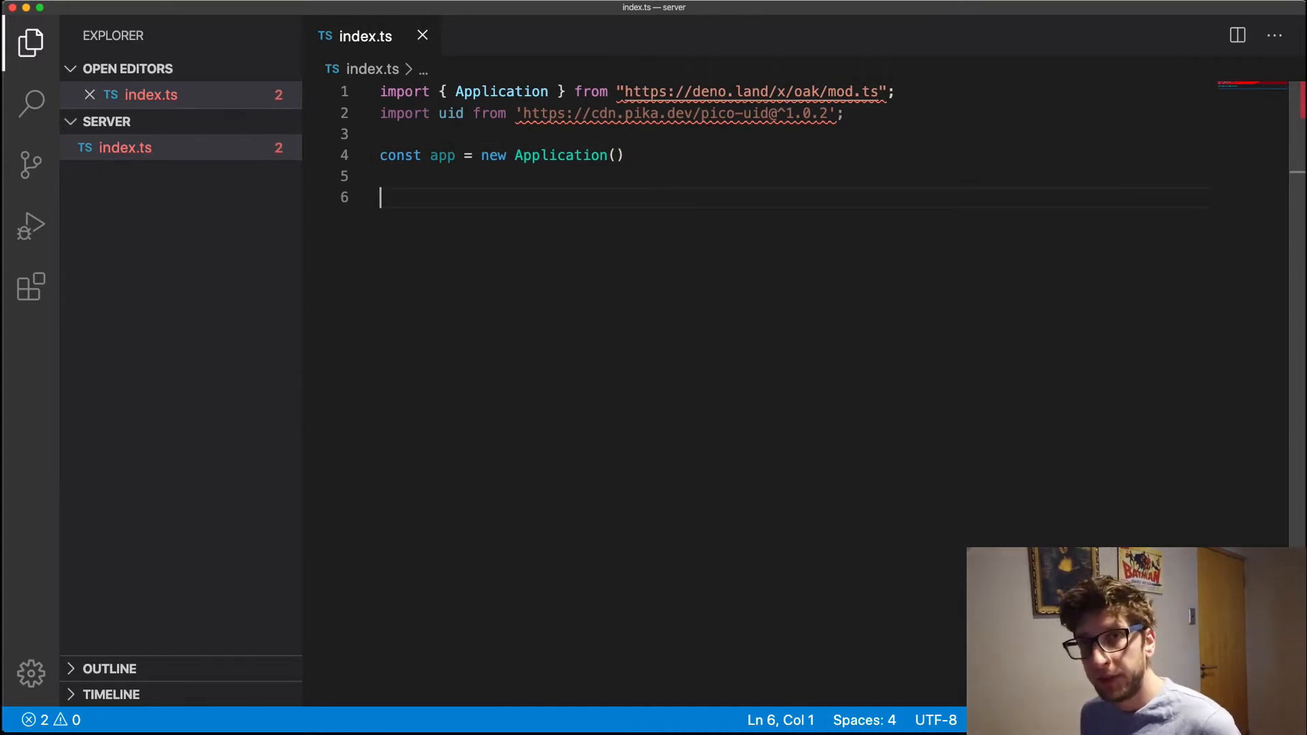
{"action": "type", "text": "aw"}
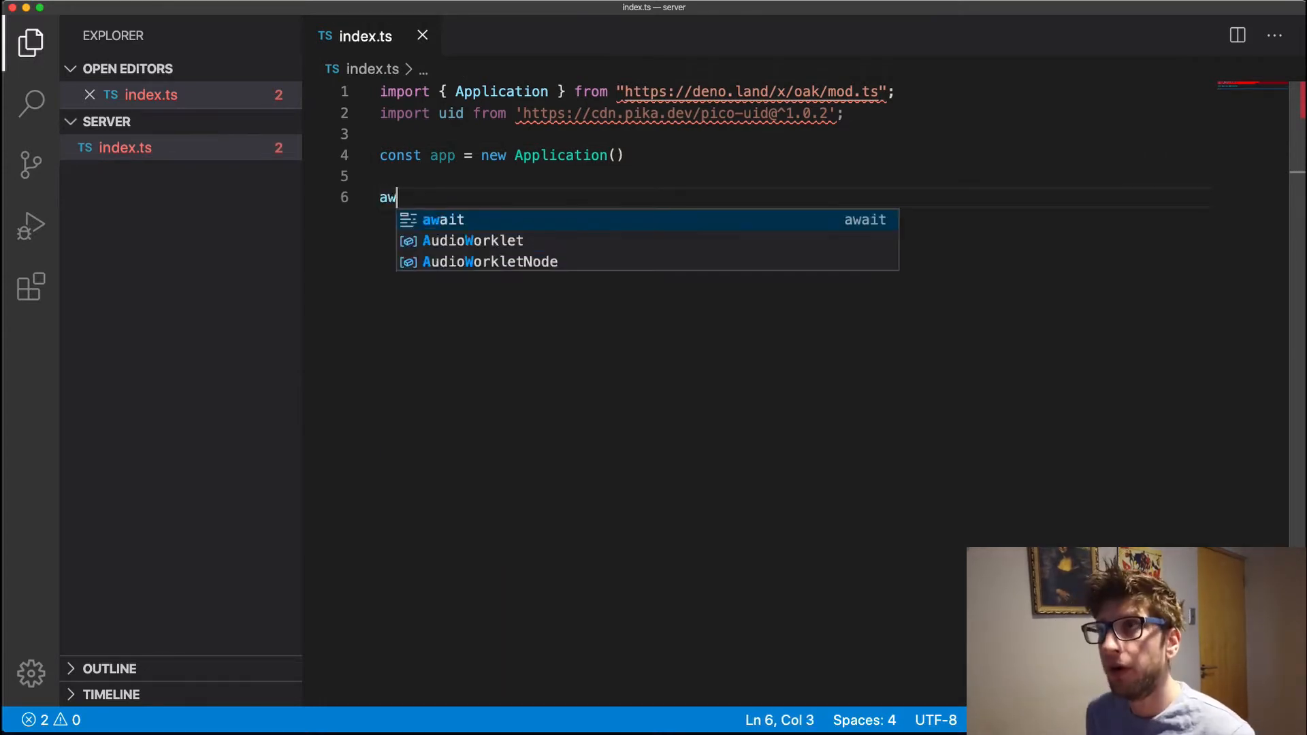
{"action": "type", "text": "ait app.lo"}
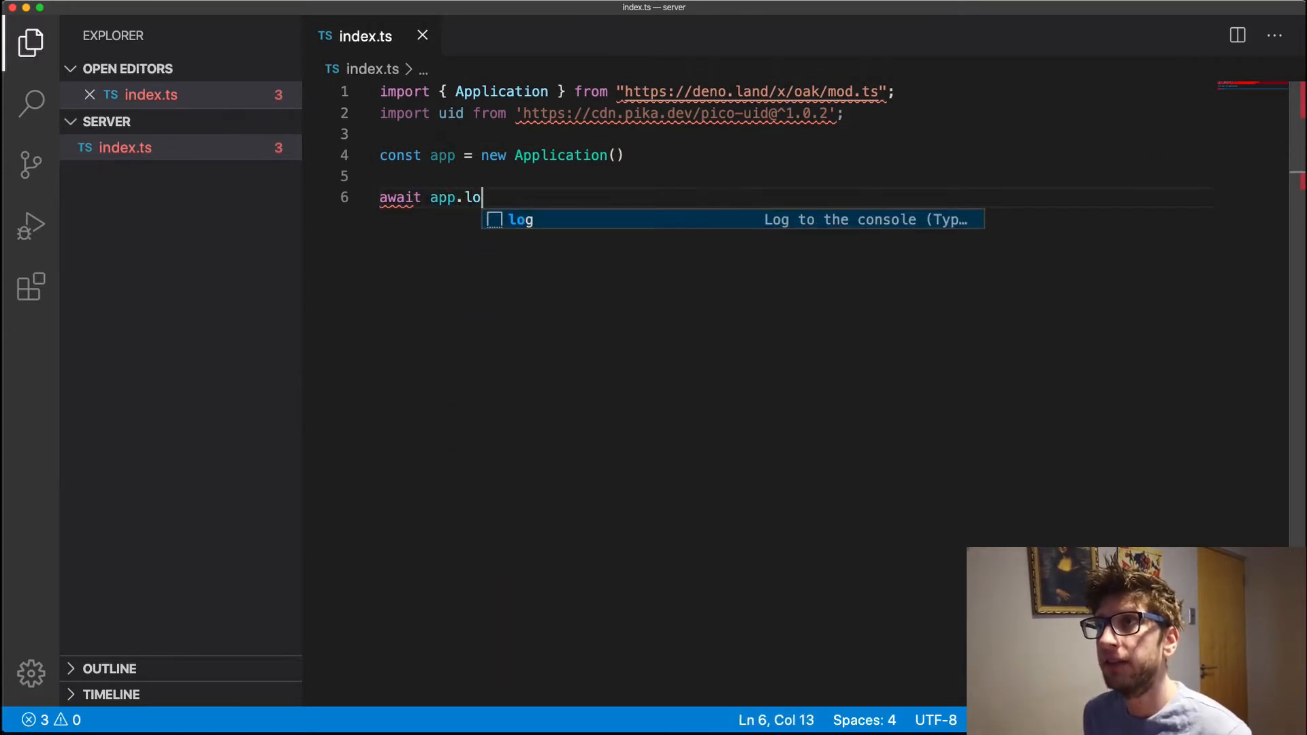
{"action": "type", "text": "listen({"}
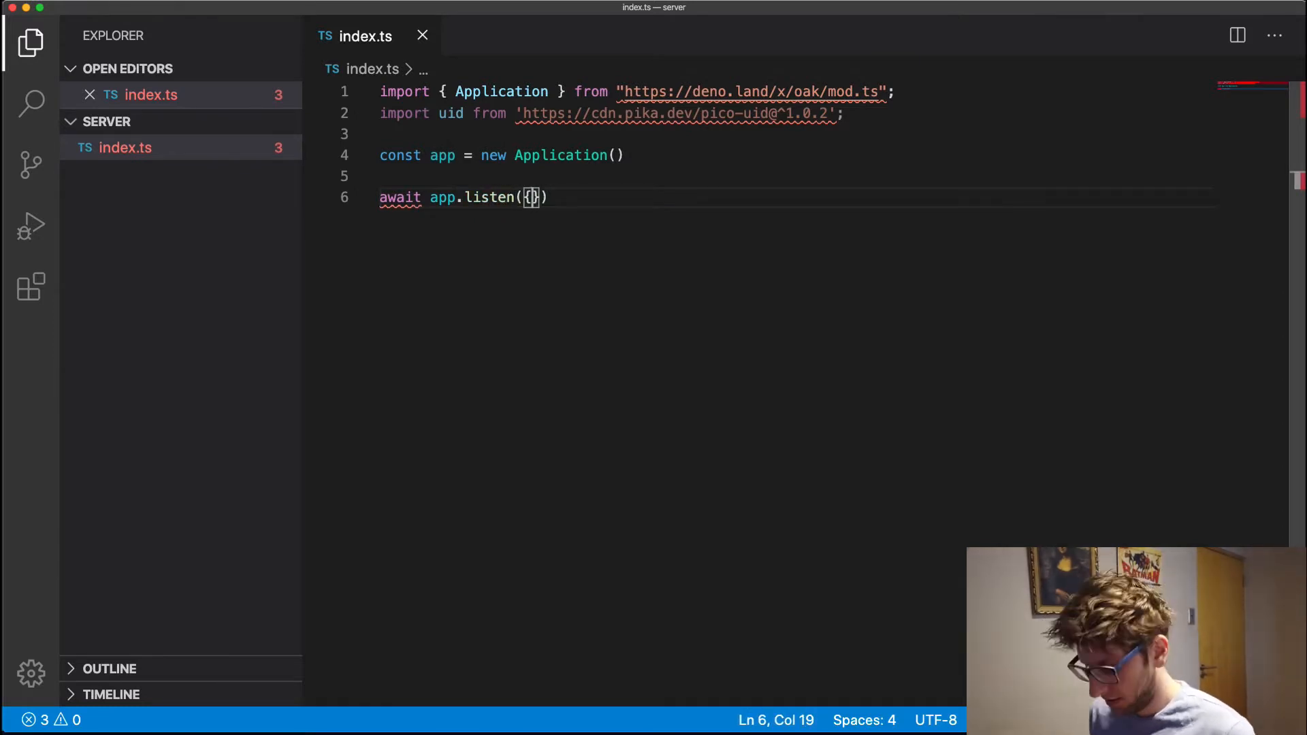
{"action": "type", "text": "port: 8000"}
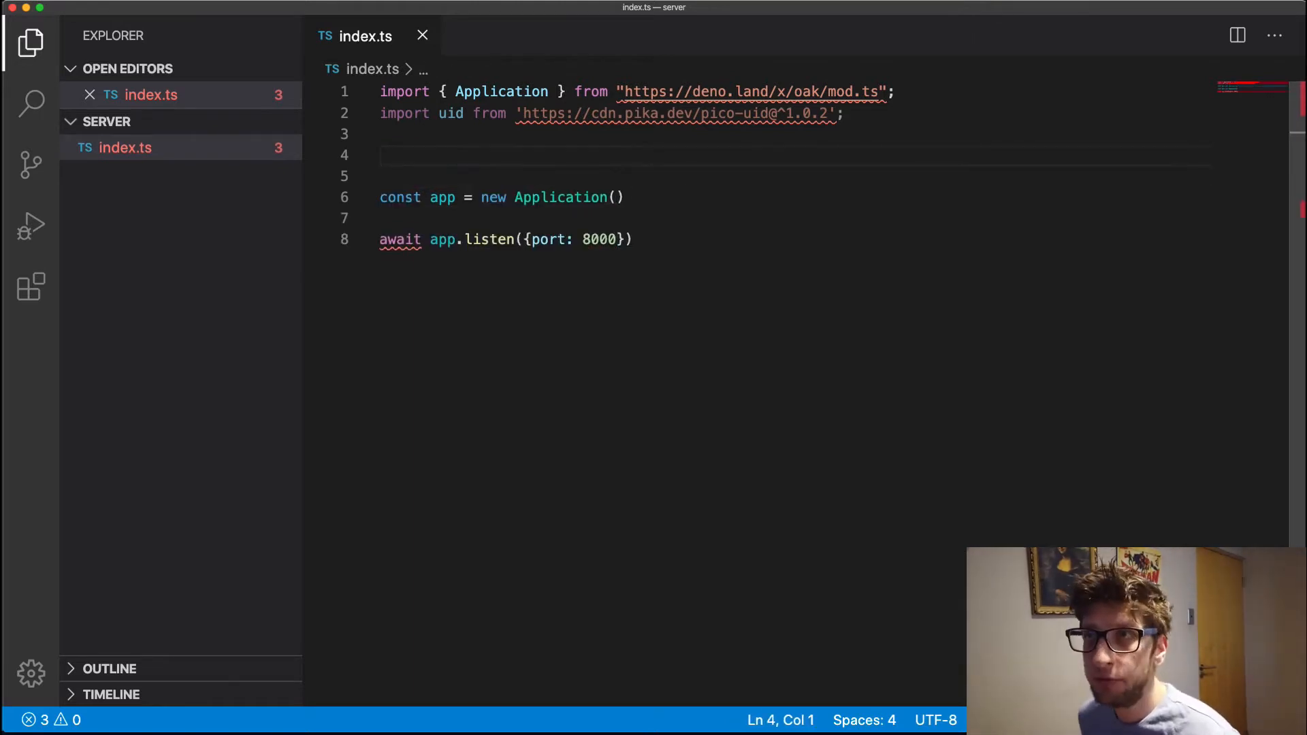
Add Router to the oak import and declare const router = new Router()
{"action": "left_click", "coordinate": [476, 91]}
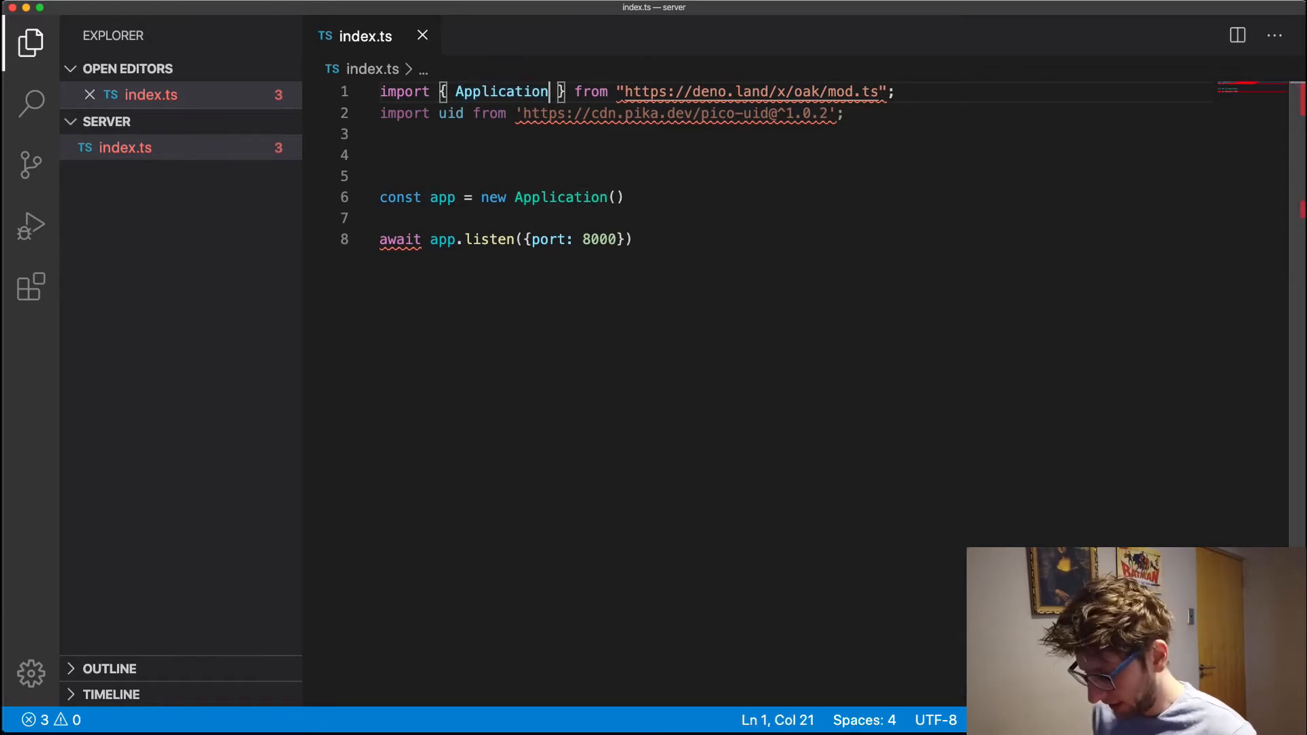
{"action": "type", "text": ", Router"}
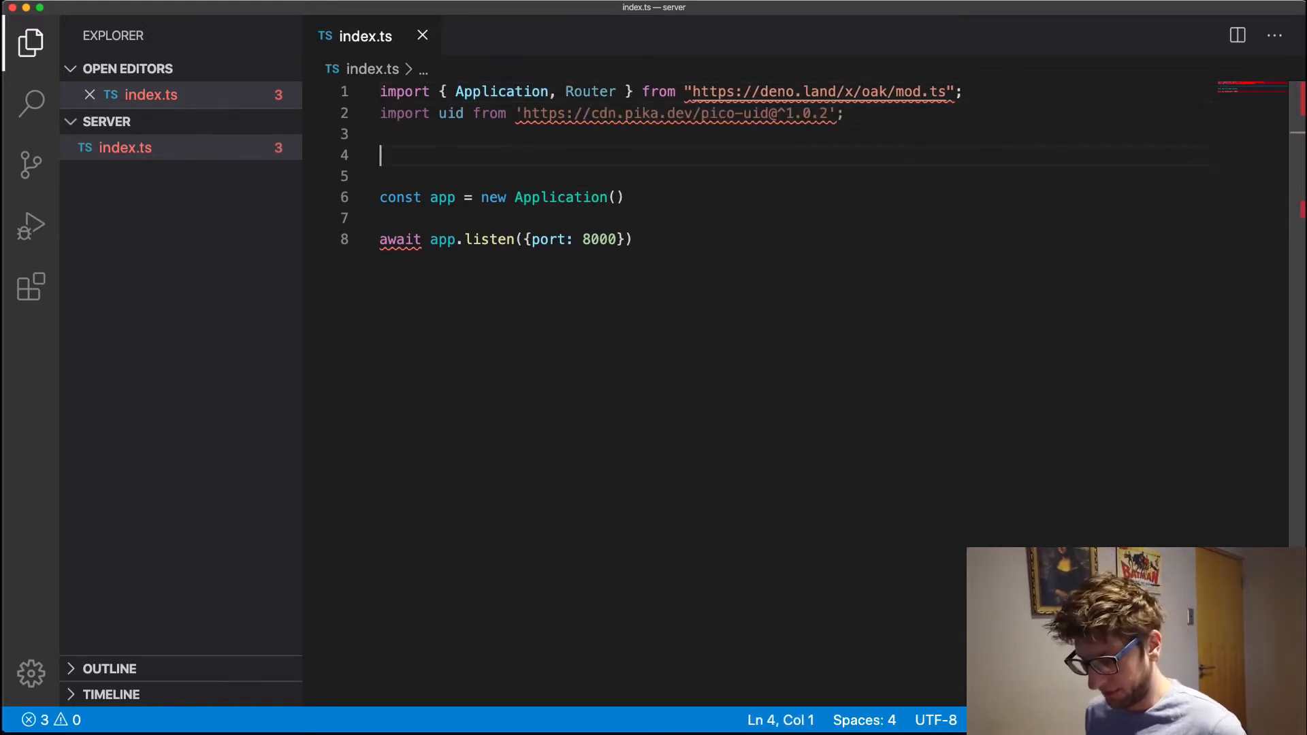
{"action": "type", "text": "const router"}
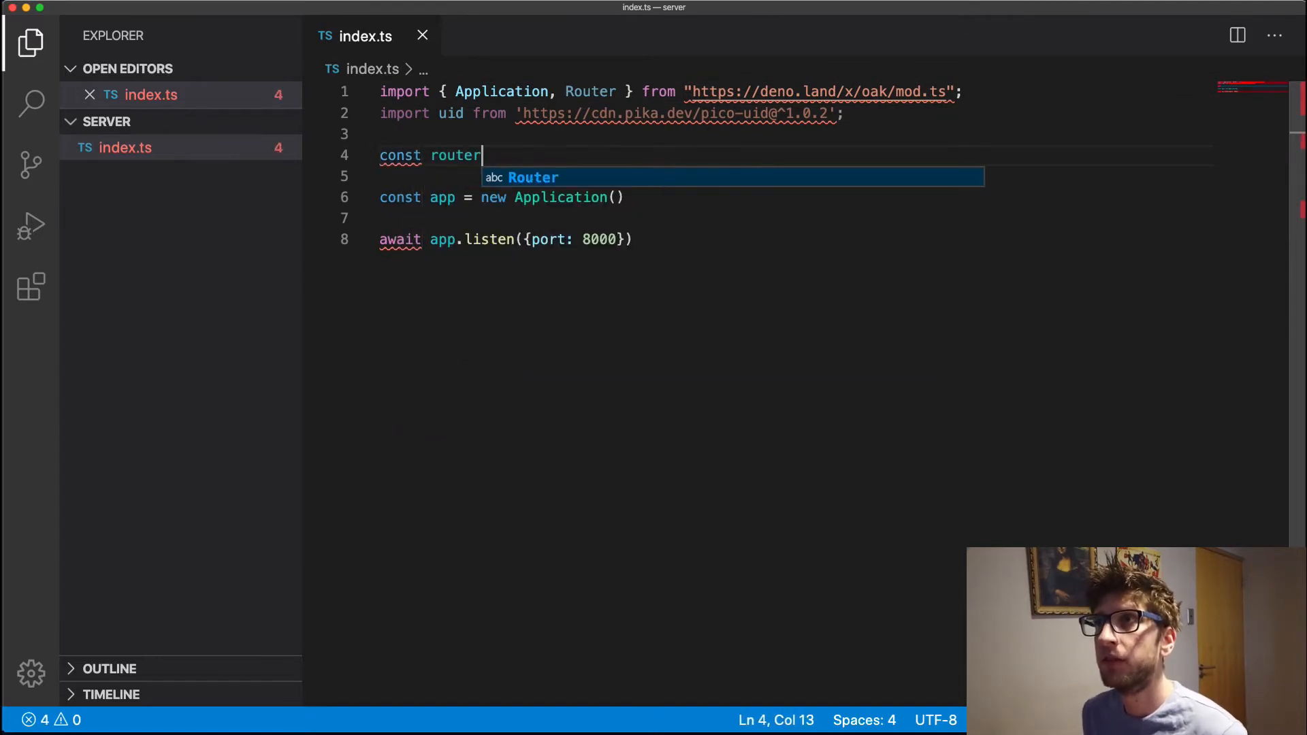
{"action": "type", "text": "= new R"}
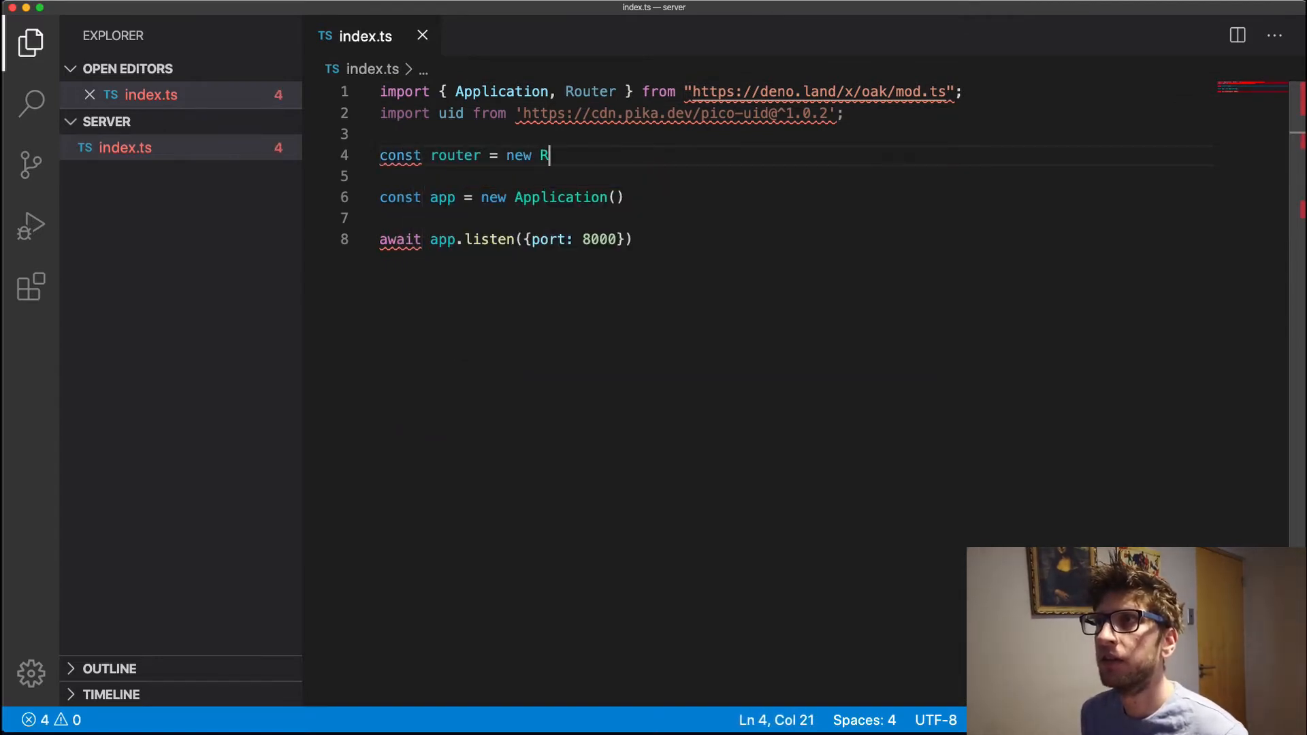
{"action": "type", "text": "outer()"}
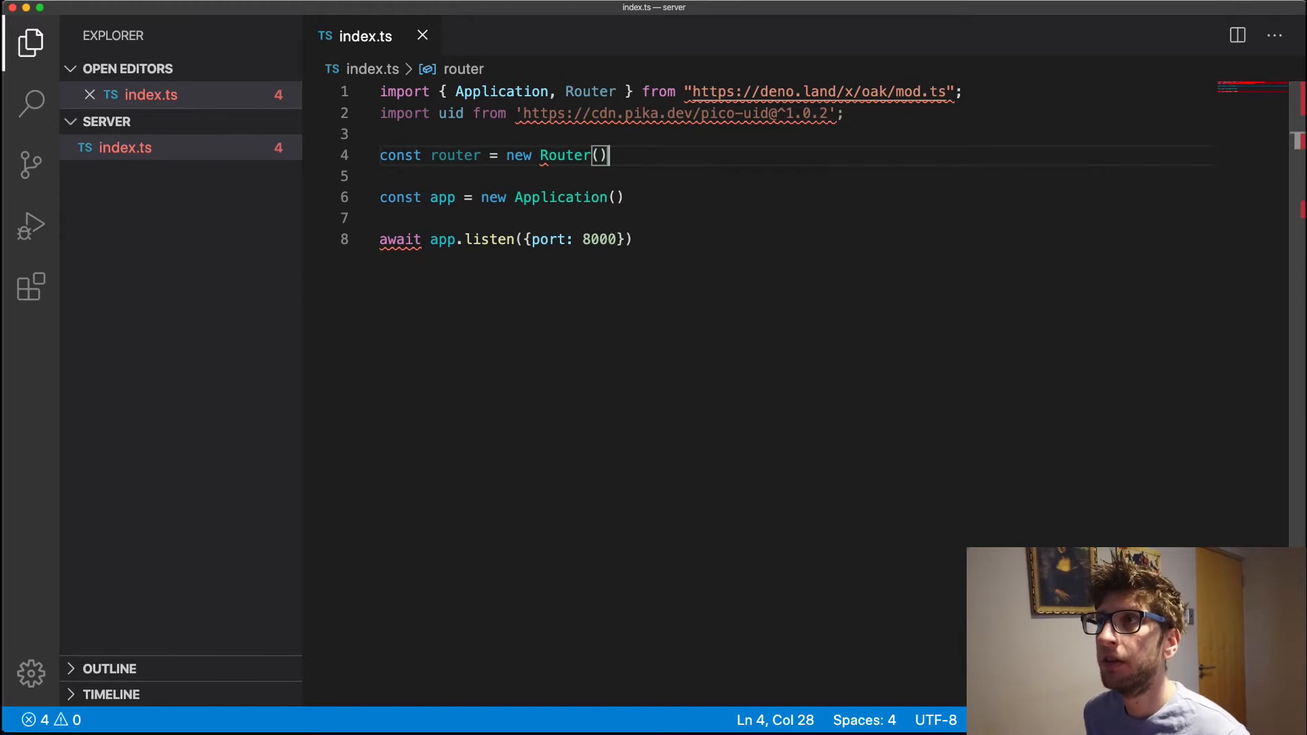
{"action": "key", "text": "Enter"}
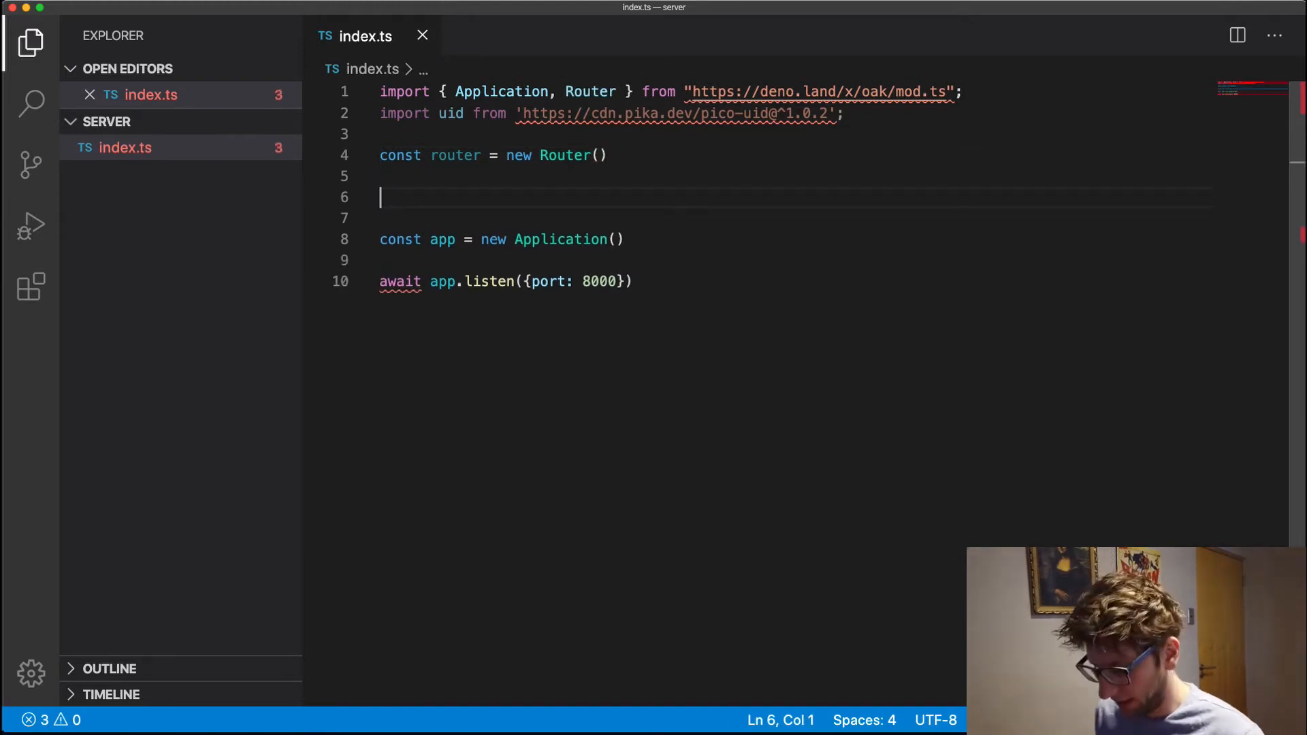
Define router.get("/") whose handler sets the response body to "HEY!"
{"action": "type", "text": "router"}
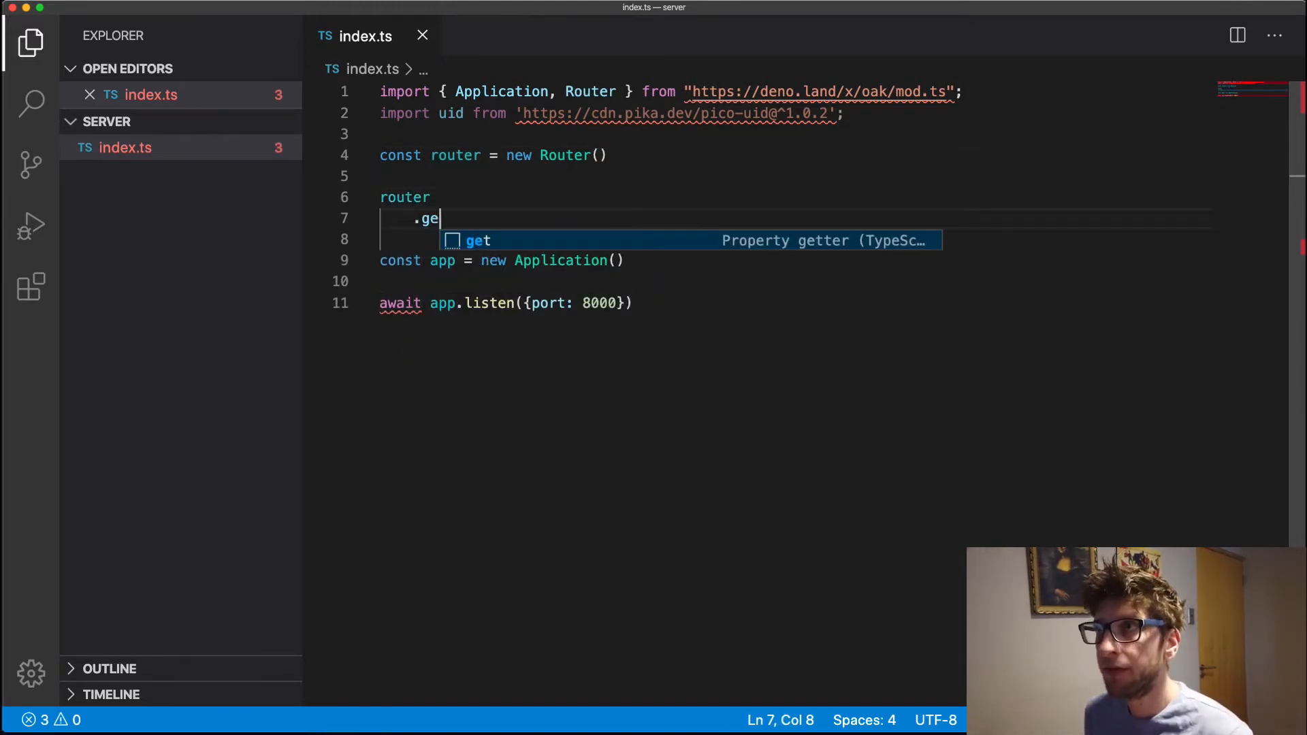
{"action": "type", "text": "t(\"/\")"}
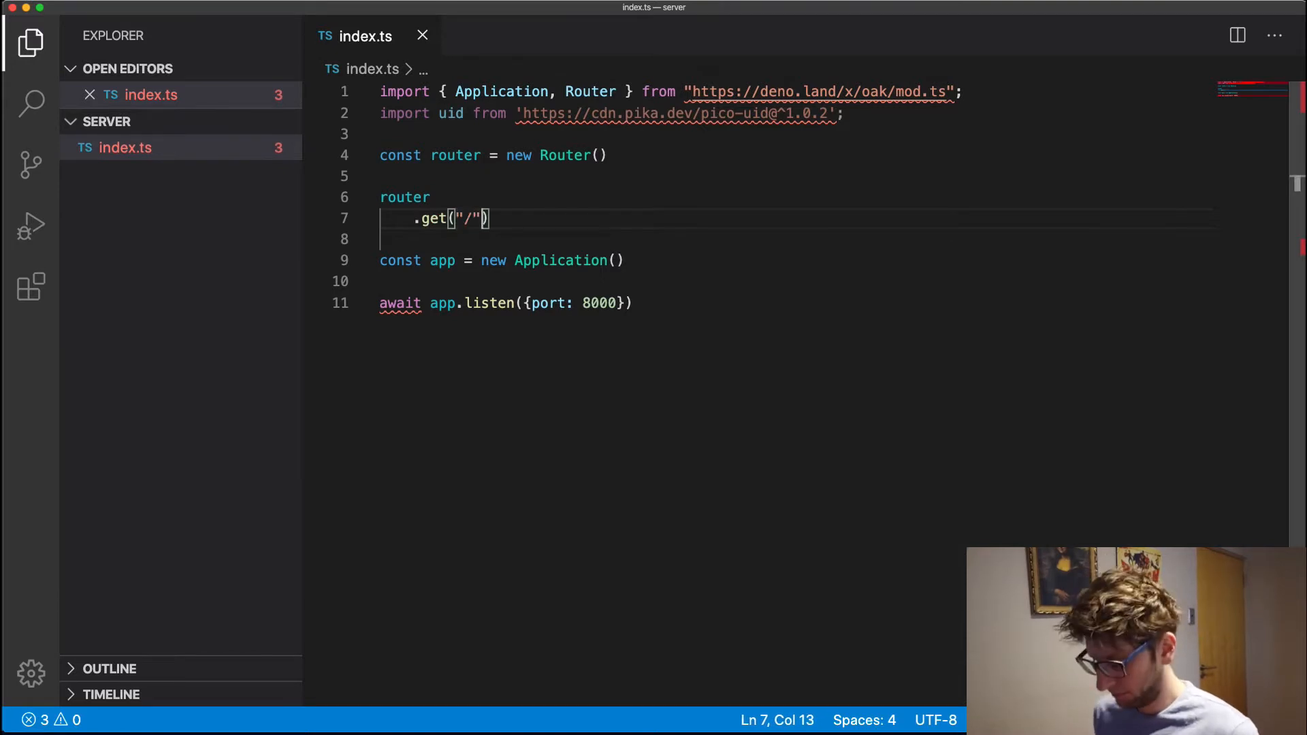
{"action": "type", "text": ", ()"}
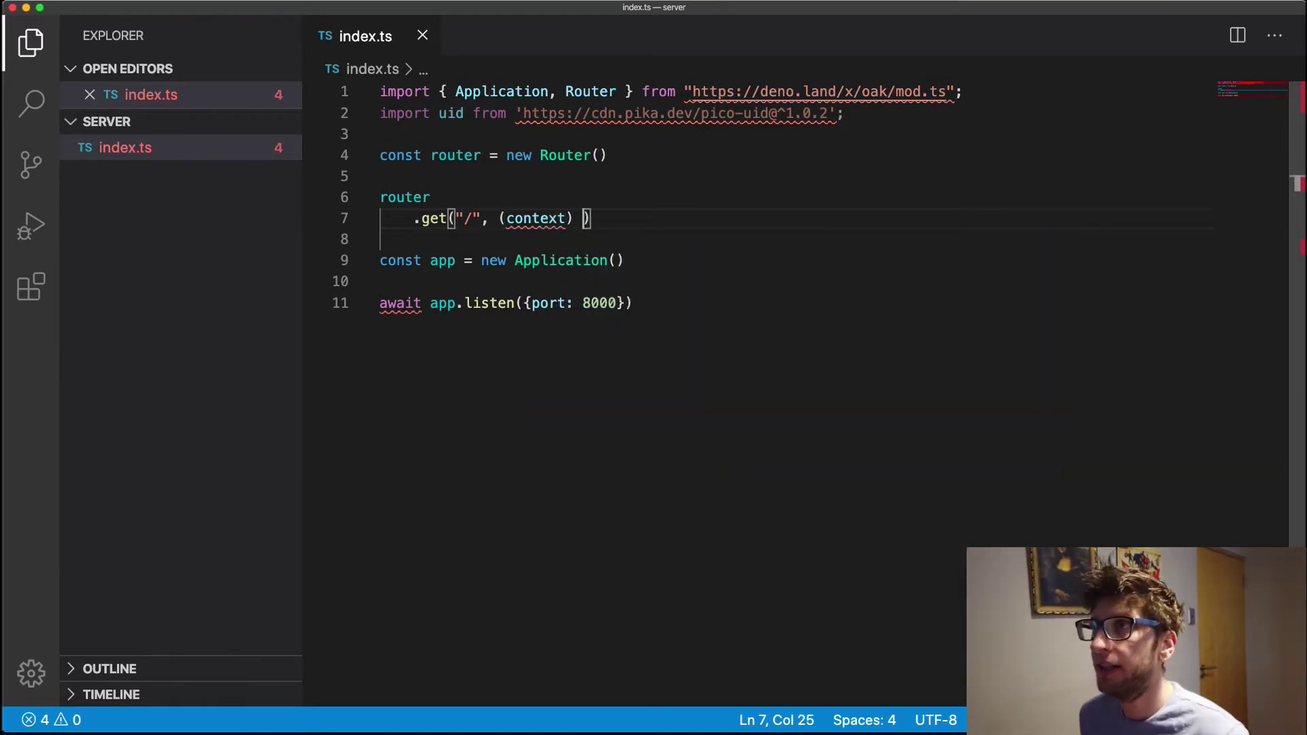
{"action": "type", "text": "=> {"}
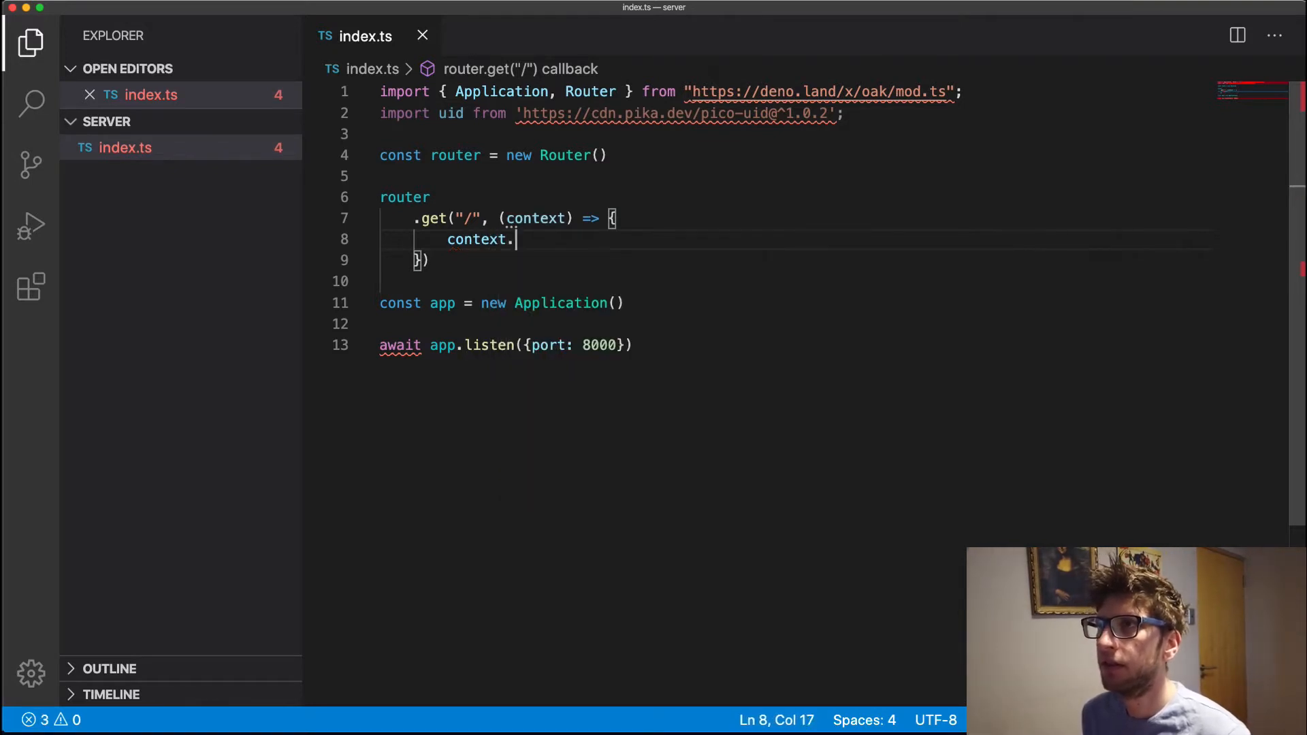
{"action": "type", "text": "respond"}
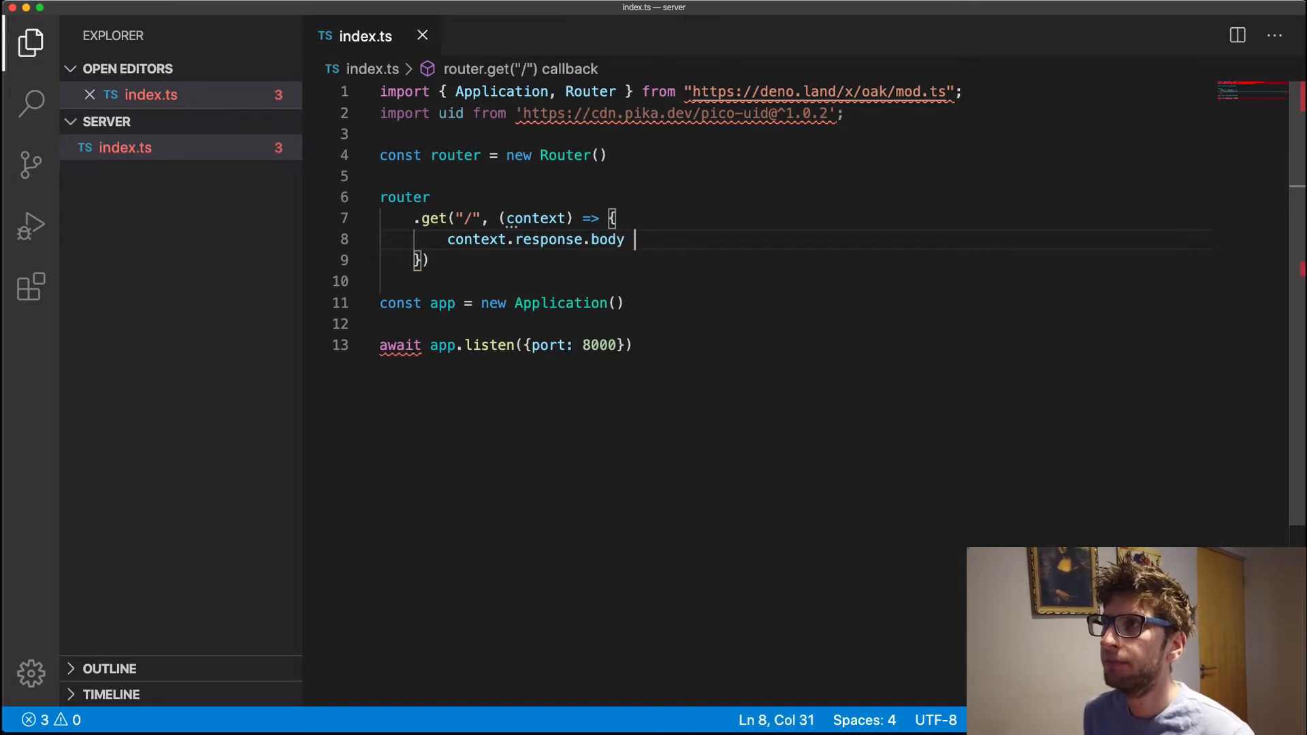
{"action": "type", "text": "= \"HE\""}
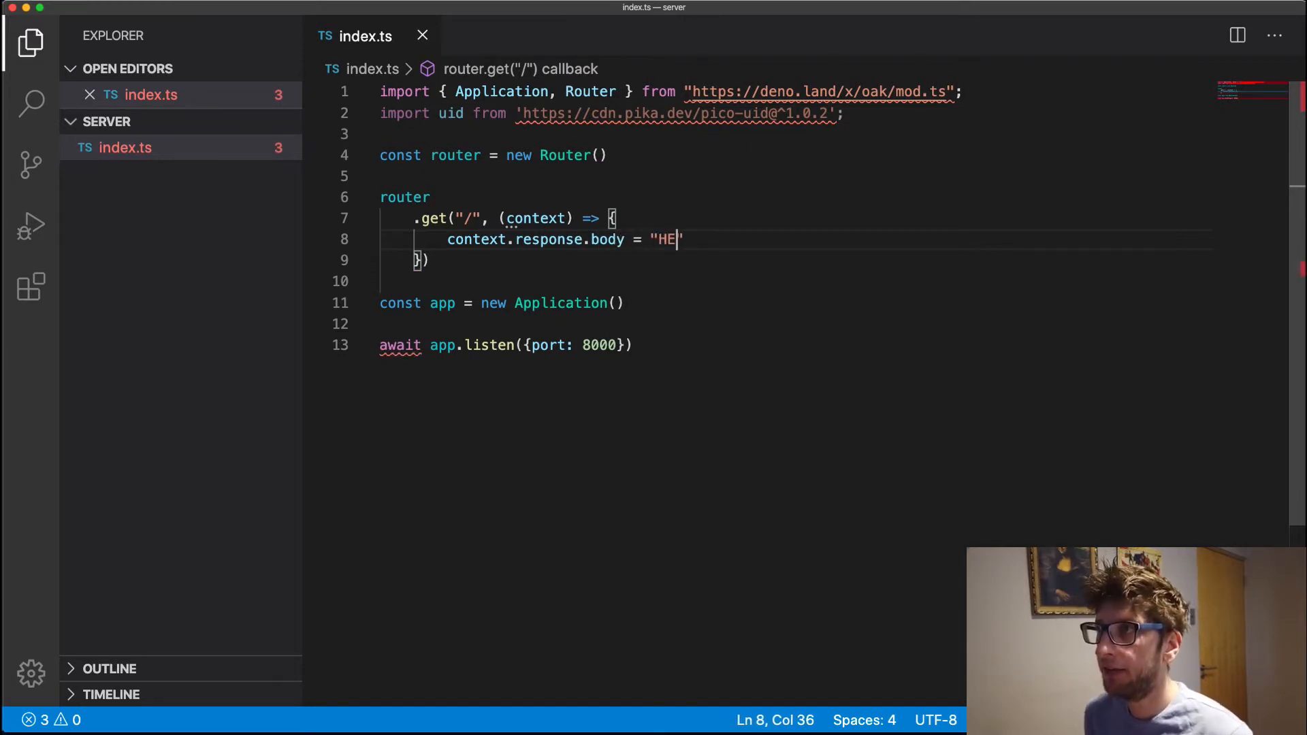
{"action": "type", "text": "Y!"}
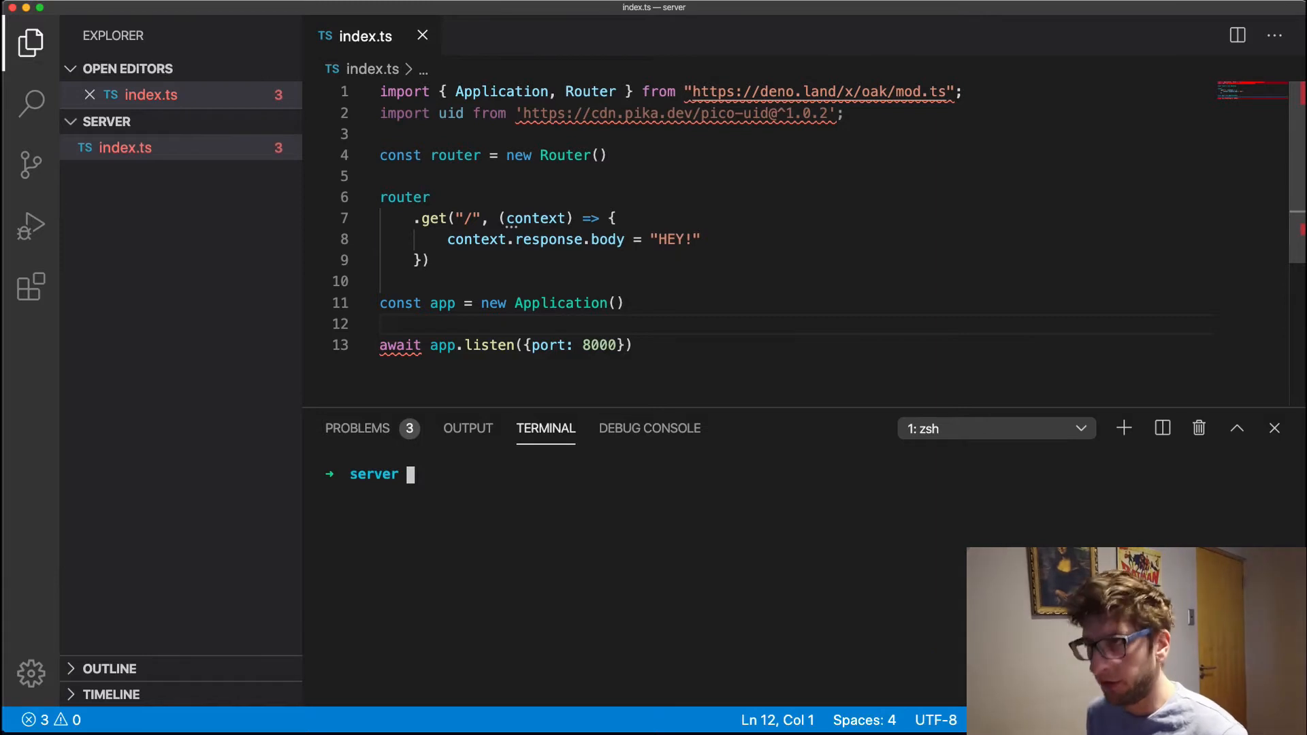
Run index.ts with deno in the terminal and hit the network permission error
{"action": "type", "text": "deno run --allow-net index.ts"}
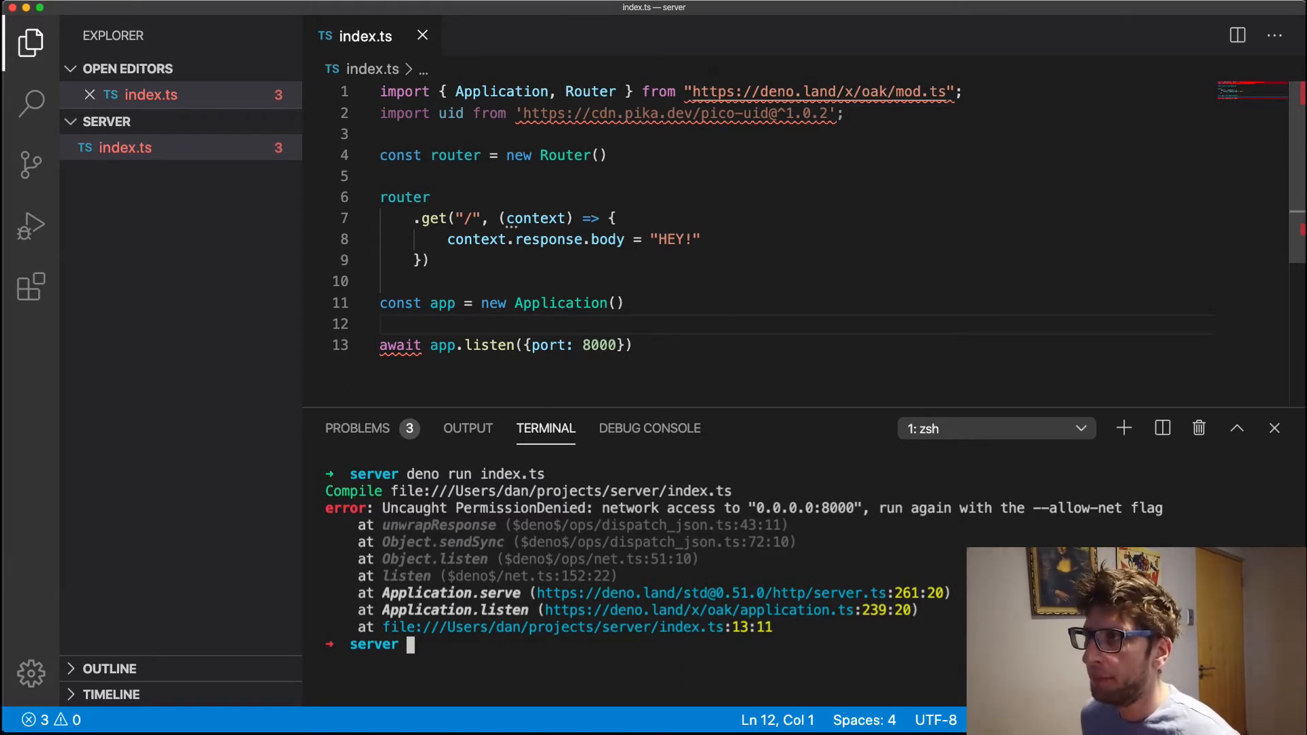
{"action": "double_click", "coordinate": [1078, 507]}
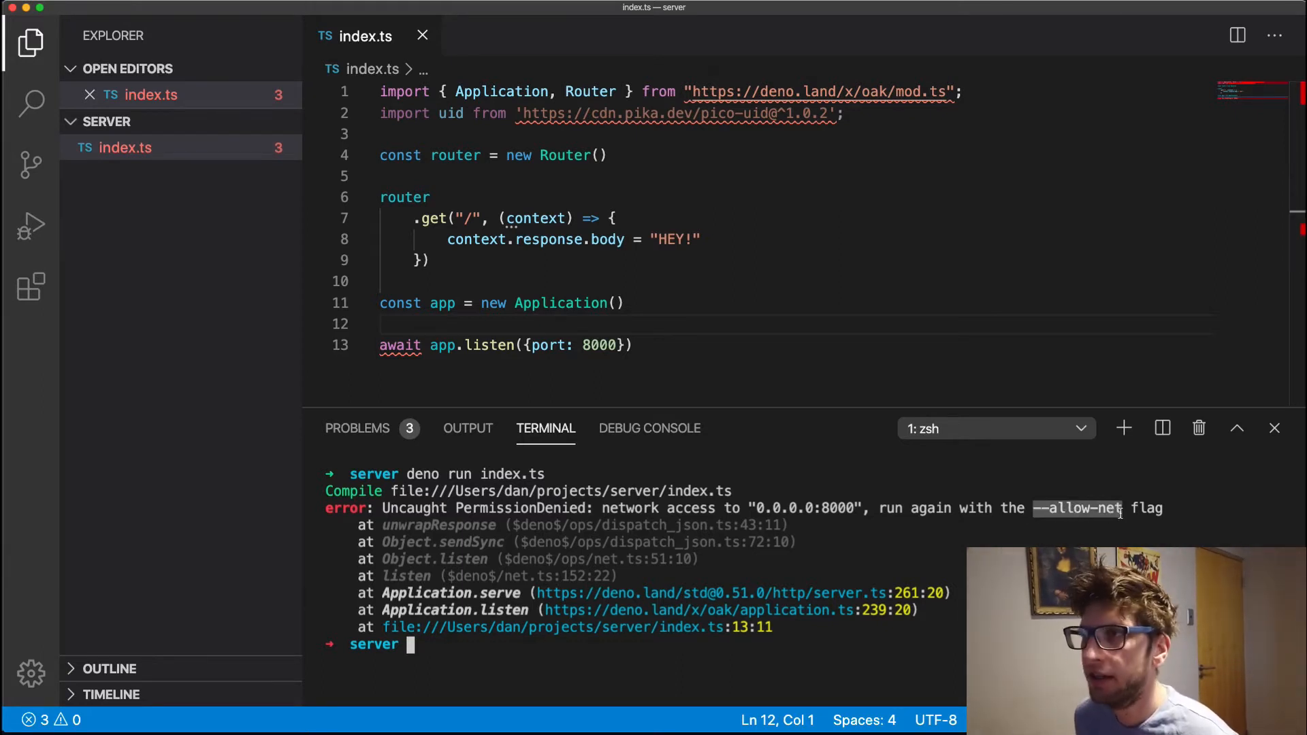
{"action": "type", "text": "--allow-net"}
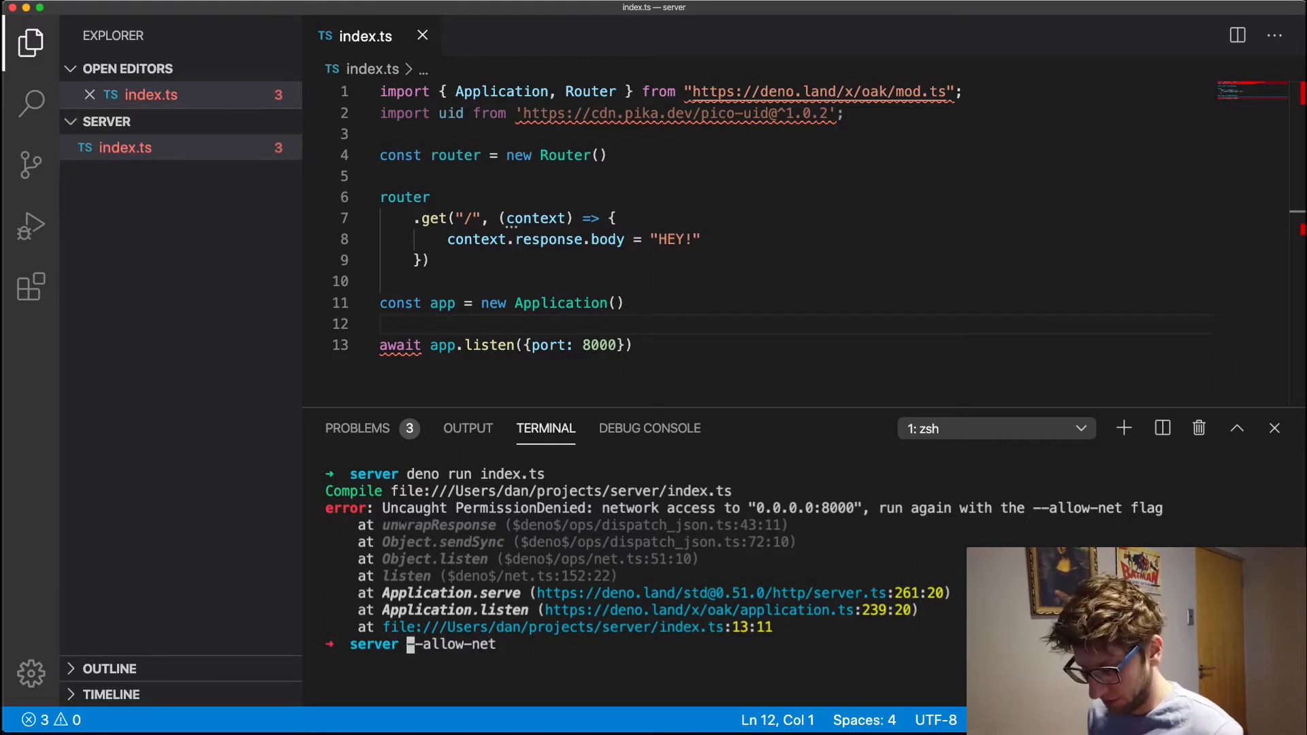
{"action": "type", "text": "den run 0"}
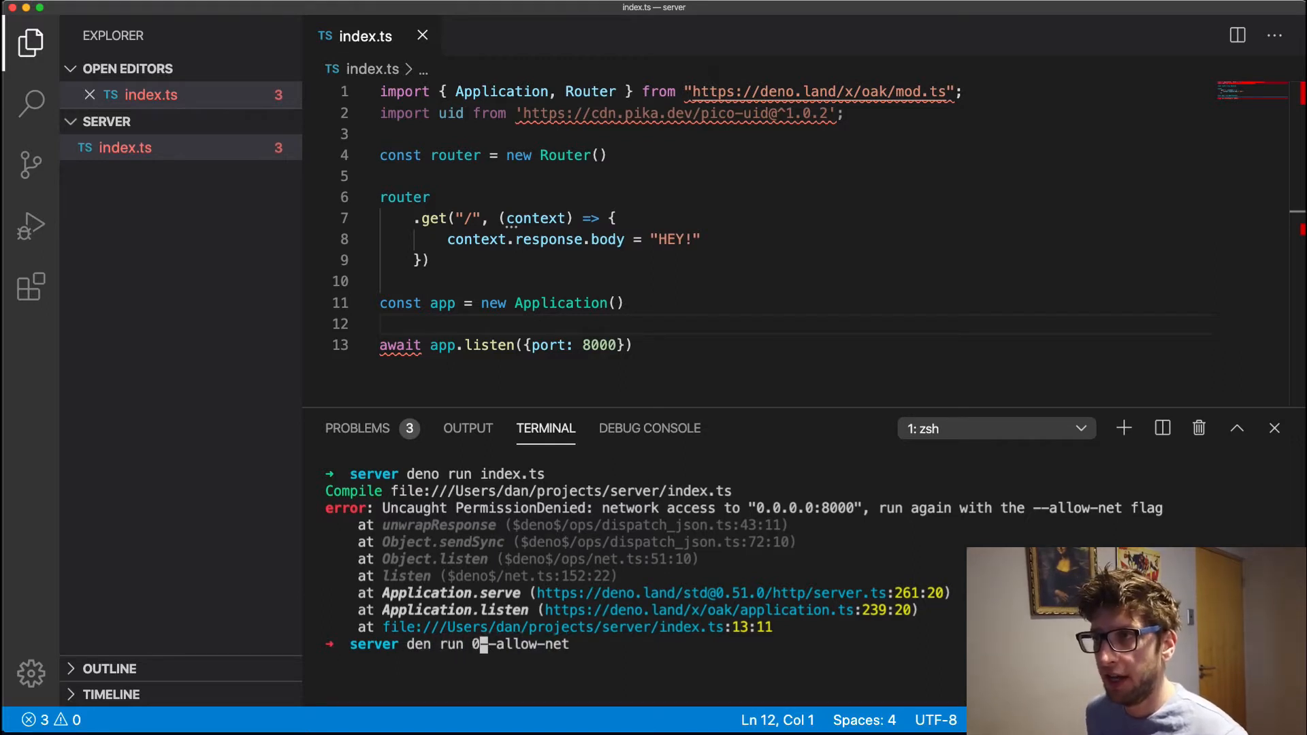
{"action": "type", "text": "--allow-net ind"}
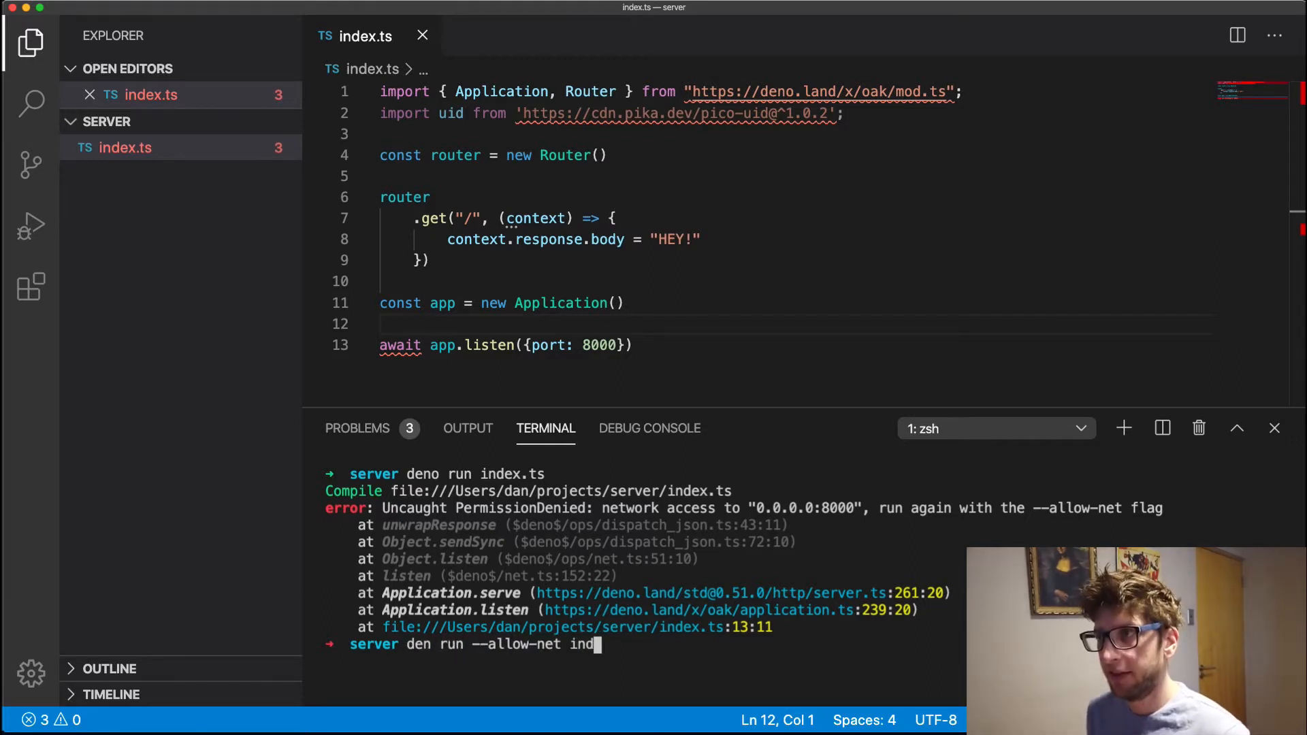
{"action": "key", "text": "Return"}
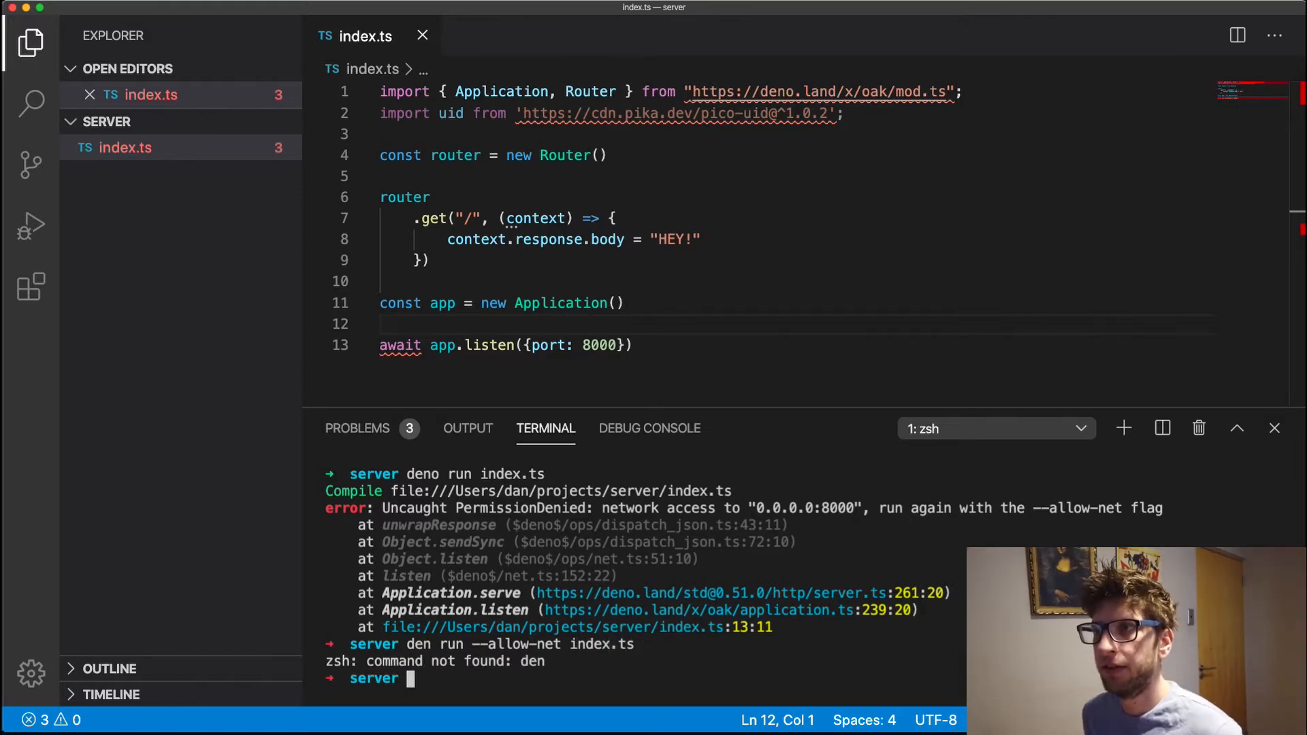
Rerun the server as deno run --allow-net index.ts
{"action": "type", "text": "den run --allow-net index.ts"}
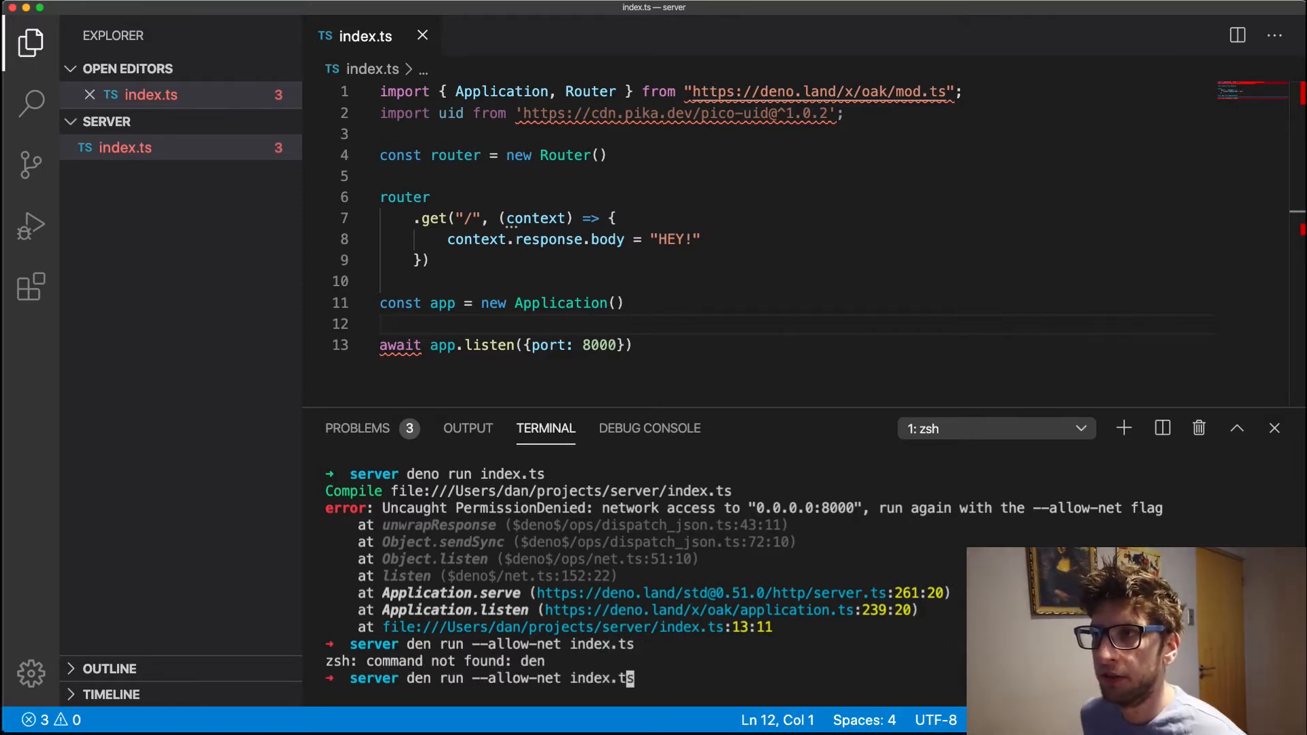
{"action": "key", "text": "Return"}
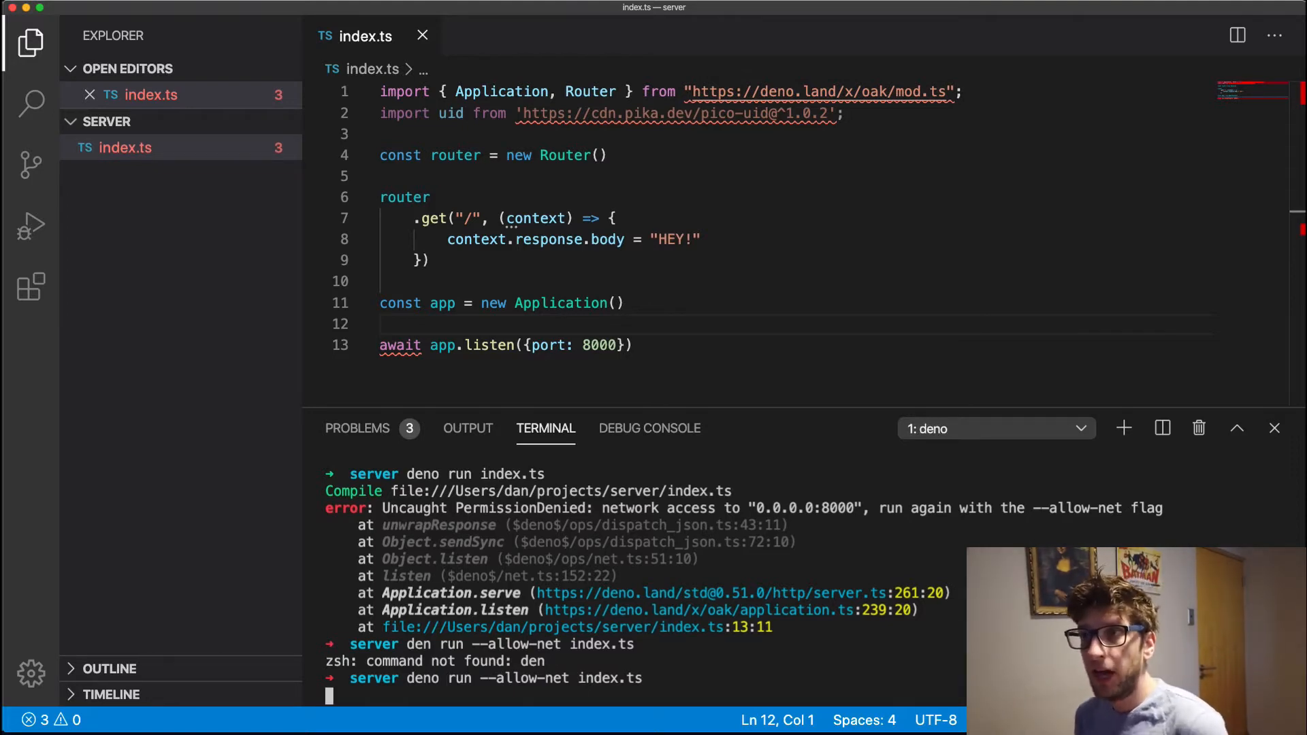
{"action": "mouse_move", "coordinate": [879, 642]}
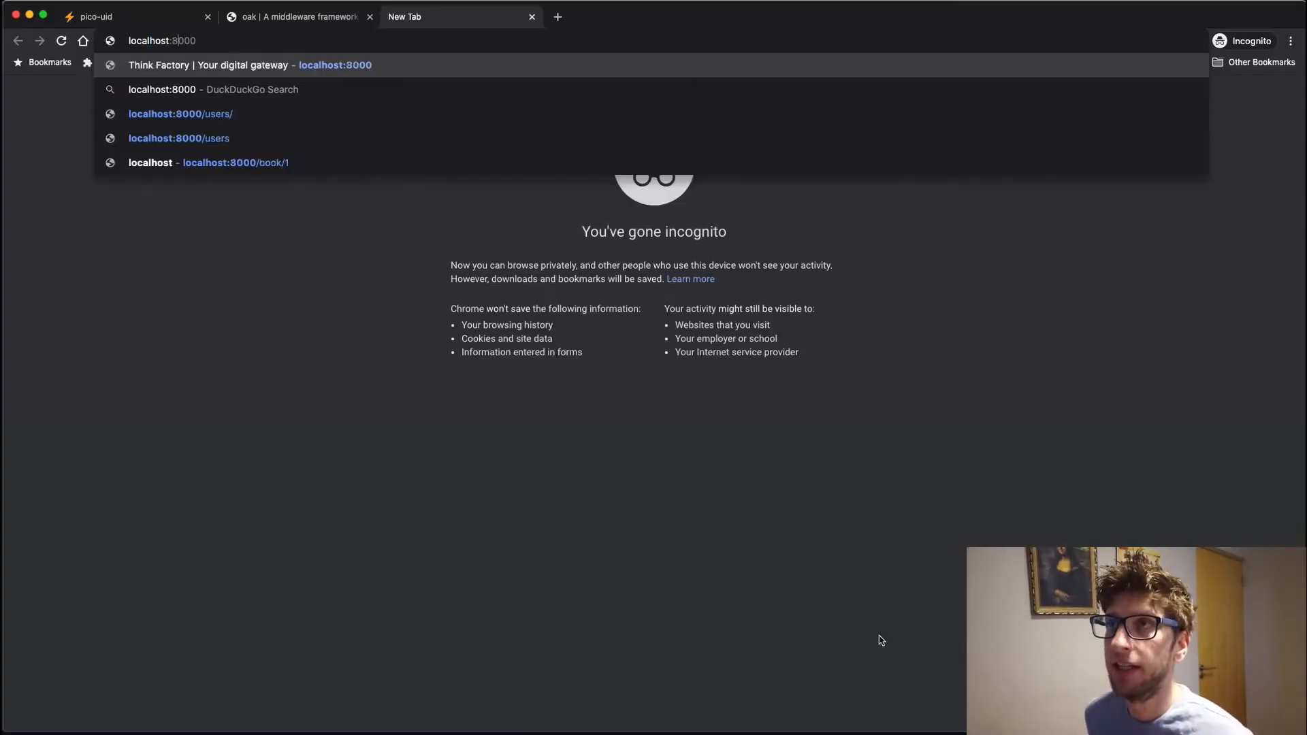
Load localhost:8000 in Chrome and see the HTTP 404 response
{"action": "key", "text": "Return"}
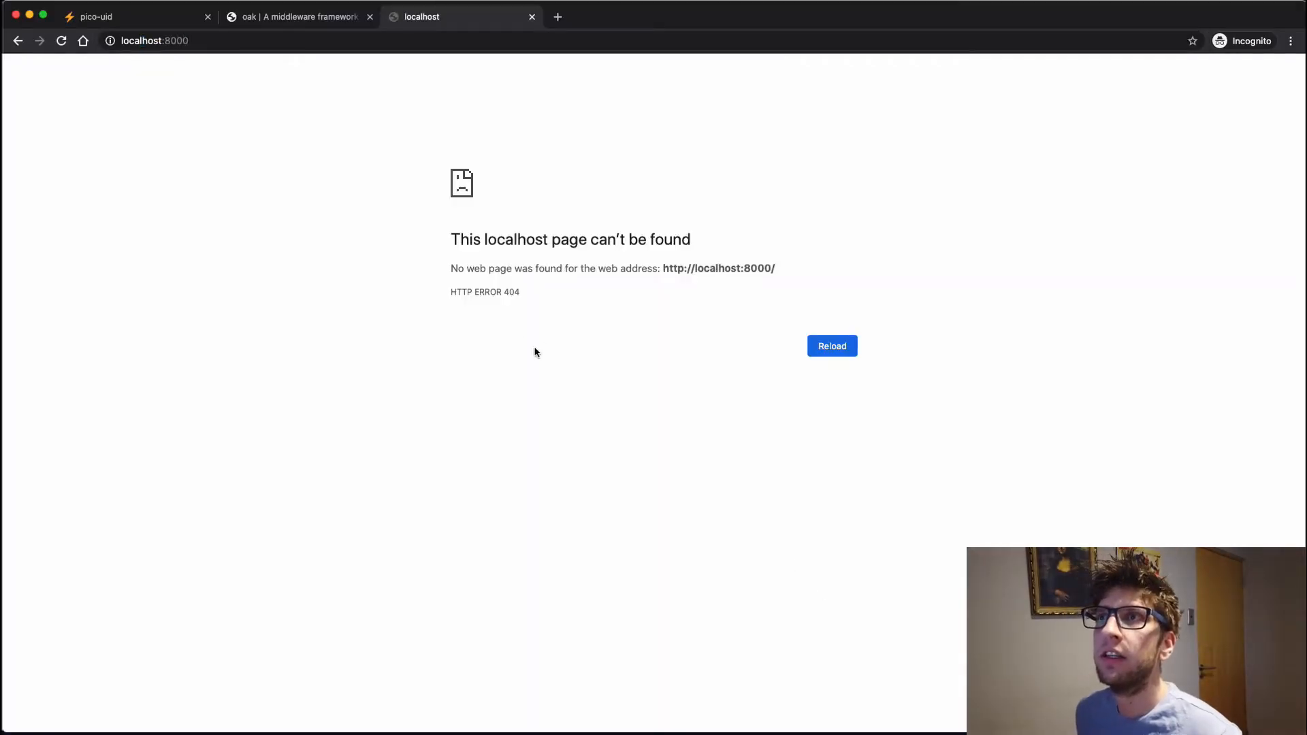
{"action": "mouse_move", "coordinate": [363, 153]}
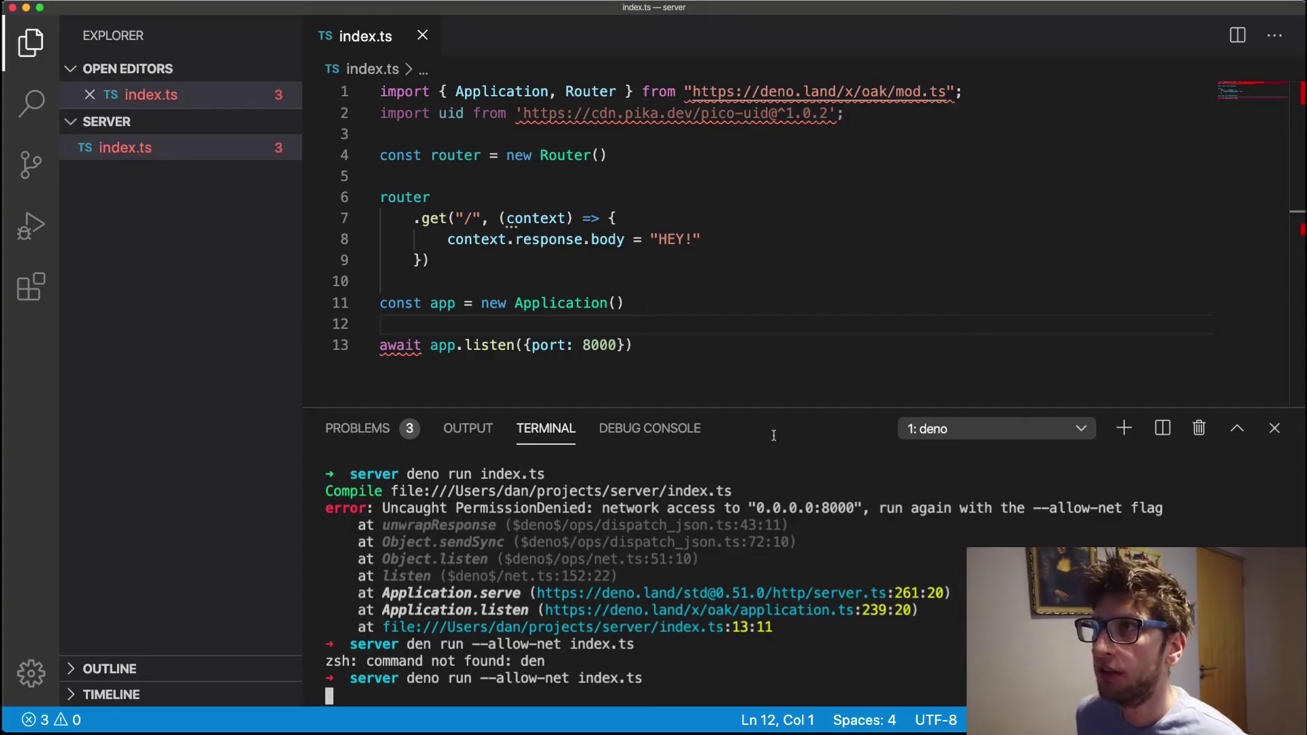
Add app.use(router.routes()) after the app creation and restart the server
{"action": "left_click", "coordinate": [616, 302]}
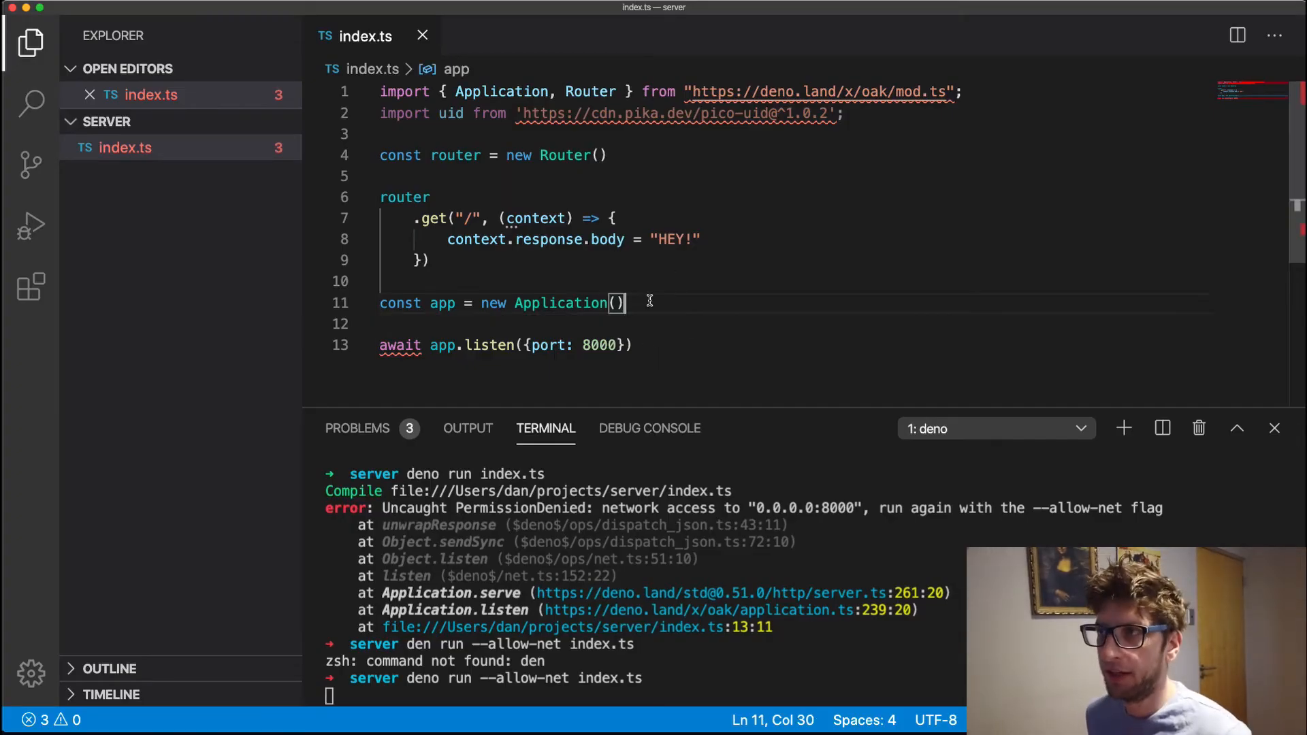
{"action": "type", "text": "app.use("}
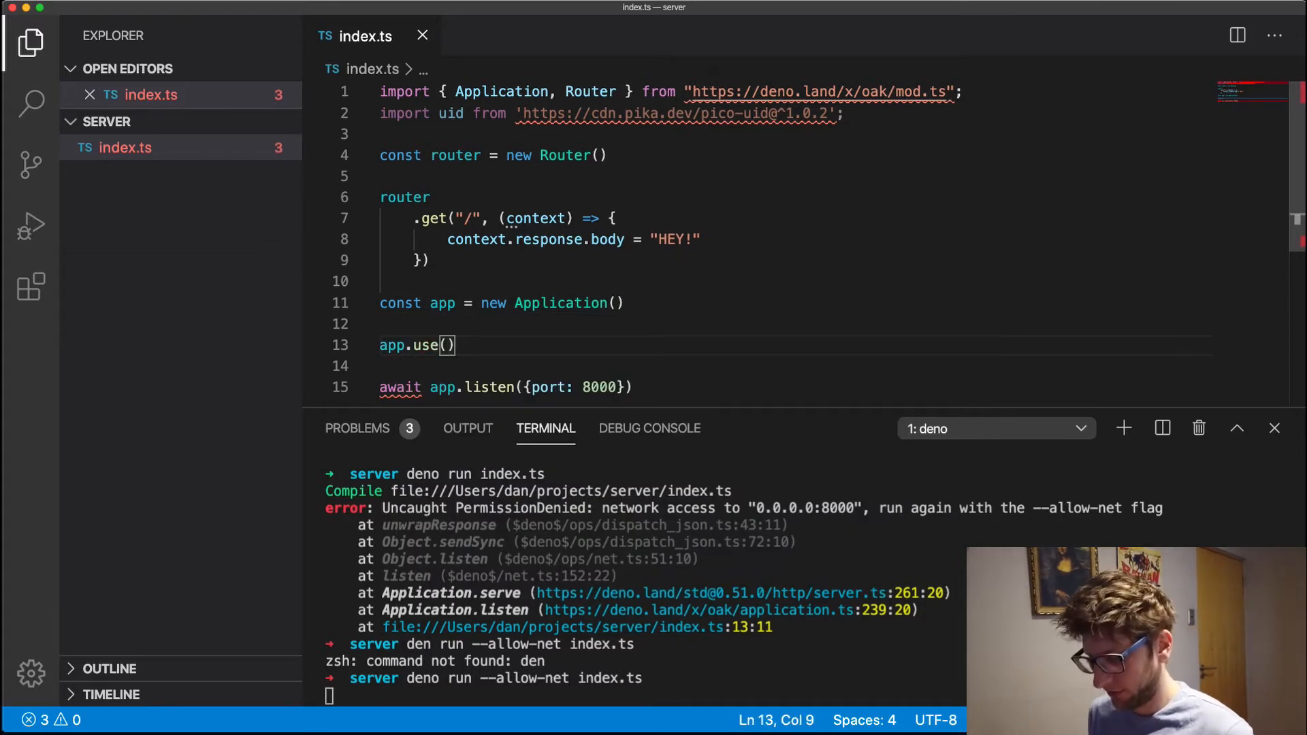
{"action": "type", "text": "router.routes("}
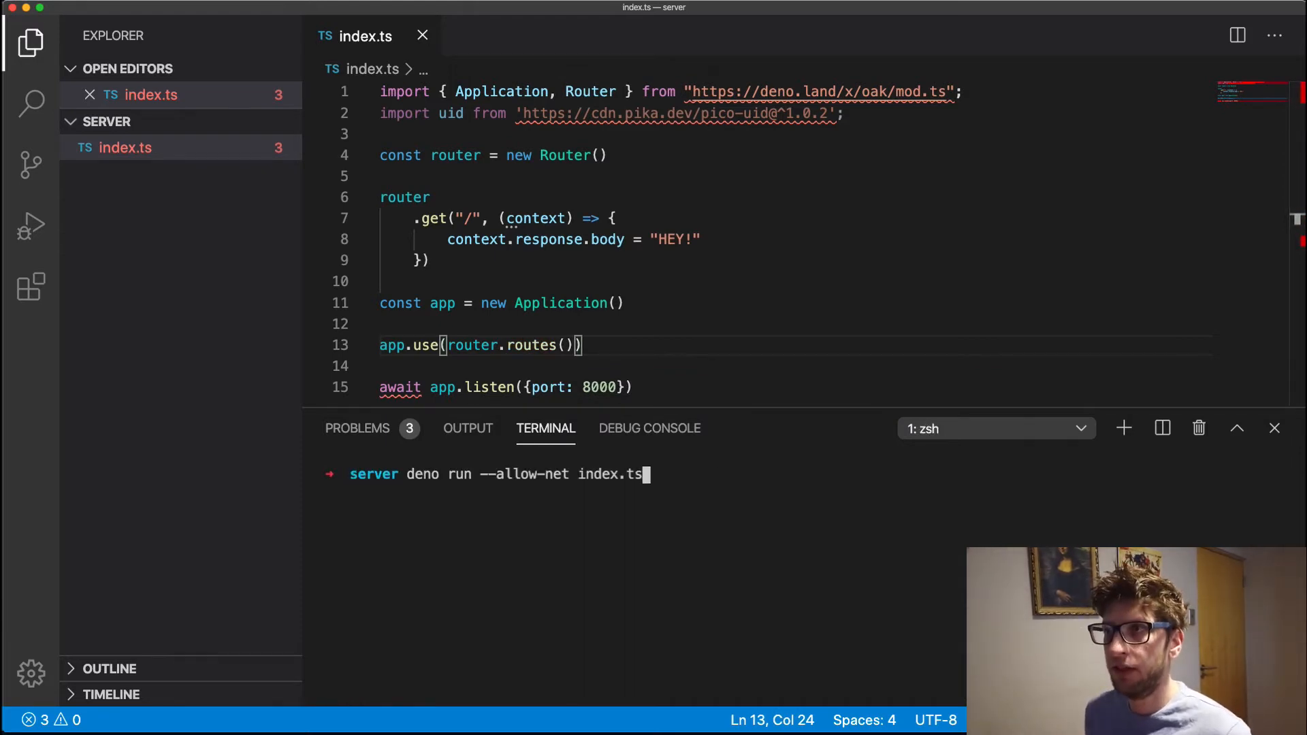
{"action": "key", "text": "Return"}
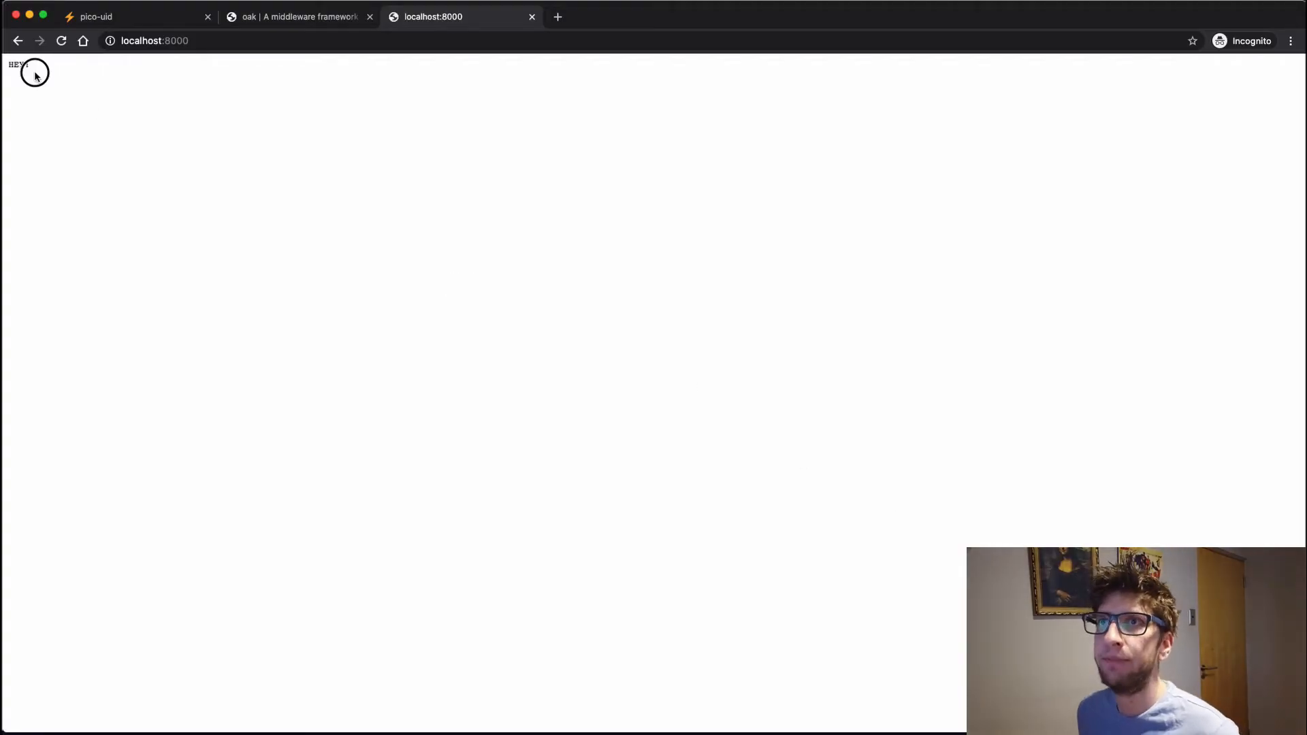
Reload localhost:8000 and select the HEY! response text
{"action": "double_click", "coordinate": [18, 64]}
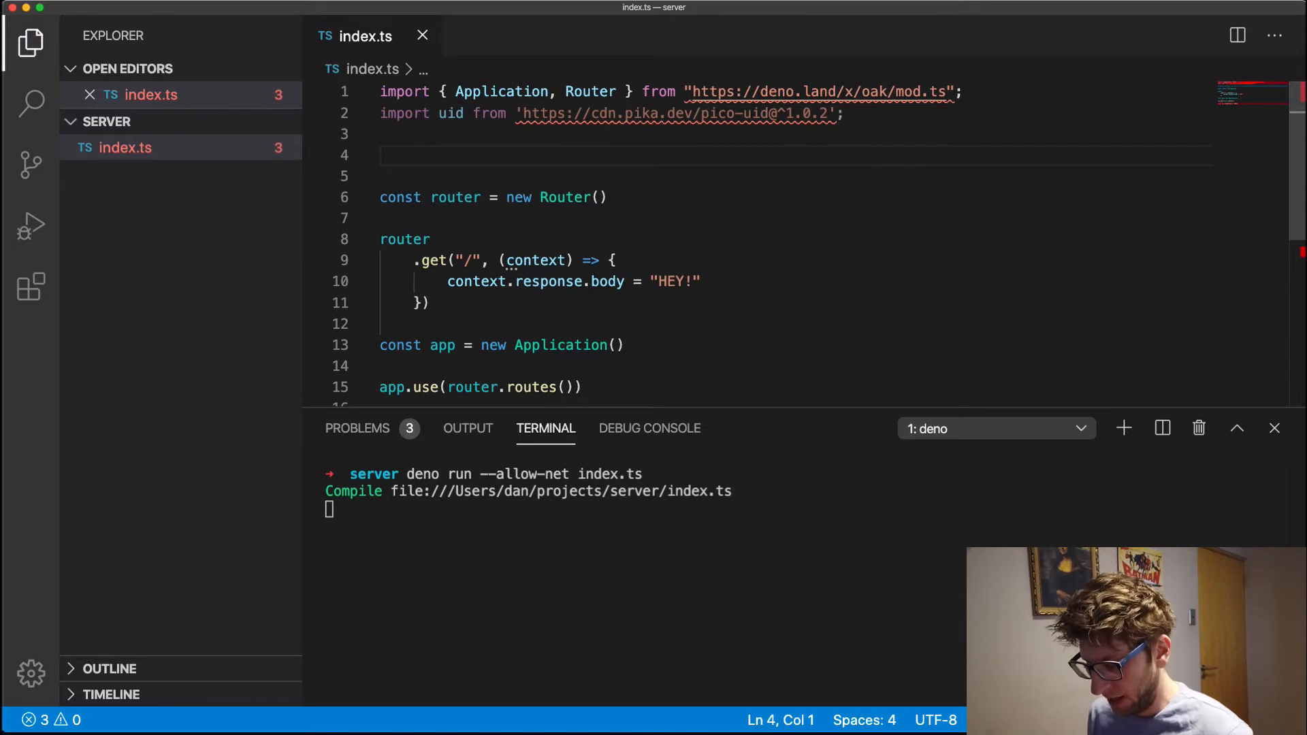
Define a User type with string fields including email
{"action": "type", "text": "type User"}
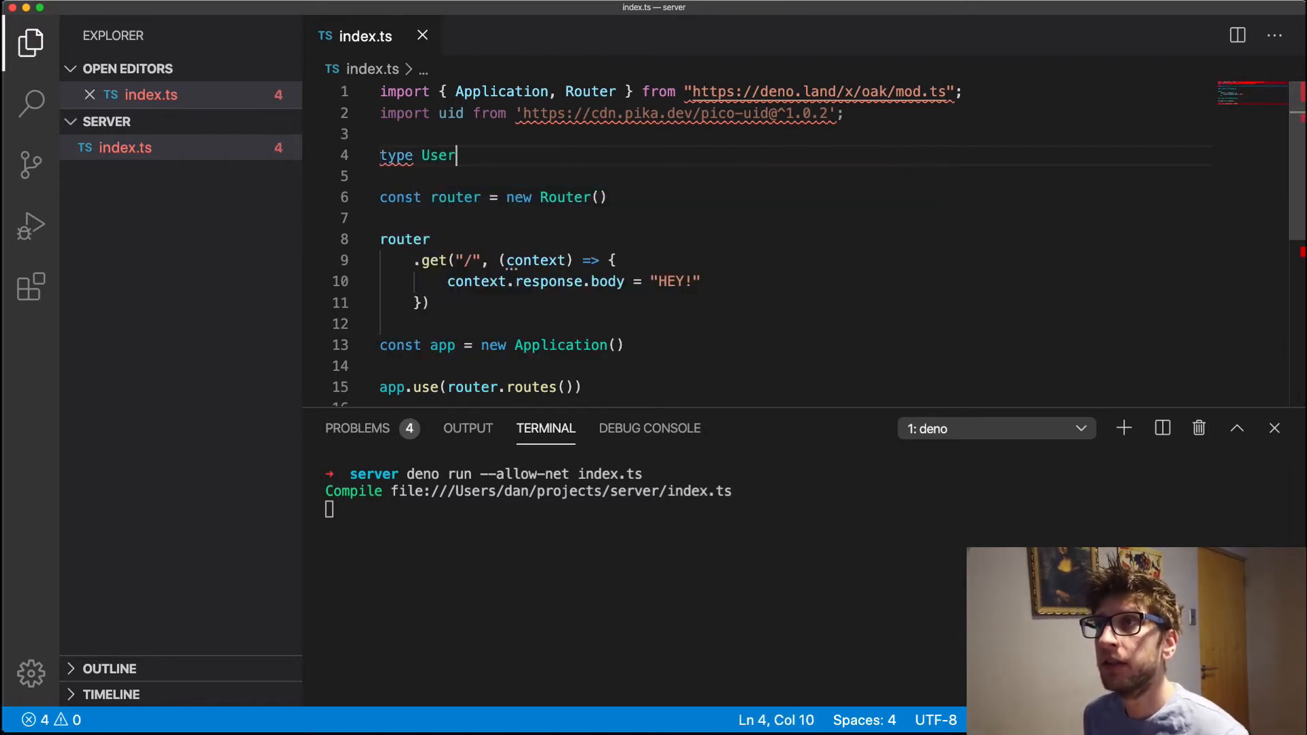
{"action": "type", "text": "= {"}
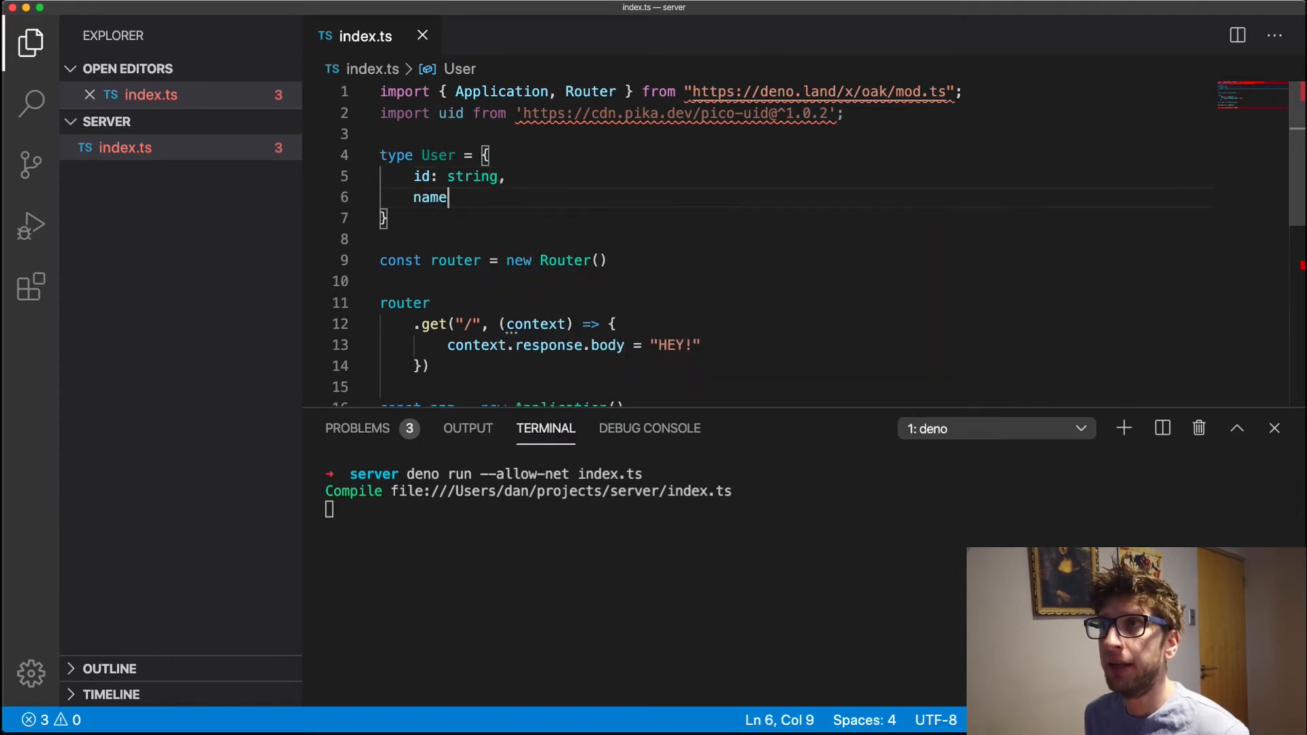
{"action": "type", "text": ": string,"}
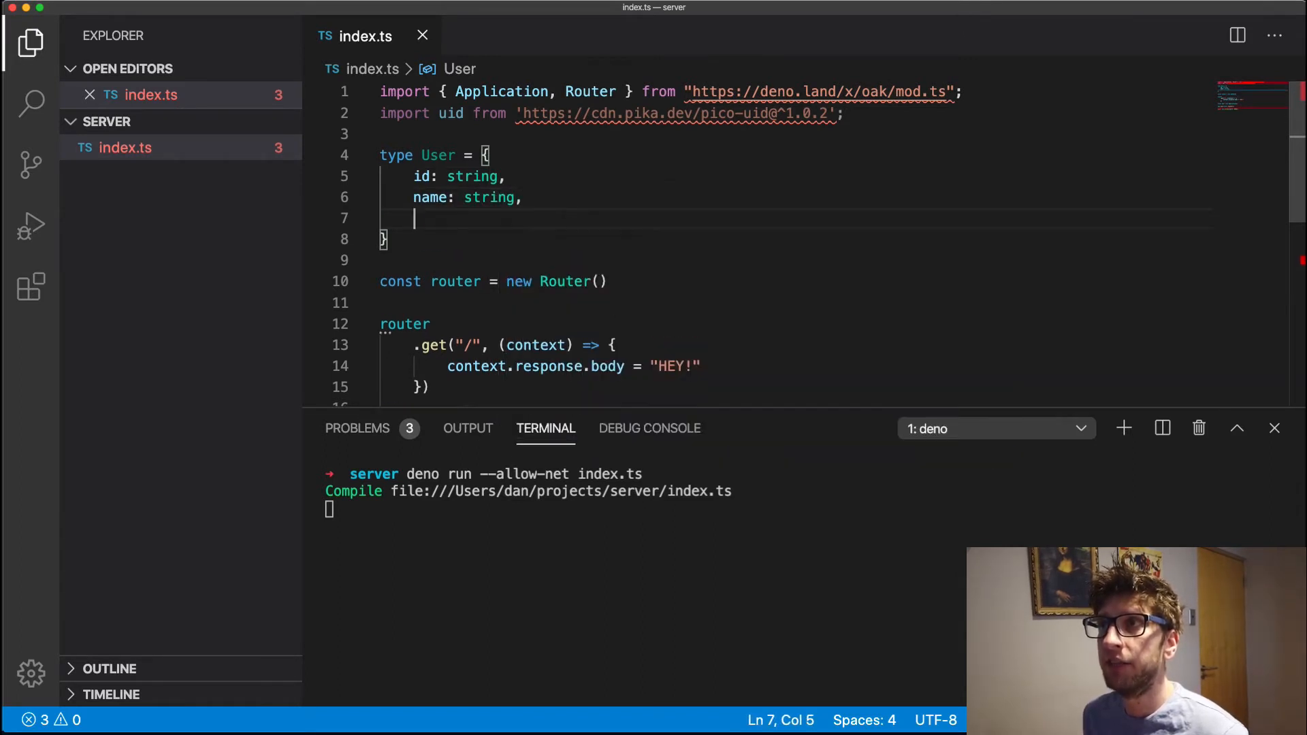
{"action": "type", "text": "email:s"}
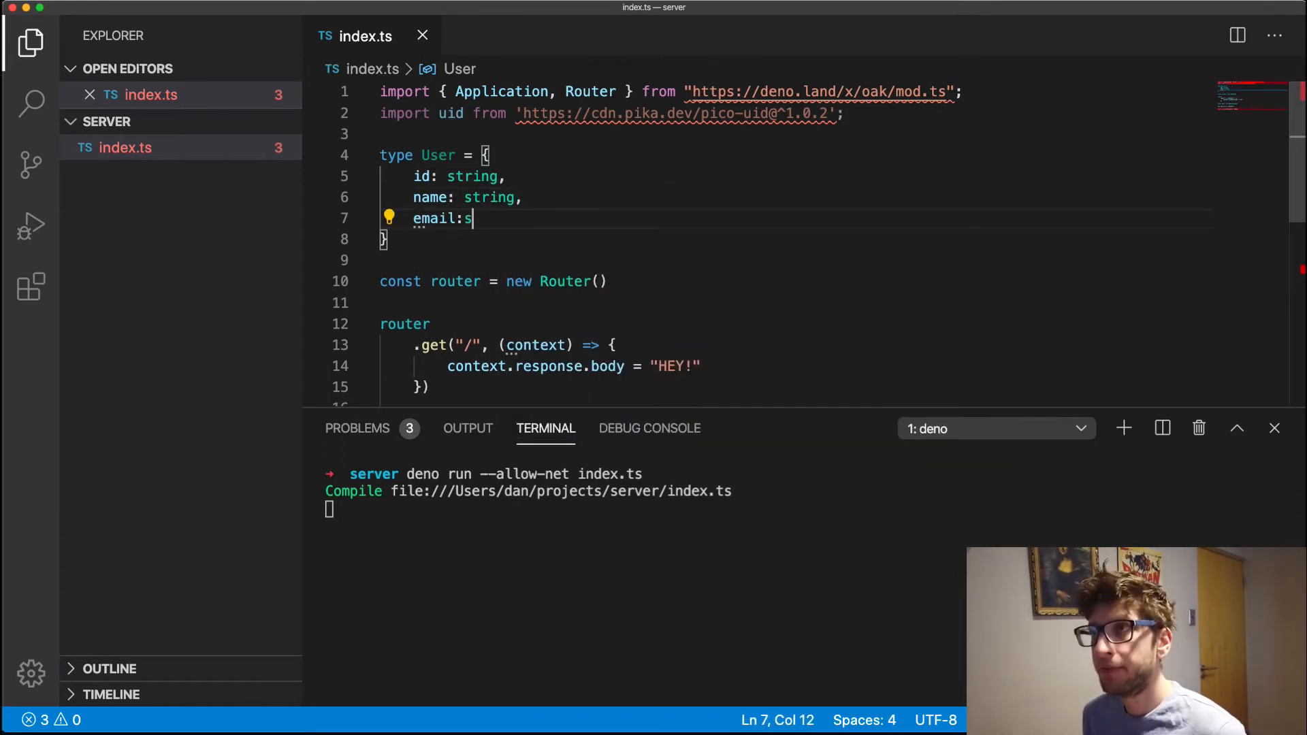
{"action": "type", "text": "tring"}
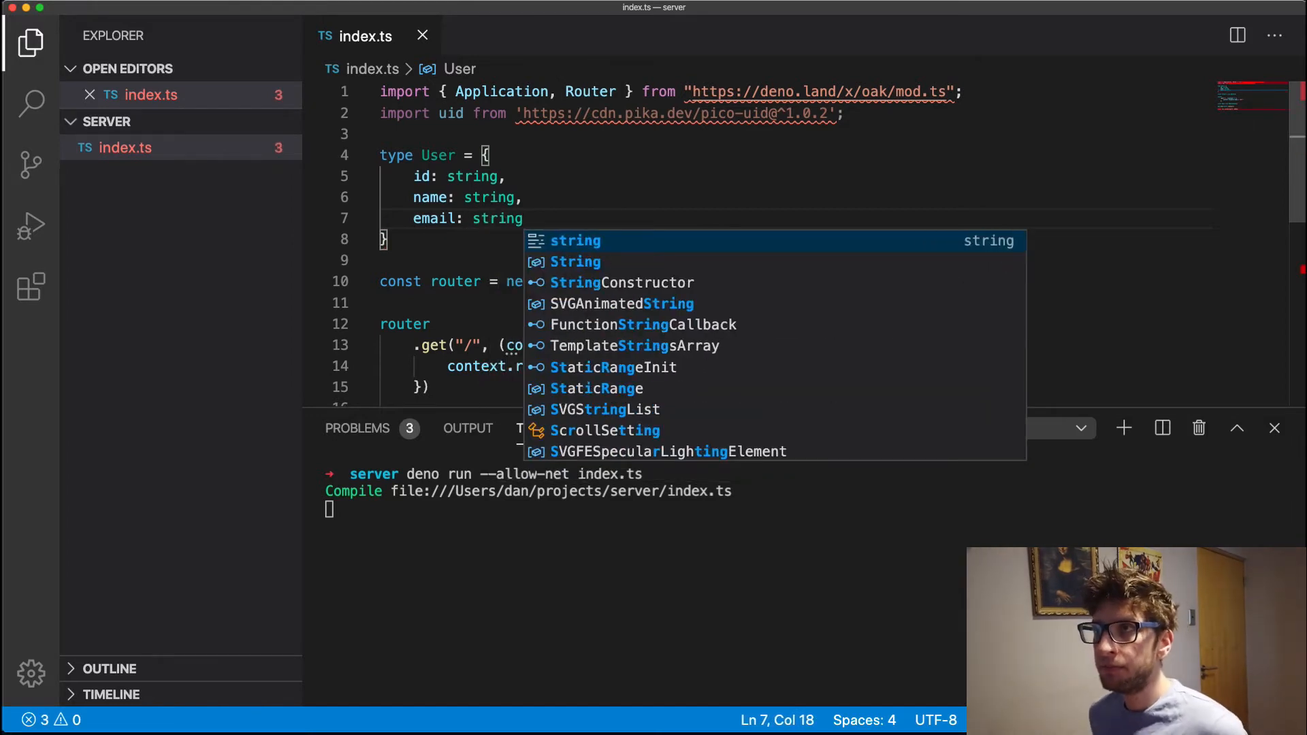
{"action": "key", "text": "Escape"}
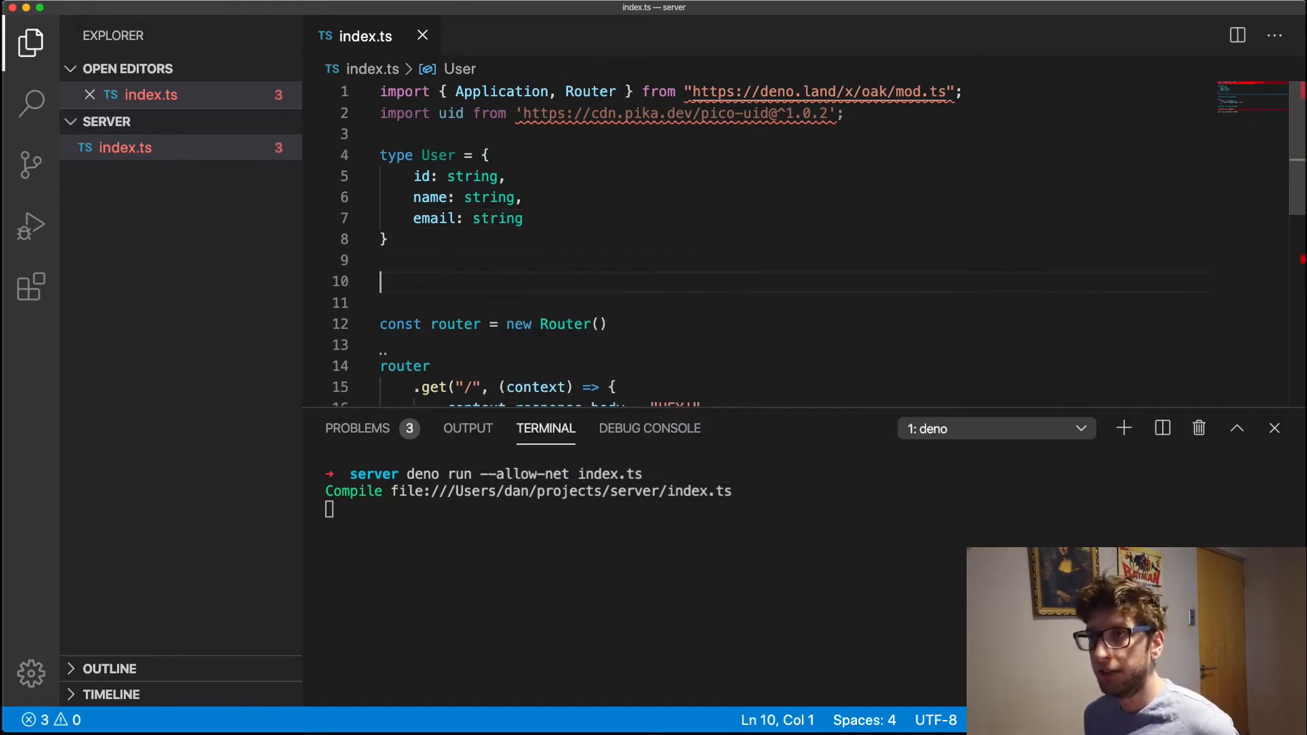
Declare const users = <User[]>[] as an empty typed array
{"action": "type", "text": "const"}
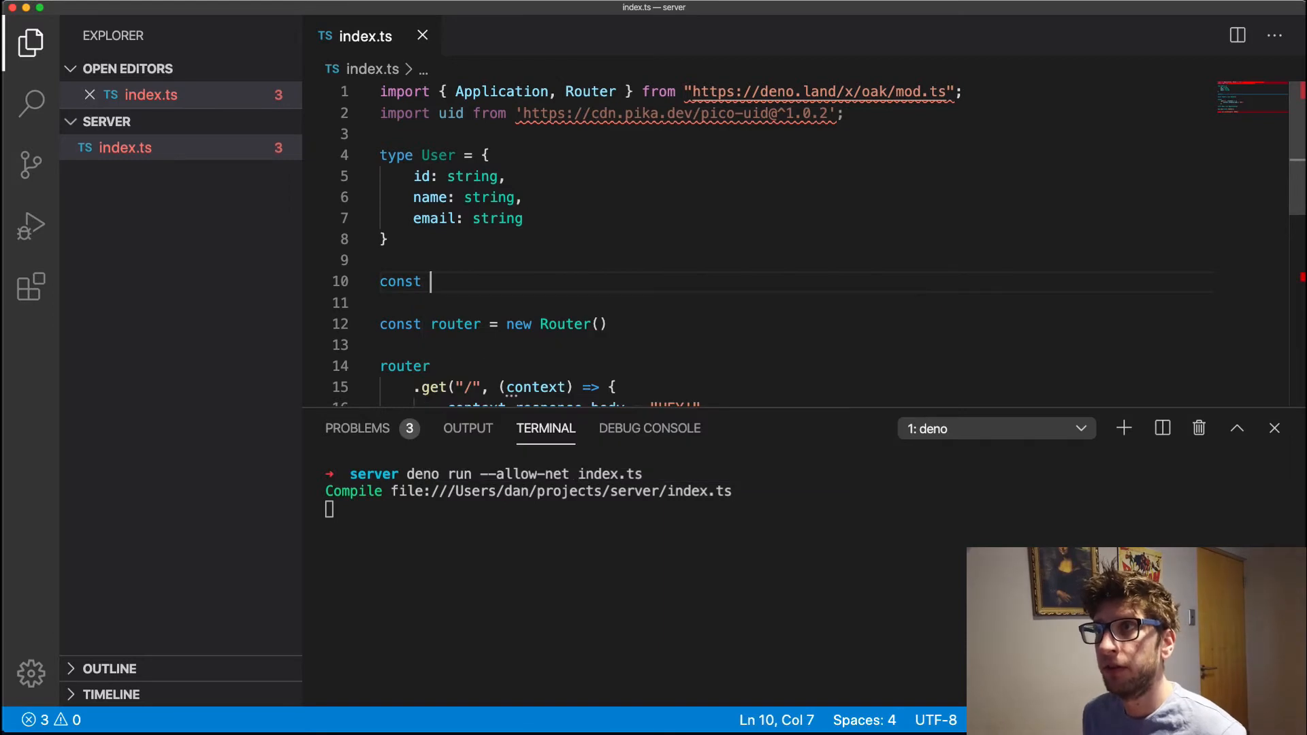
{"action": "type", "text": "users = <>"}
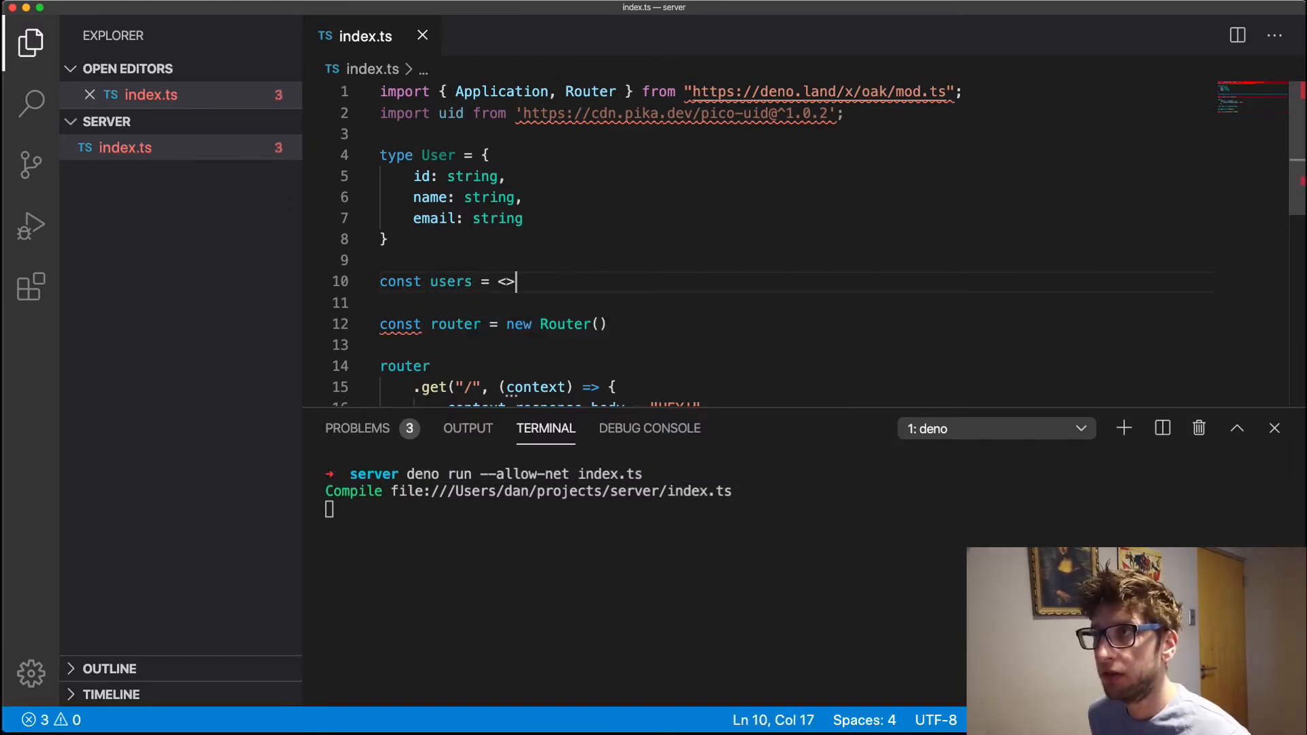
{"action": "type", "text": "User"}
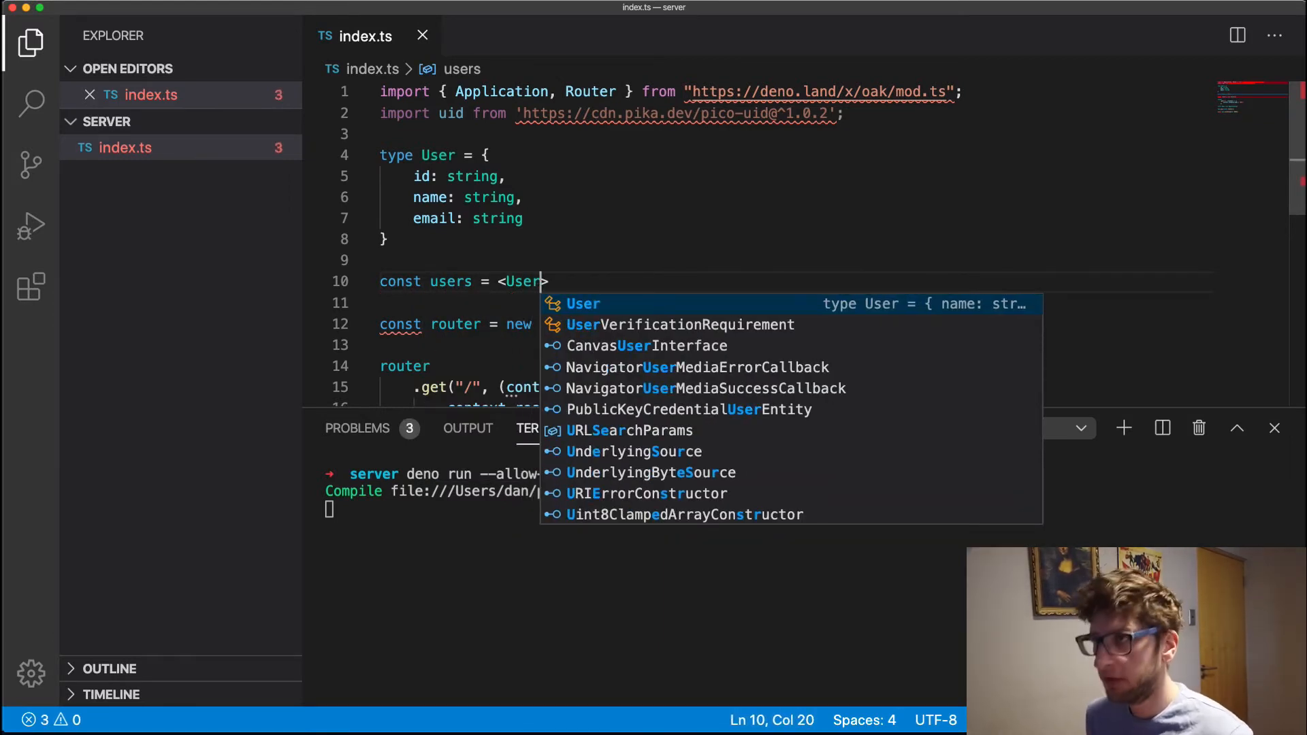
{"action": "type", "text": "[]>[]"}
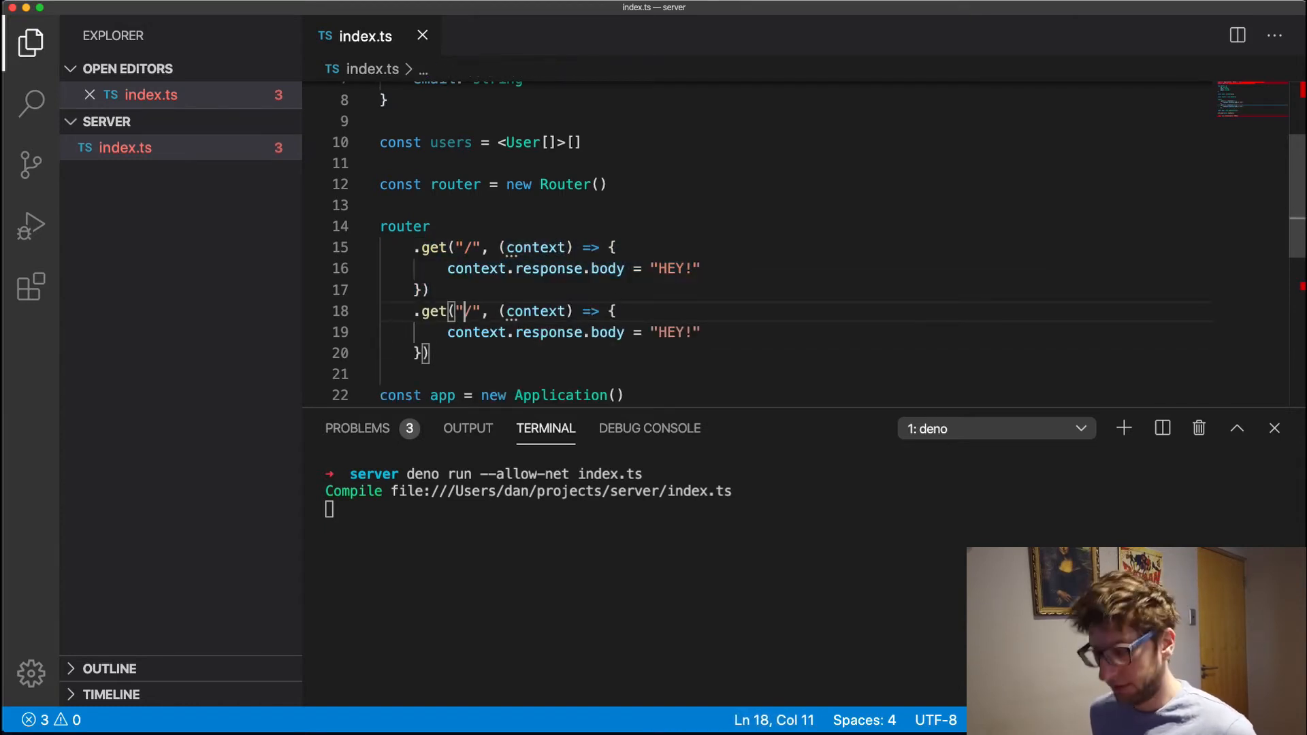
Make the duplicated route serve "/users" returning the users array, and copy the block
{"action": "type", "text": "users"}
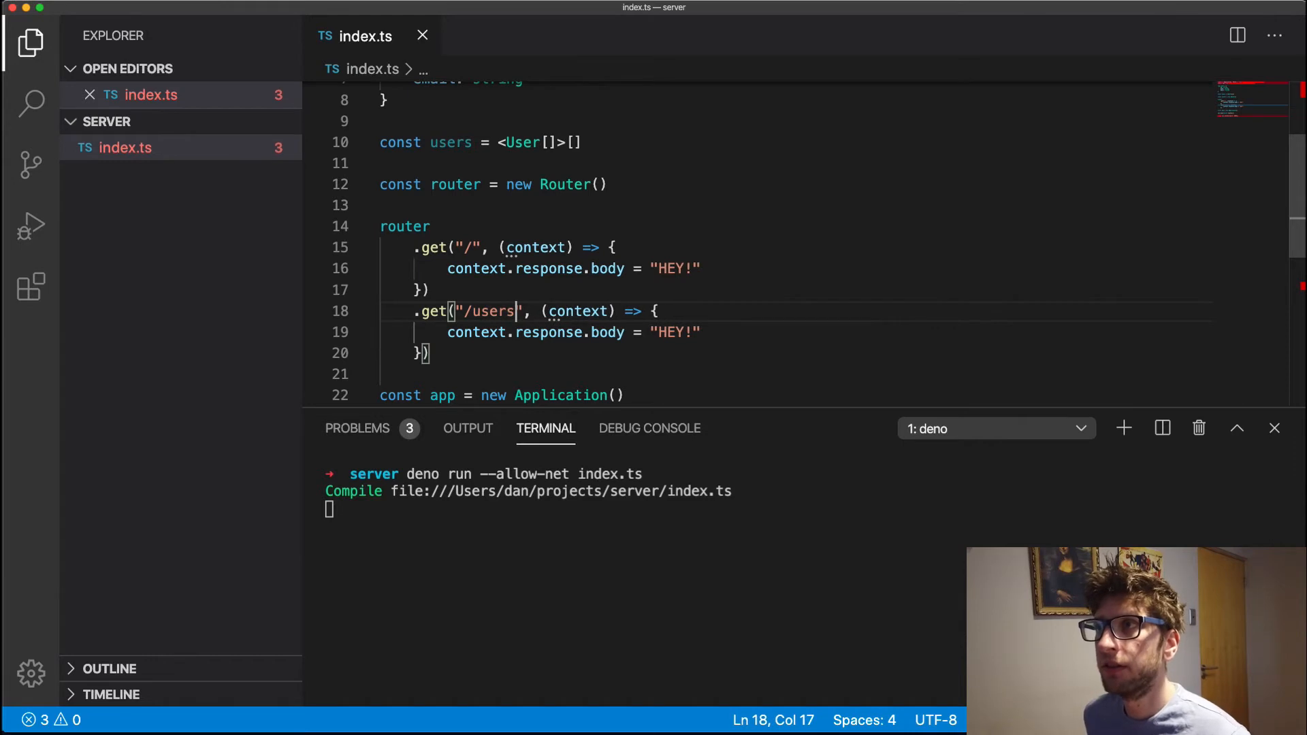
{"action": "double_click", "coordinate": [676, 333]}
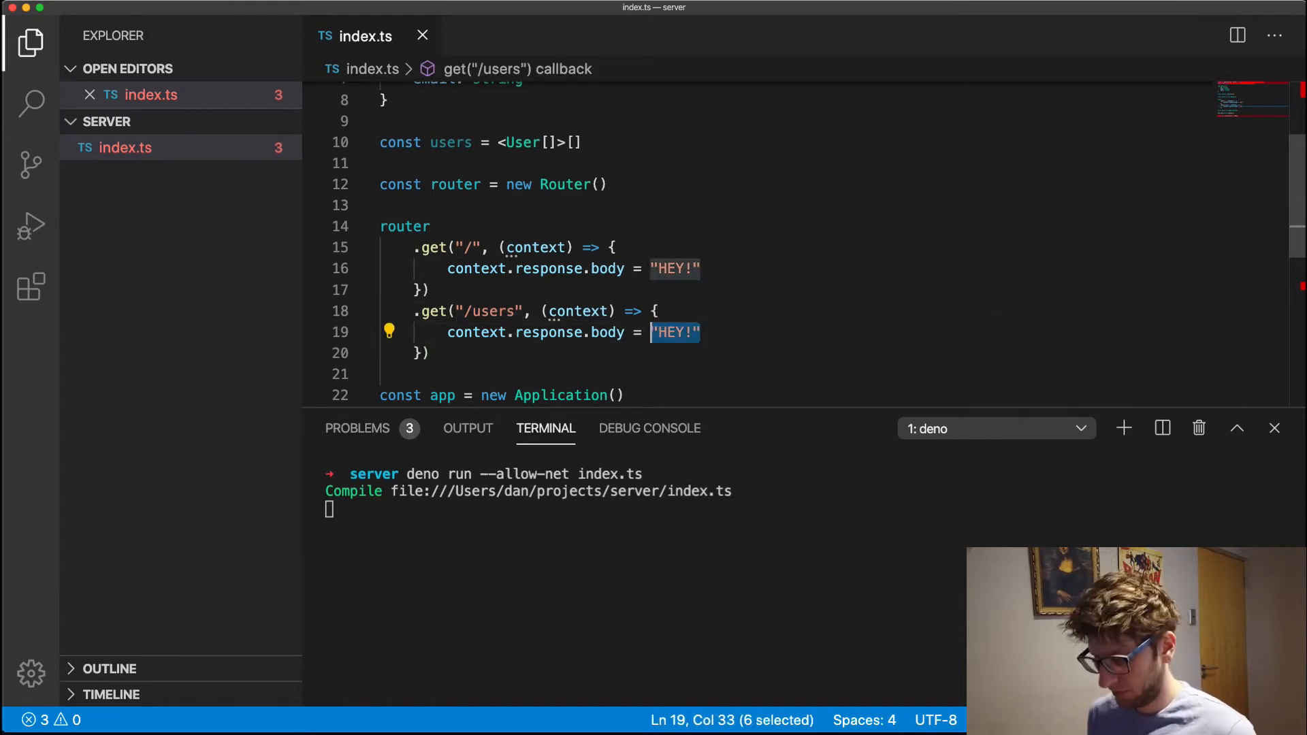
{"action": "type", "text": "users"}
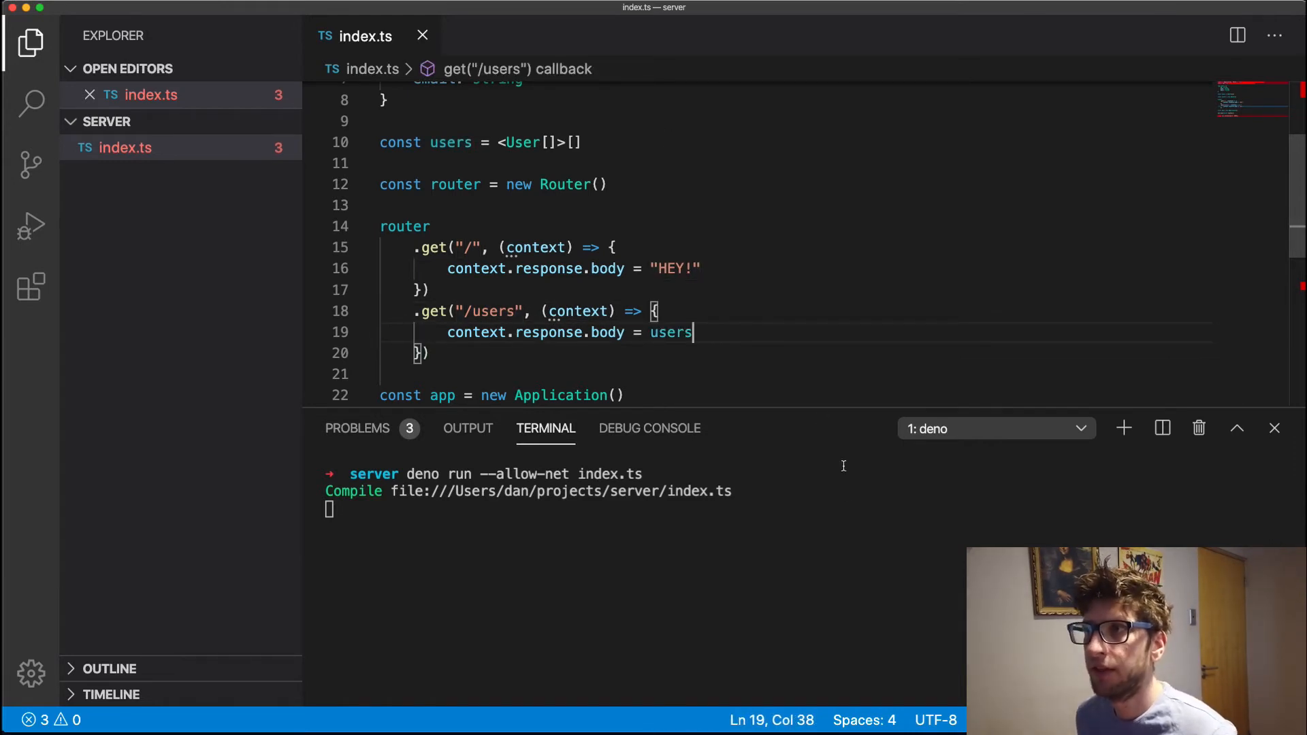
{"action": "key", "text": "ctrl+c"}
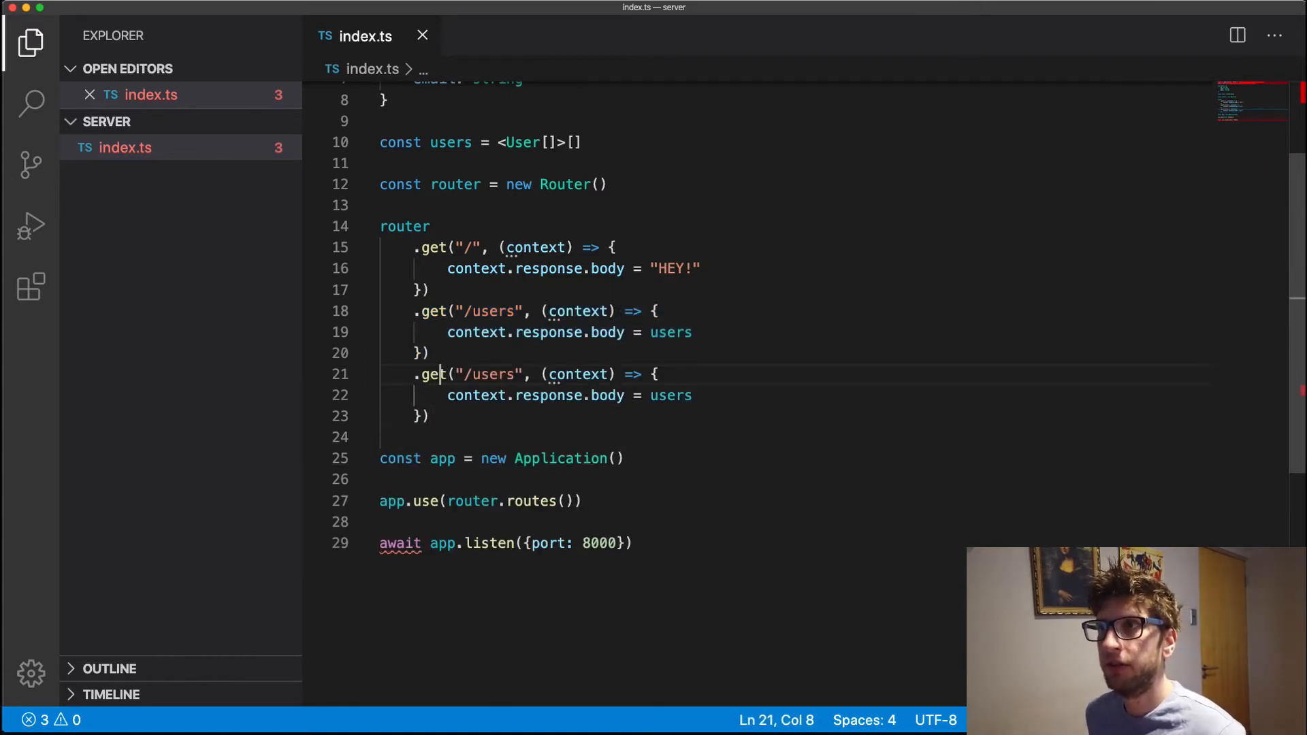
Switch the copied route to .post and start destructuring { value: {name, email} }
{"action": "type", "text": "pos"}
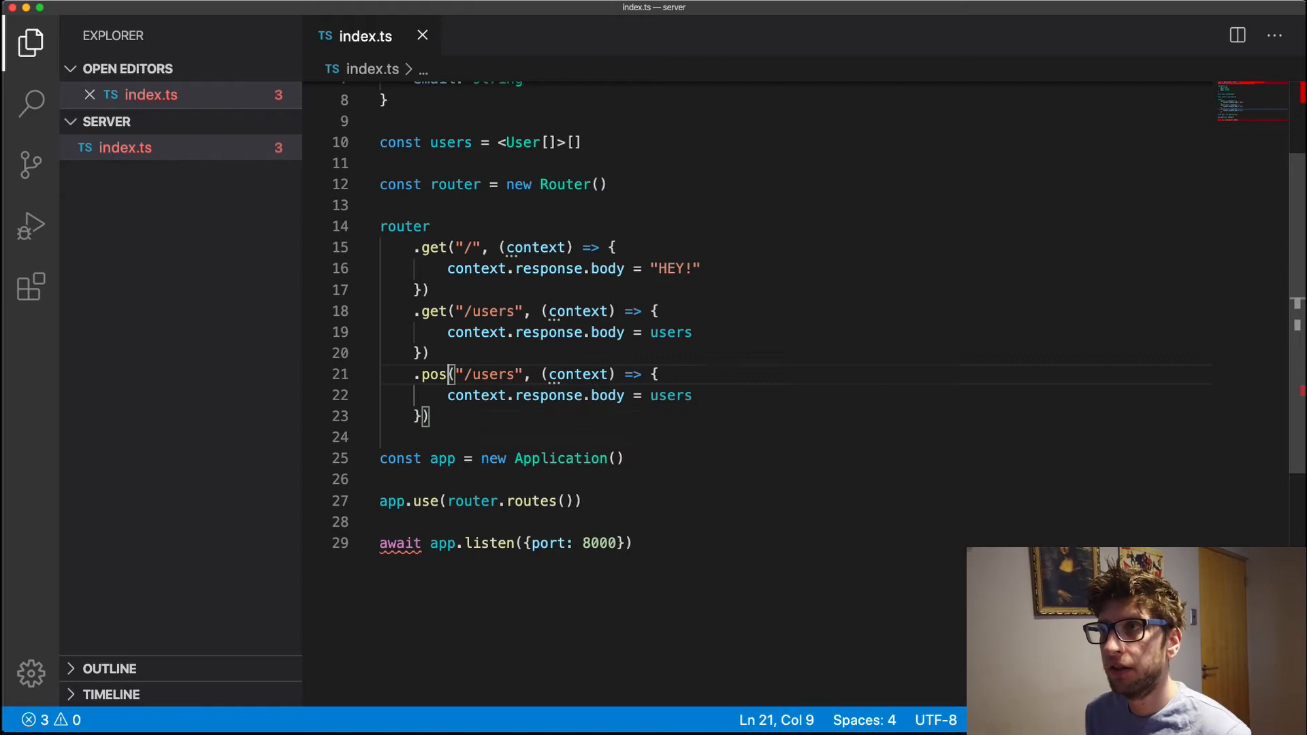
{"action": "key", "text": "enter"}
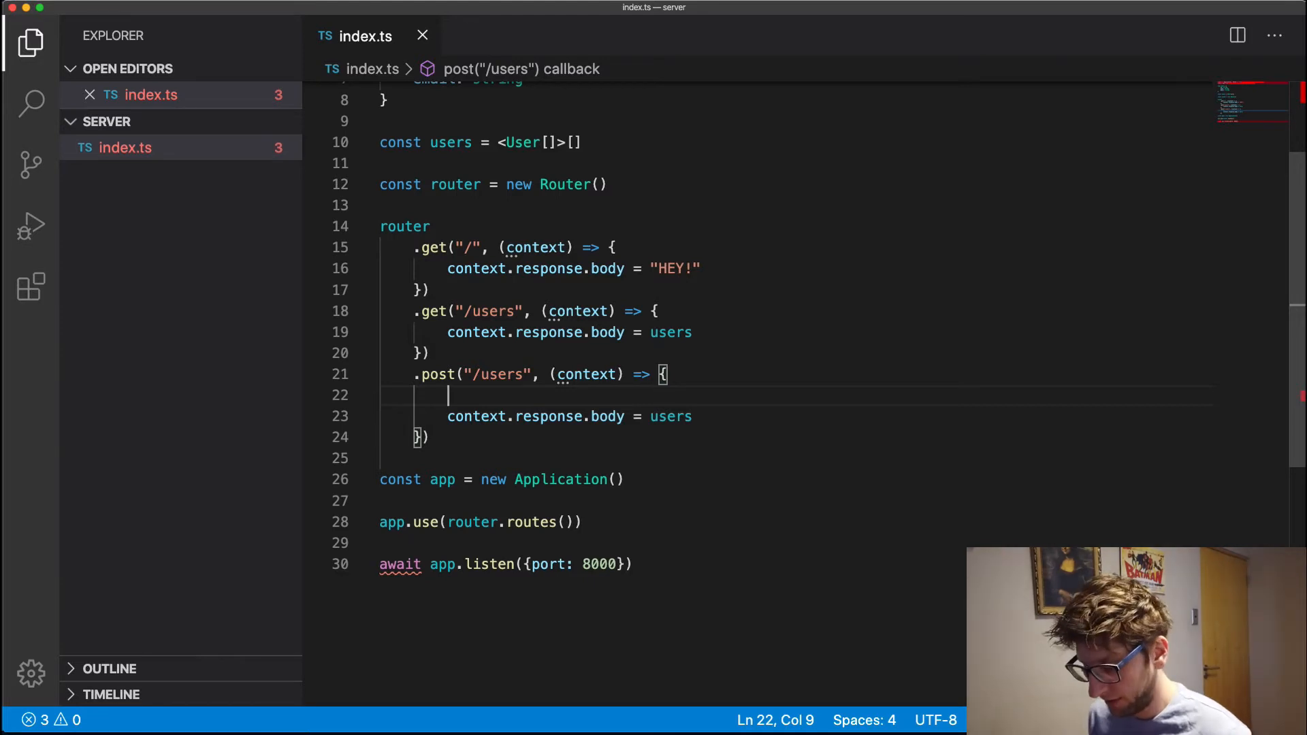
{"action": "type", "text": "const"}
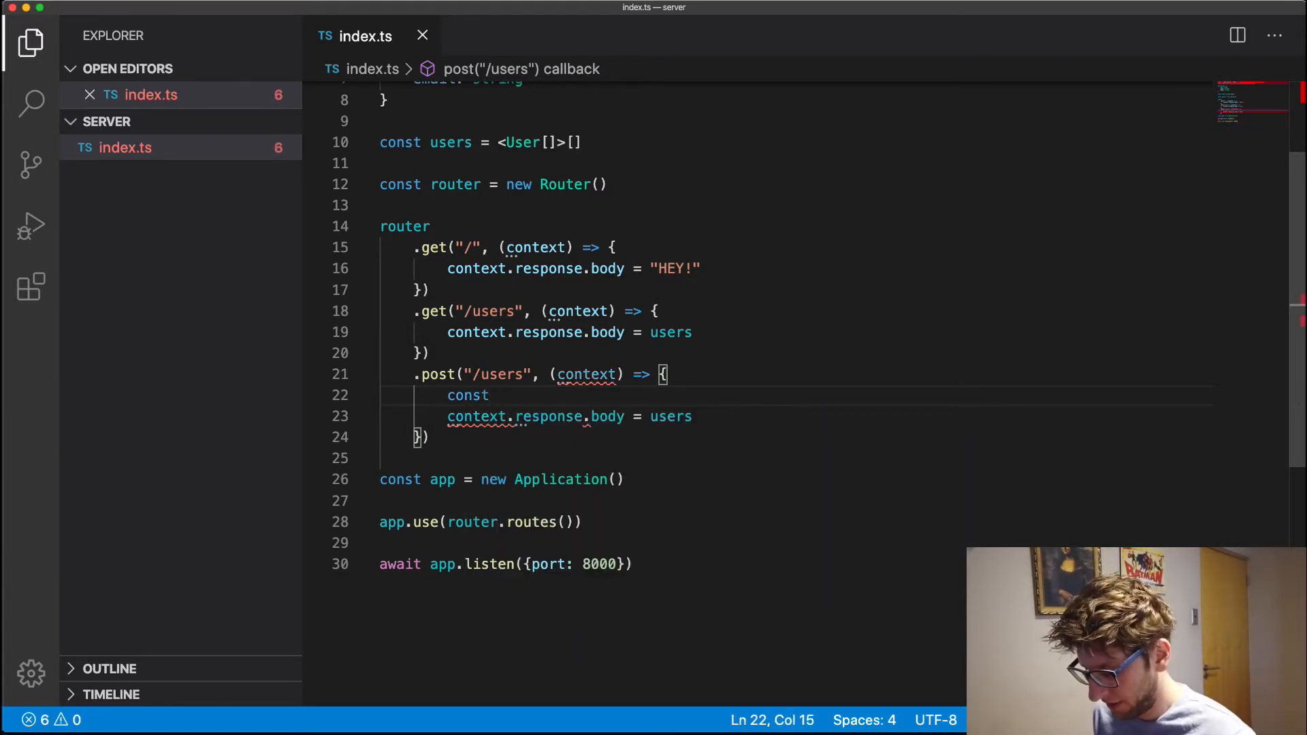
{"action": "type", "text": "{vv}"}
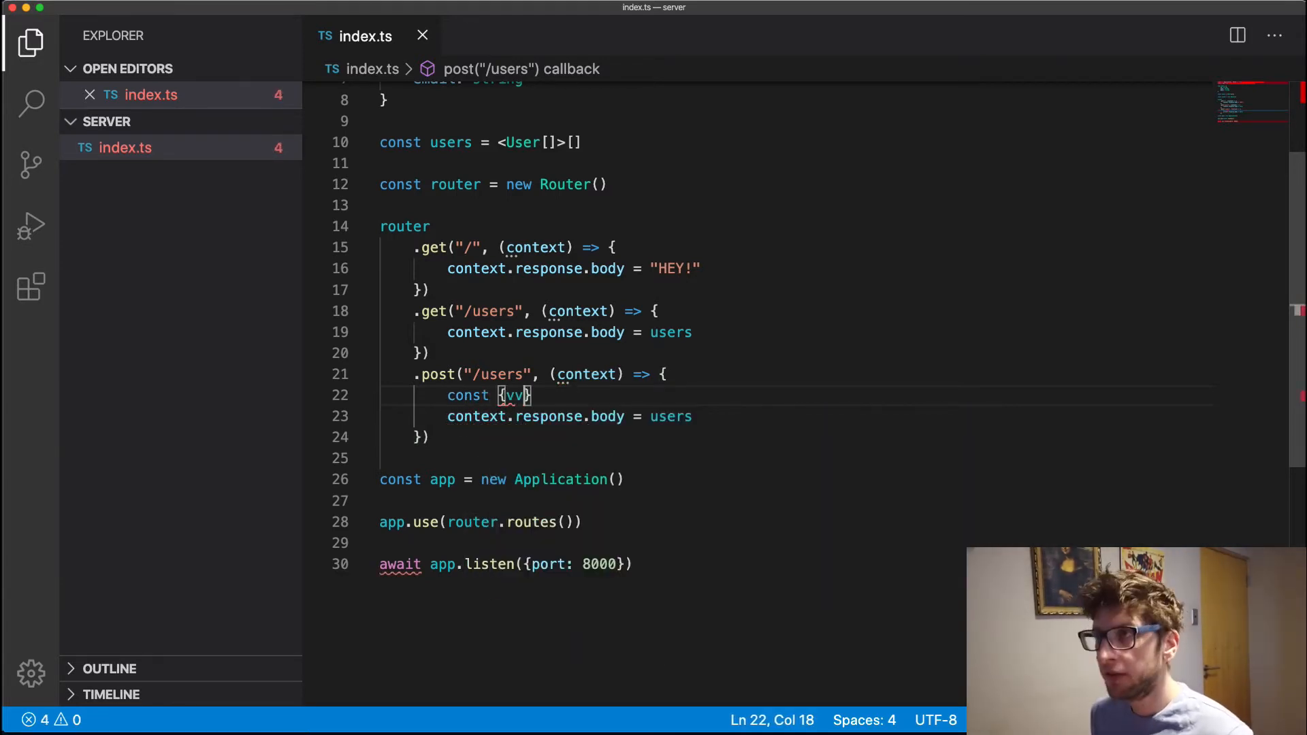
{"action": "type", "text": "value: {name, email"}
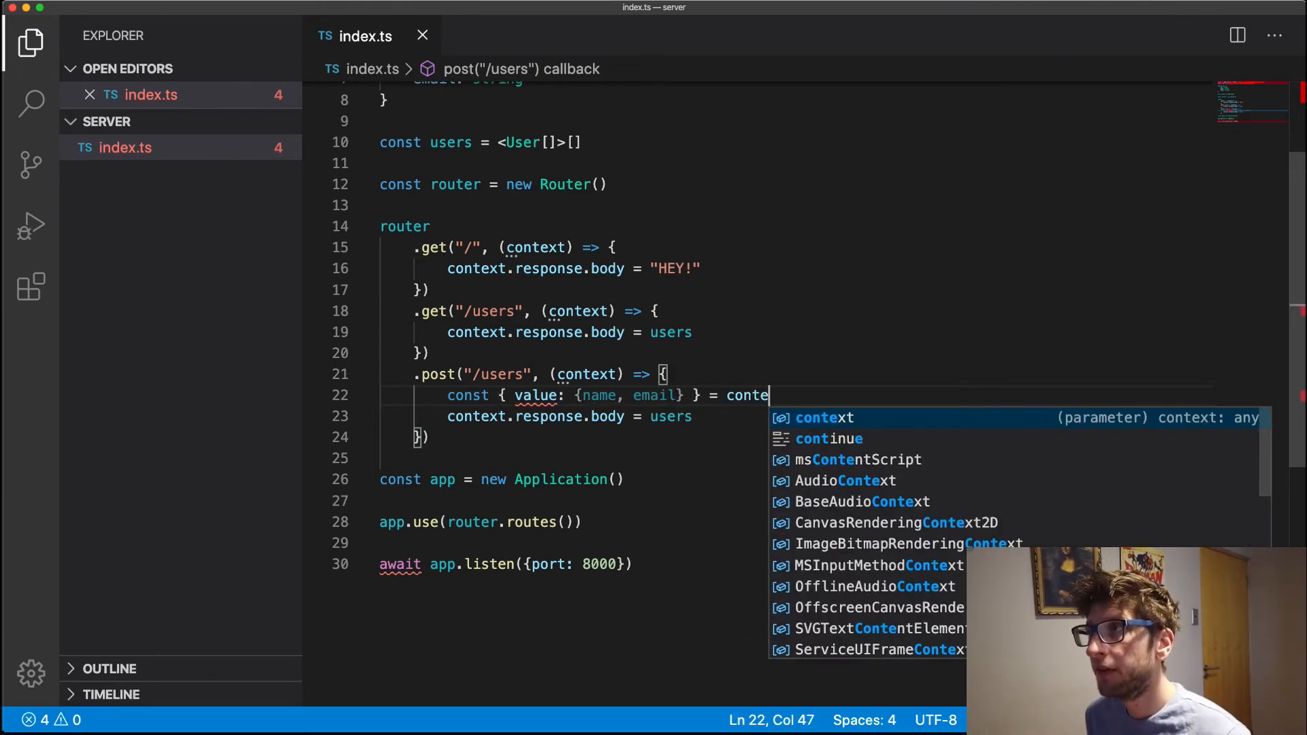
Assign it from await context.request.body() and mark the handler callback async
{"action": "type", "text": ".requ"}
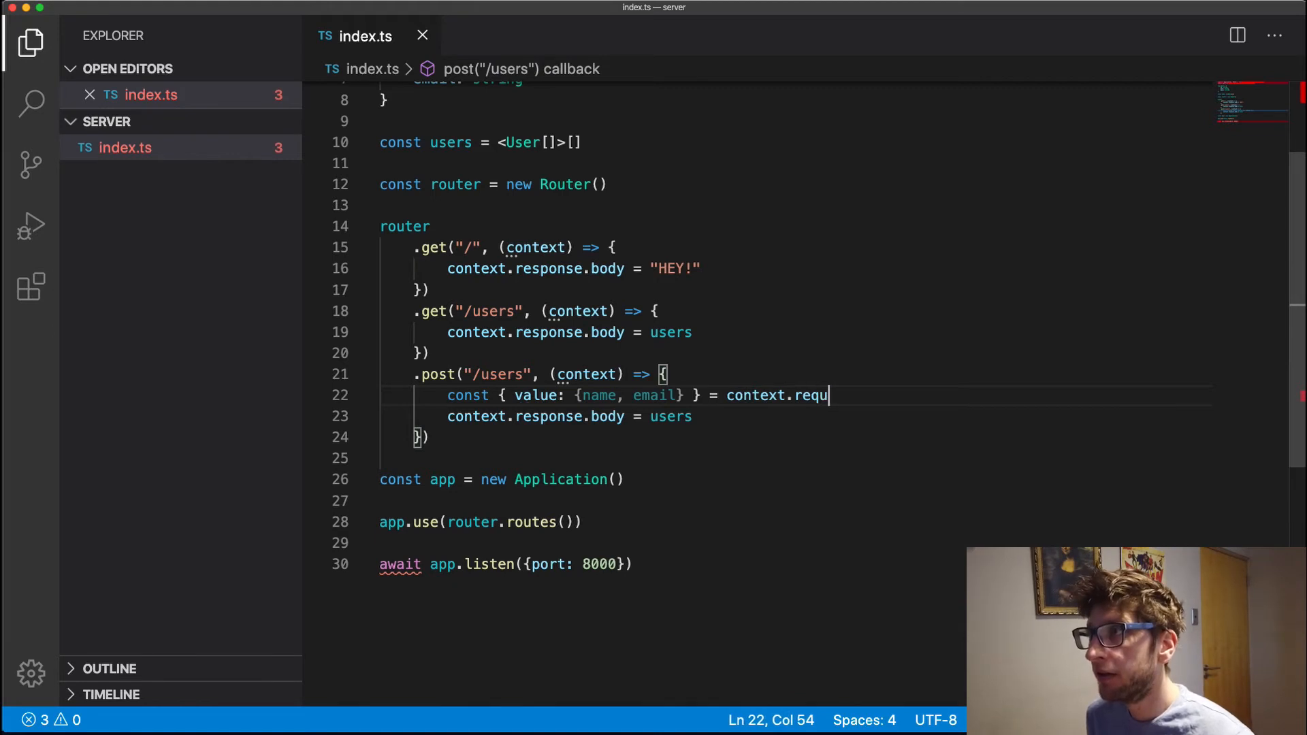
{"action": "type", "text": "est"}
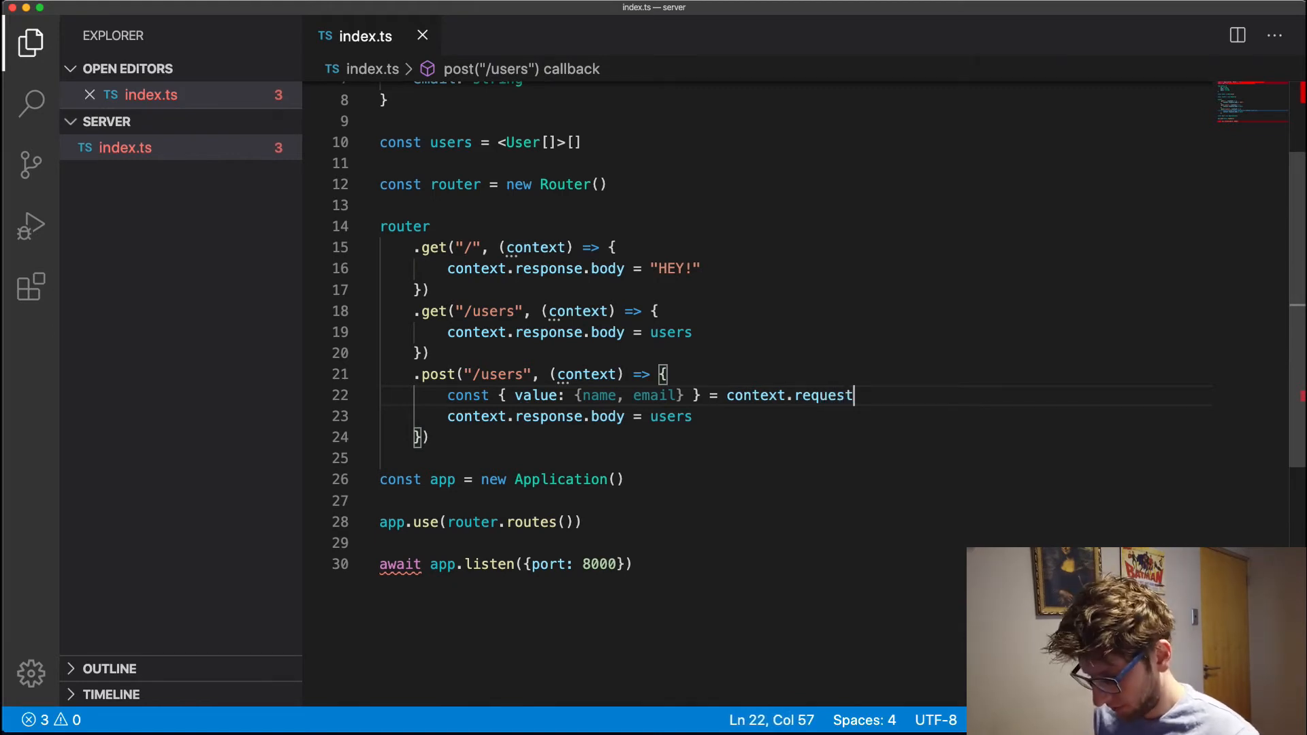
{"action": "type", "text": ".body"}
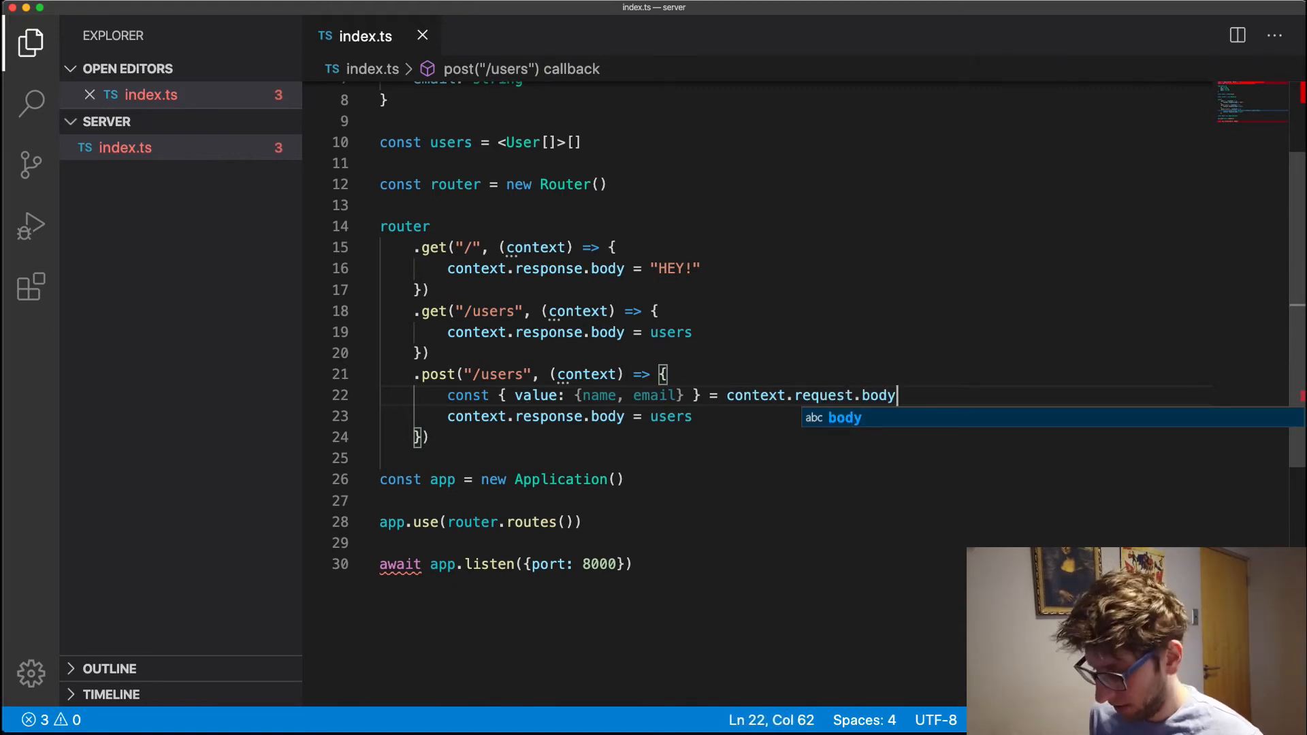
{"action": "type", "text": "()"}
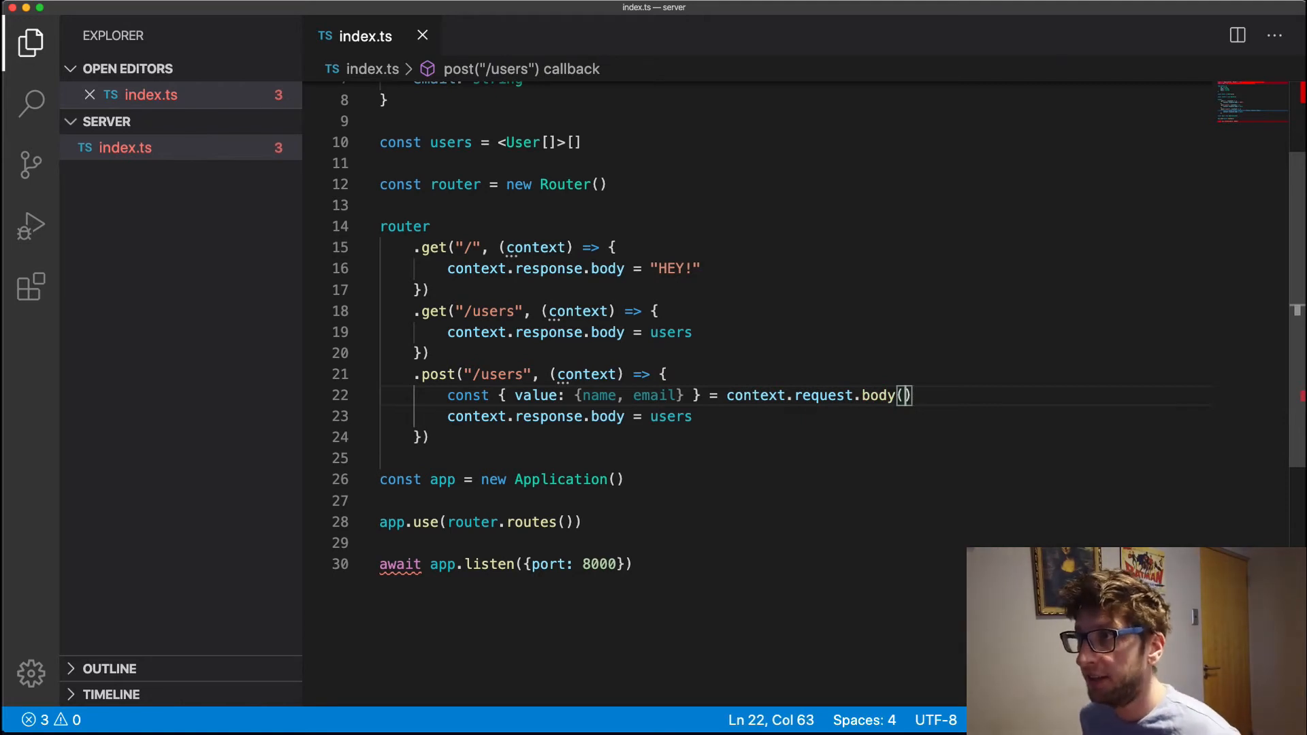
{"action": "type", "text": "await"}
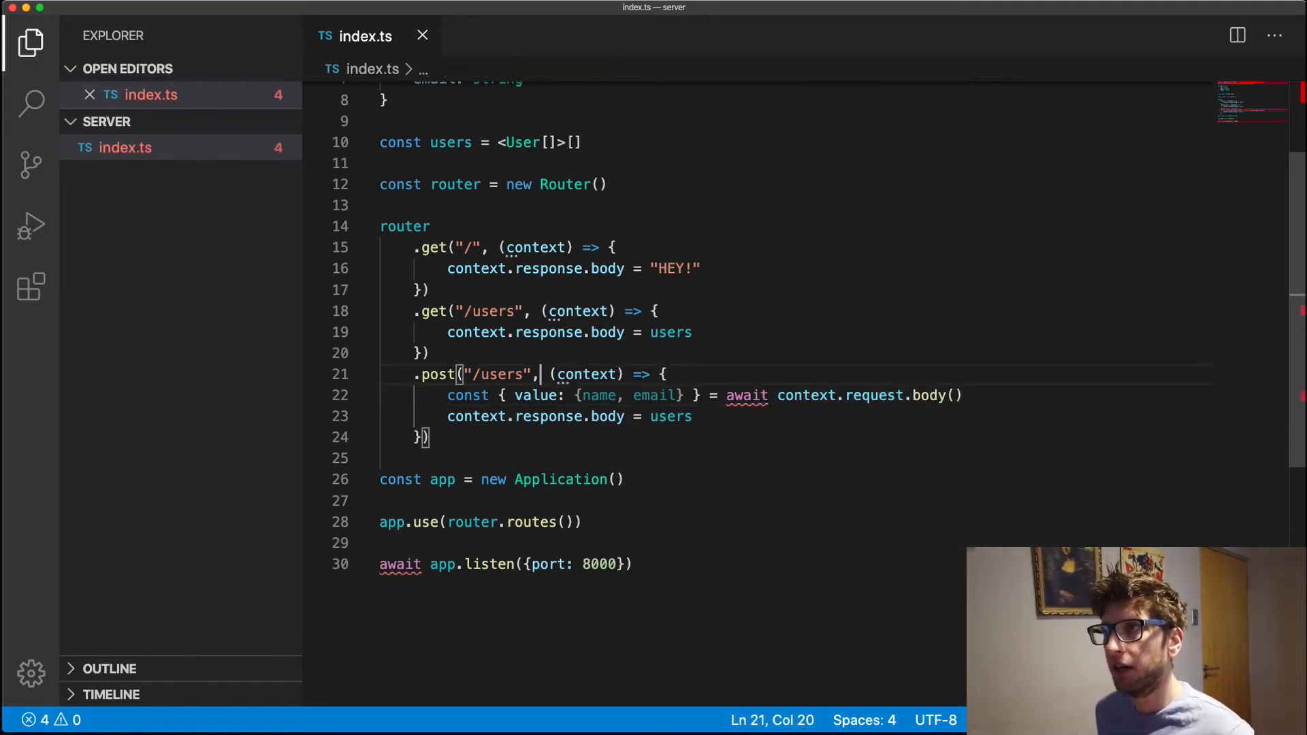
{"action": "type", "text": "async"}
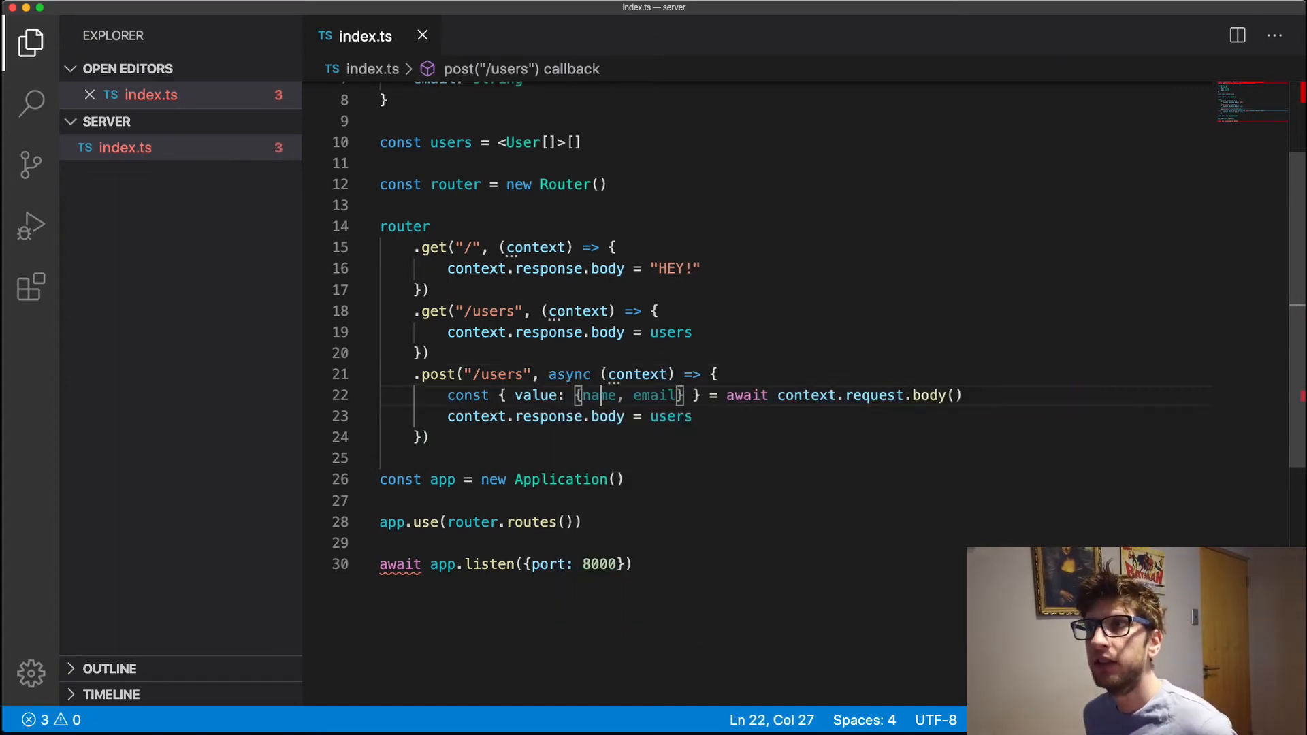
{"action": "type", "text": "const user = {"}
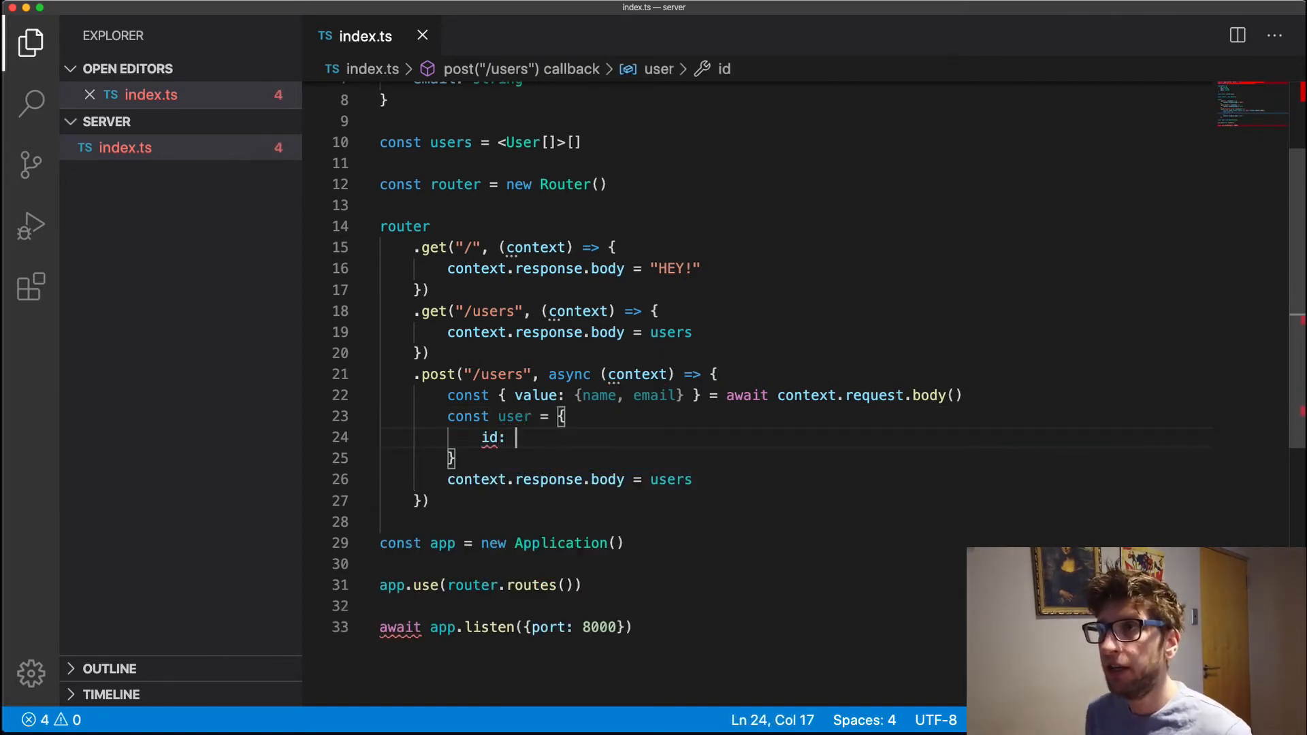
Give the new user an id from uid() and begin a users.push(...) line below it
{"action": "type", "text": "uid()"}
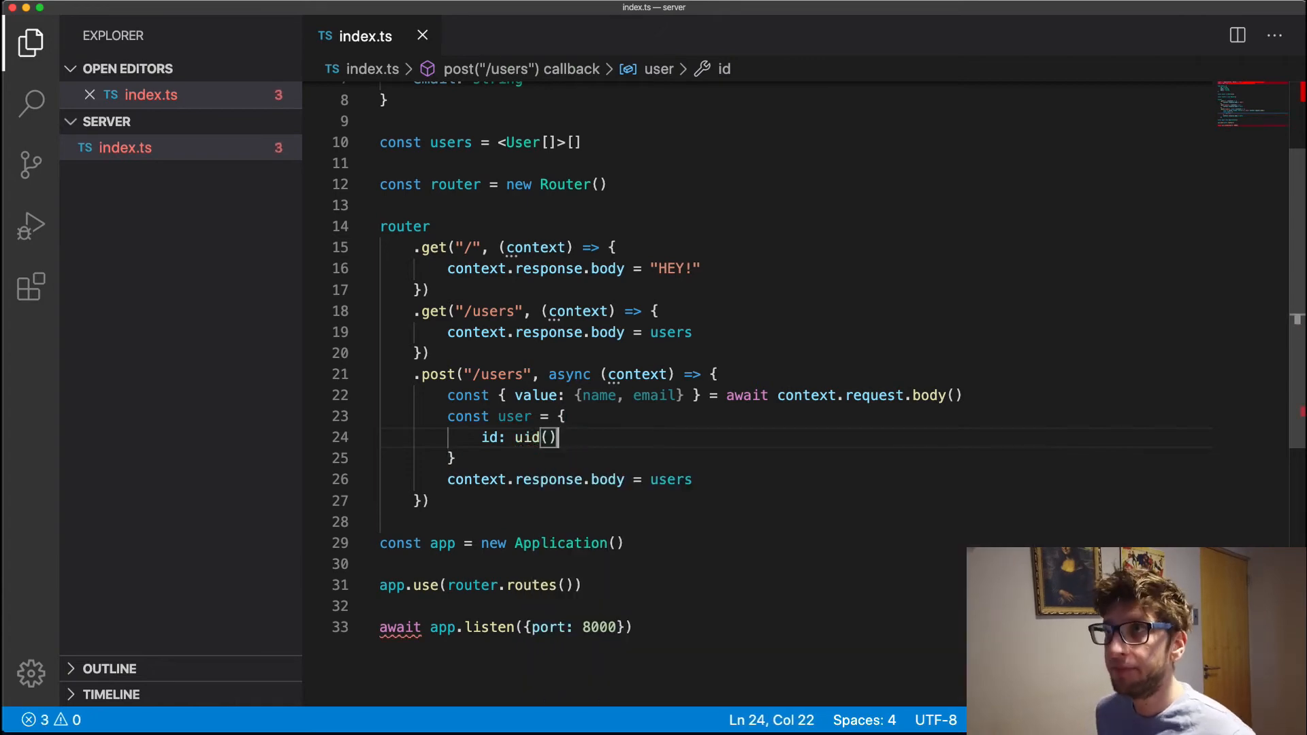
{"action": "scroll", "scroll_direction": "up", "scroll_amount": 3}
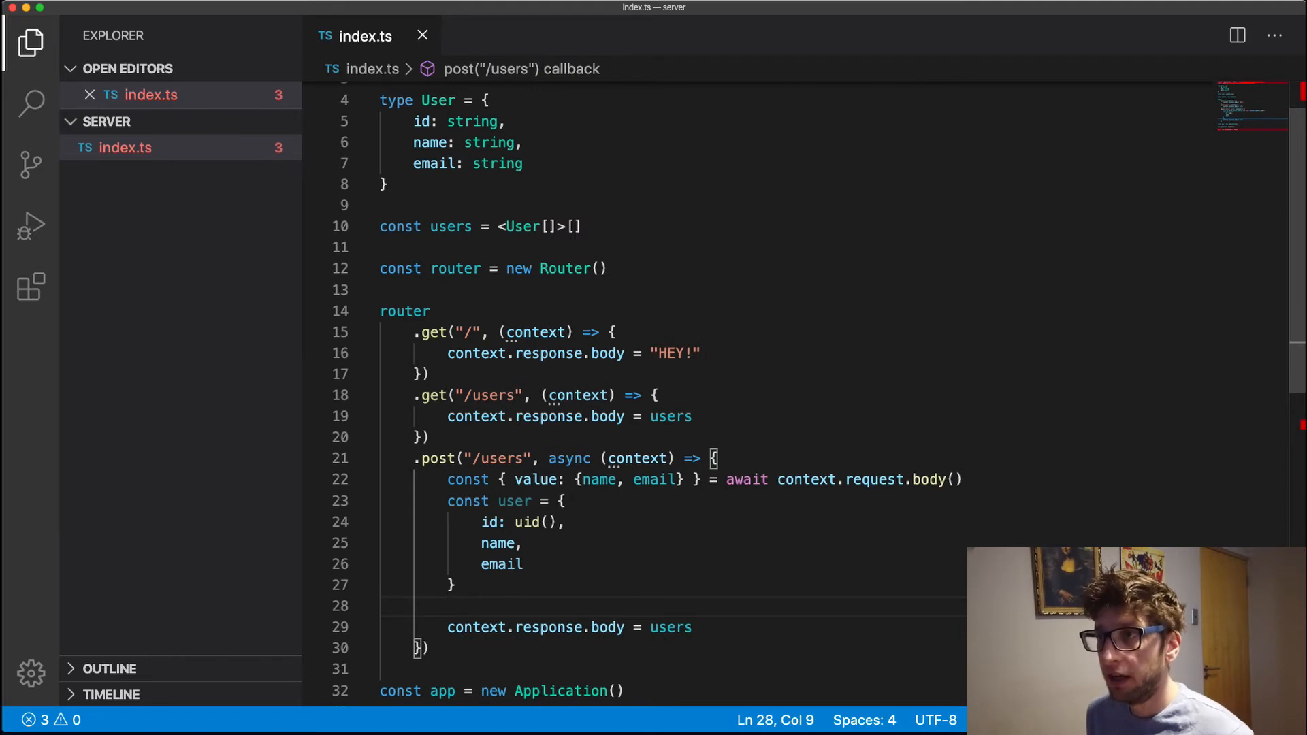
{"action": "type", "text": "users"}
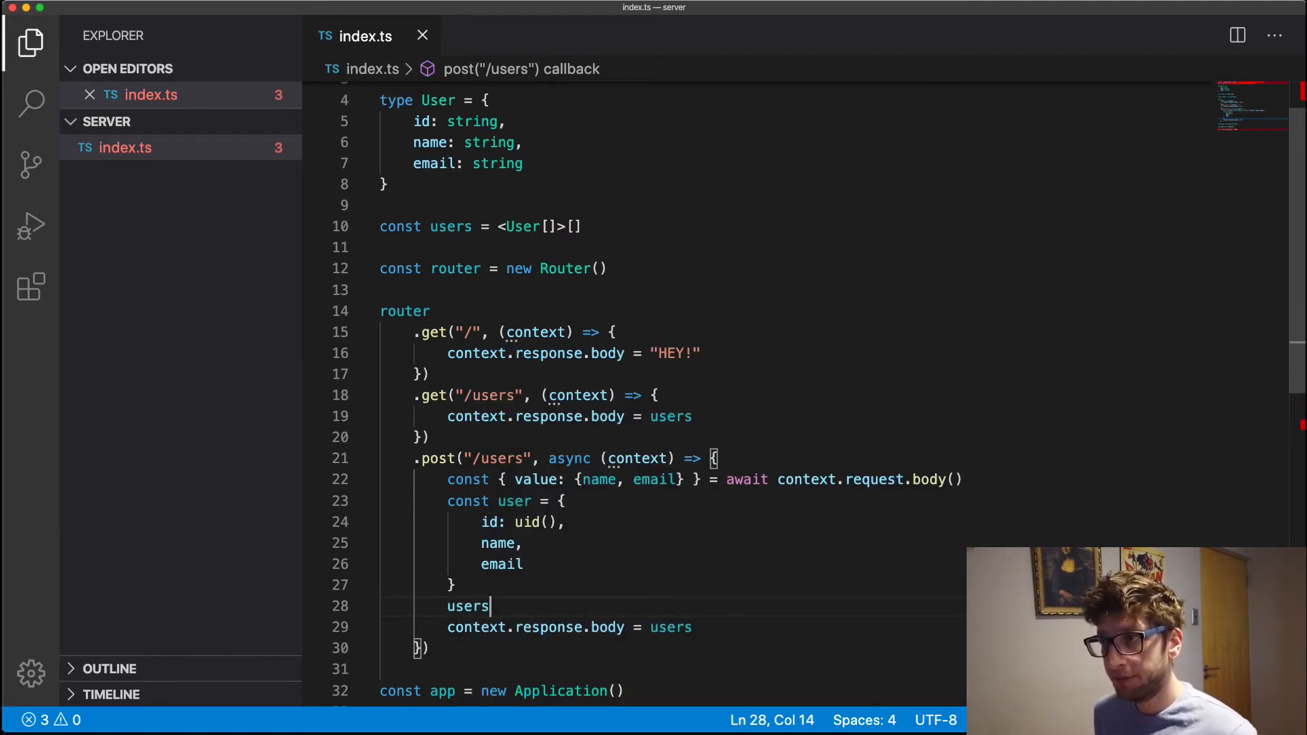
{"action": "type", "text": ".psh"}
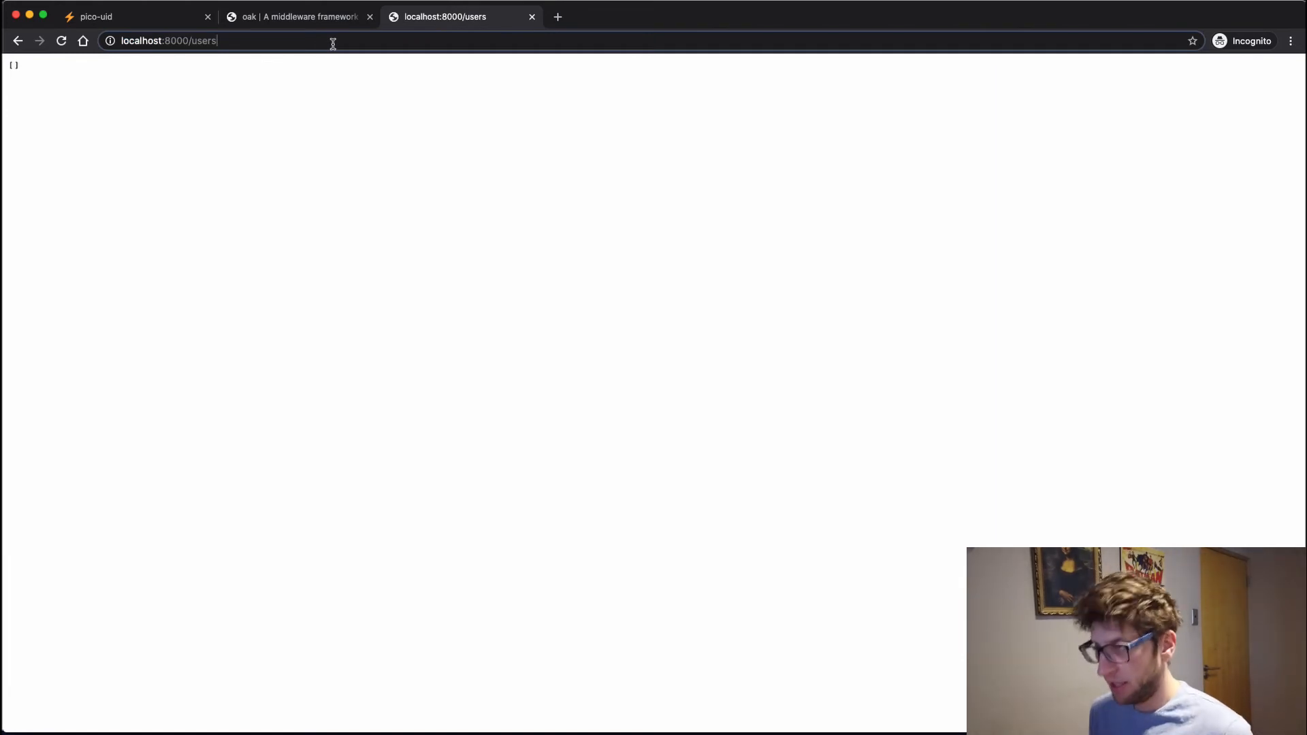
{"action": "mouse_move", "coordinate": [512, 83]}
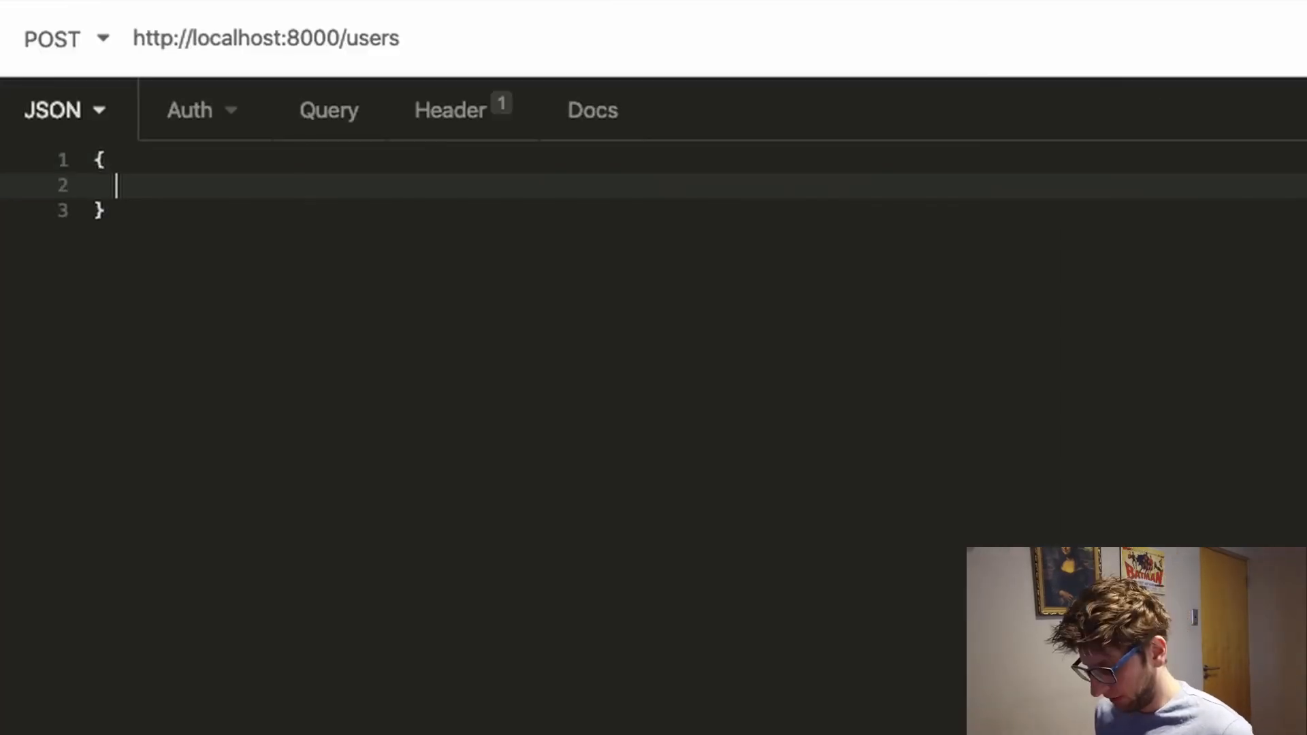
Fill the JSON body with "name" and "email" fields, email dan@email
{"action": "type", "text": "\"name\": \"dan\","}
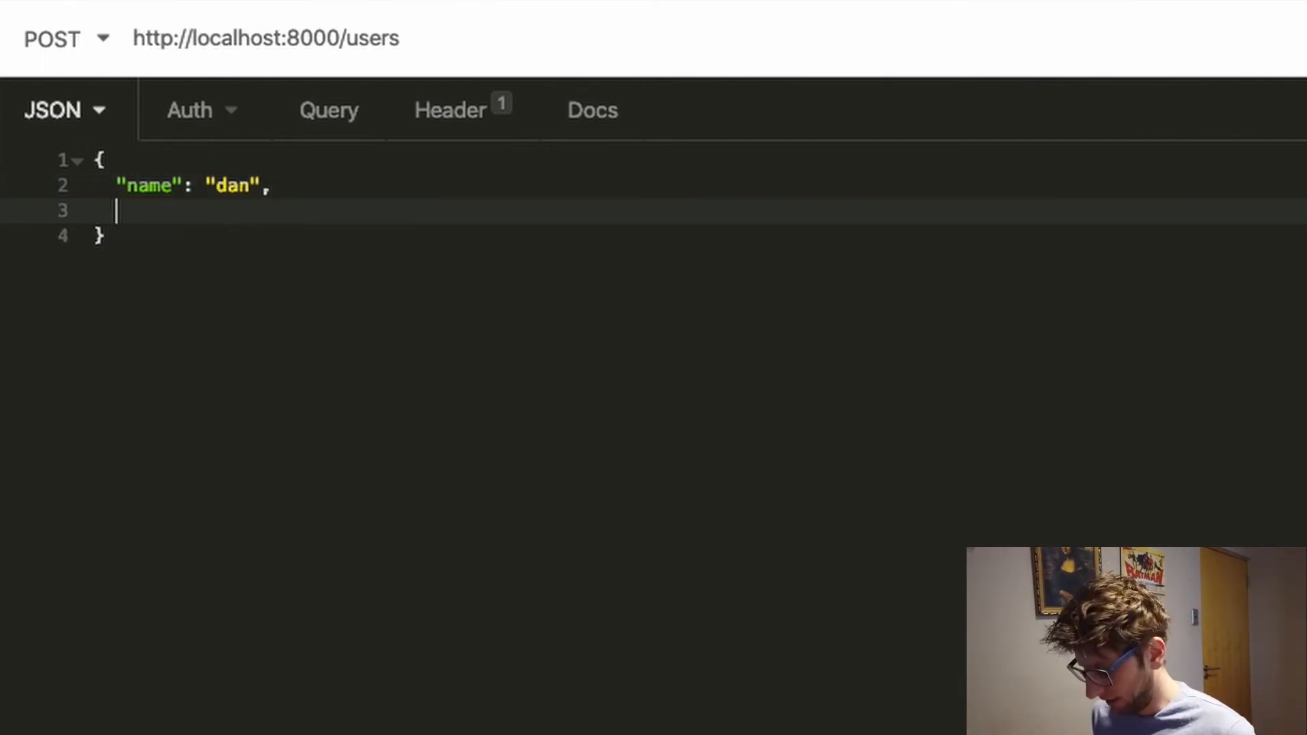
{"action": "type", "text": "\"email\""}
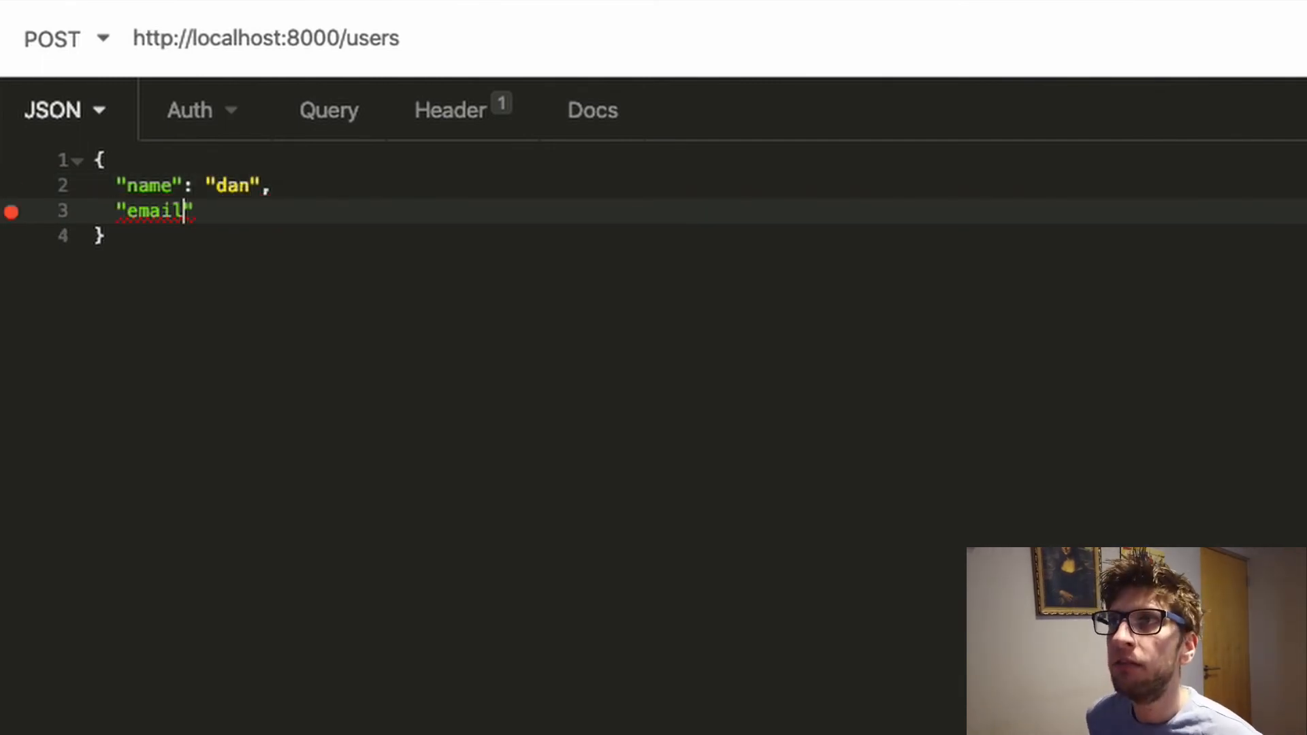
{"action": "type", "text": "\": \"\""}
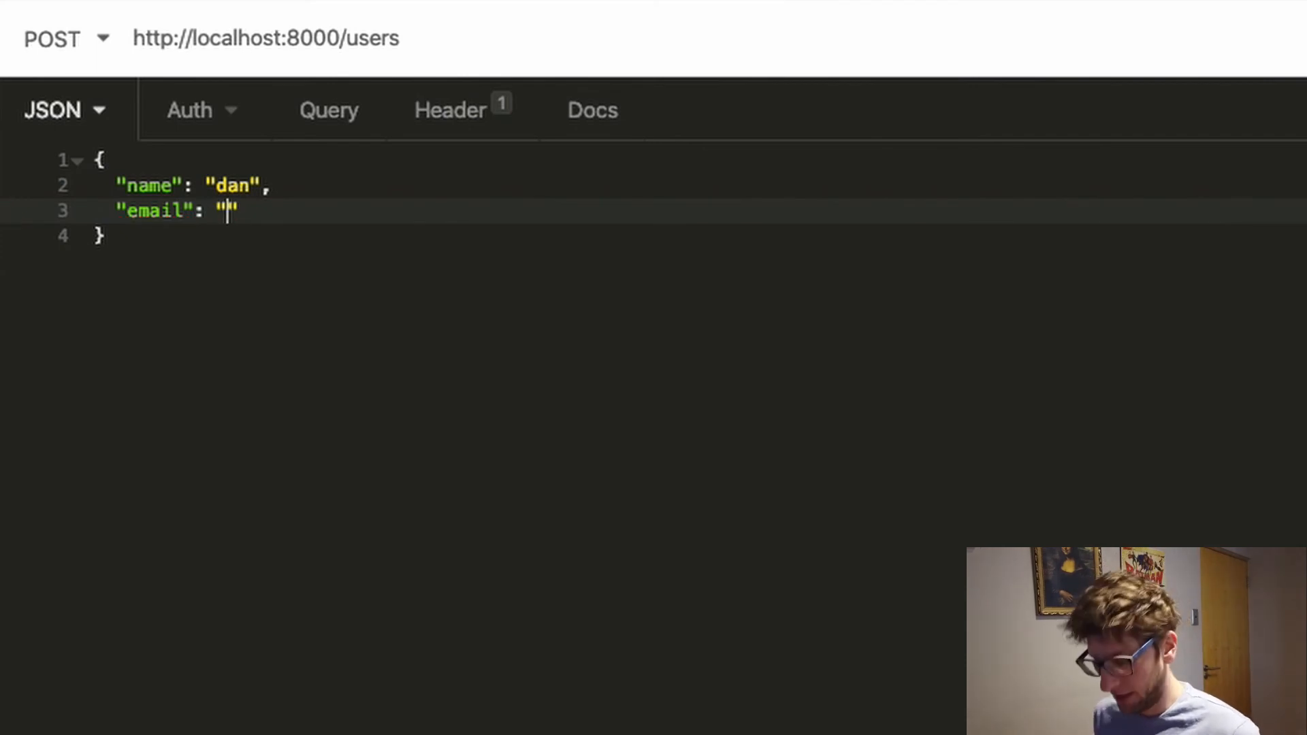
{"action": "type", "text": "dan@email"}
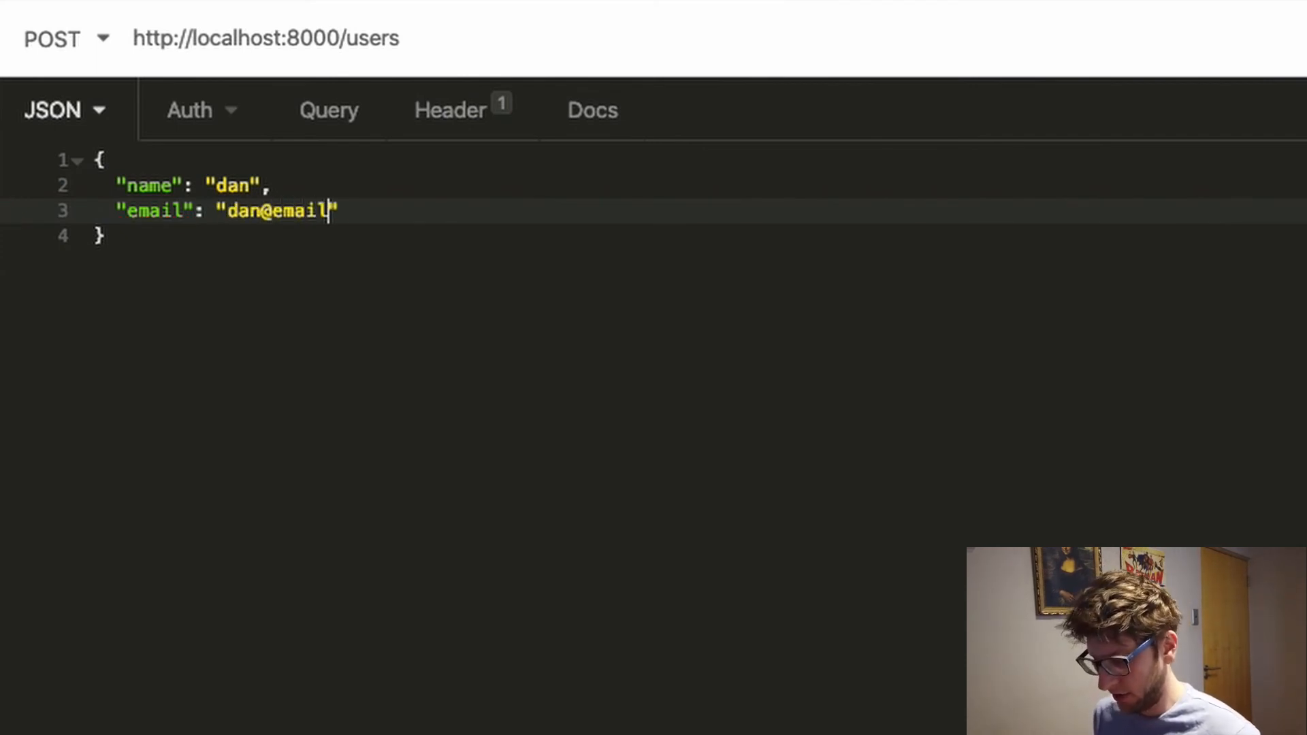
Send the POST to localhost:8000/users, resending after the error to get 200 OK
{"action": "left_click", "coordinate": [962, 31]}
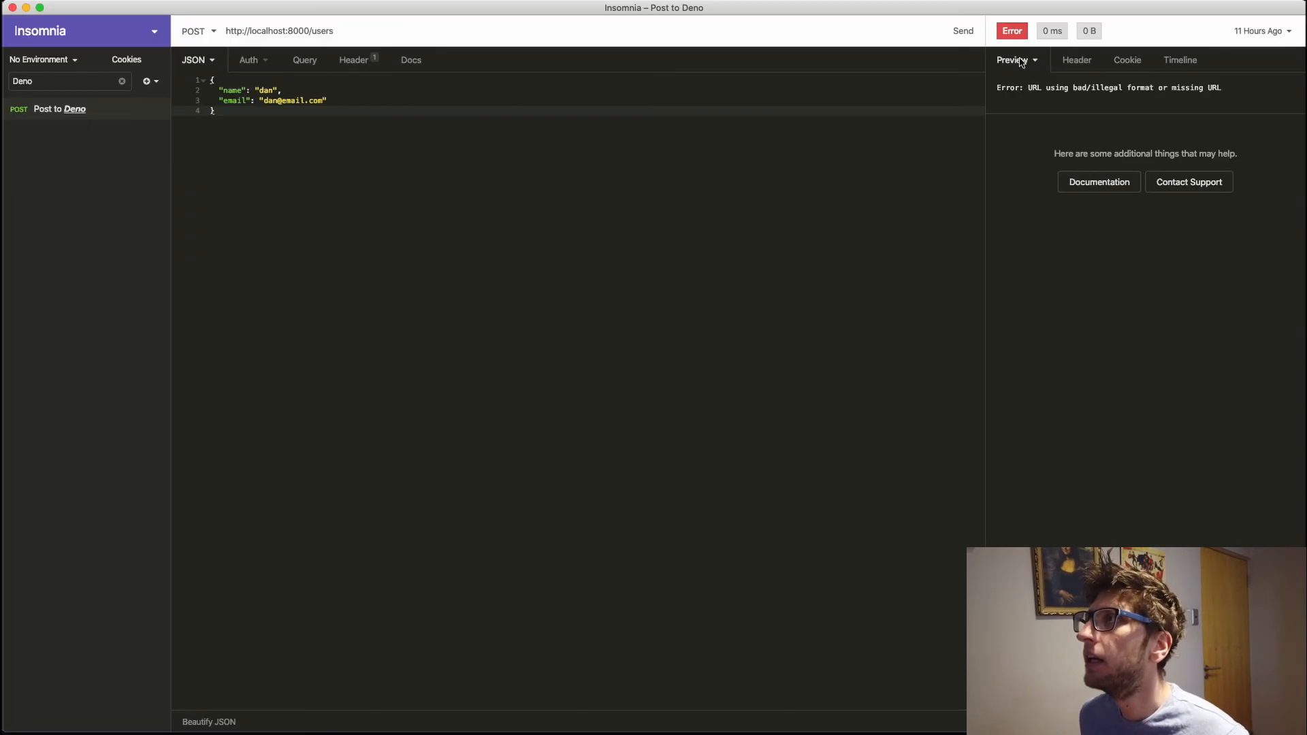
{"action": "left_click", "coordinate": [962, 31]}
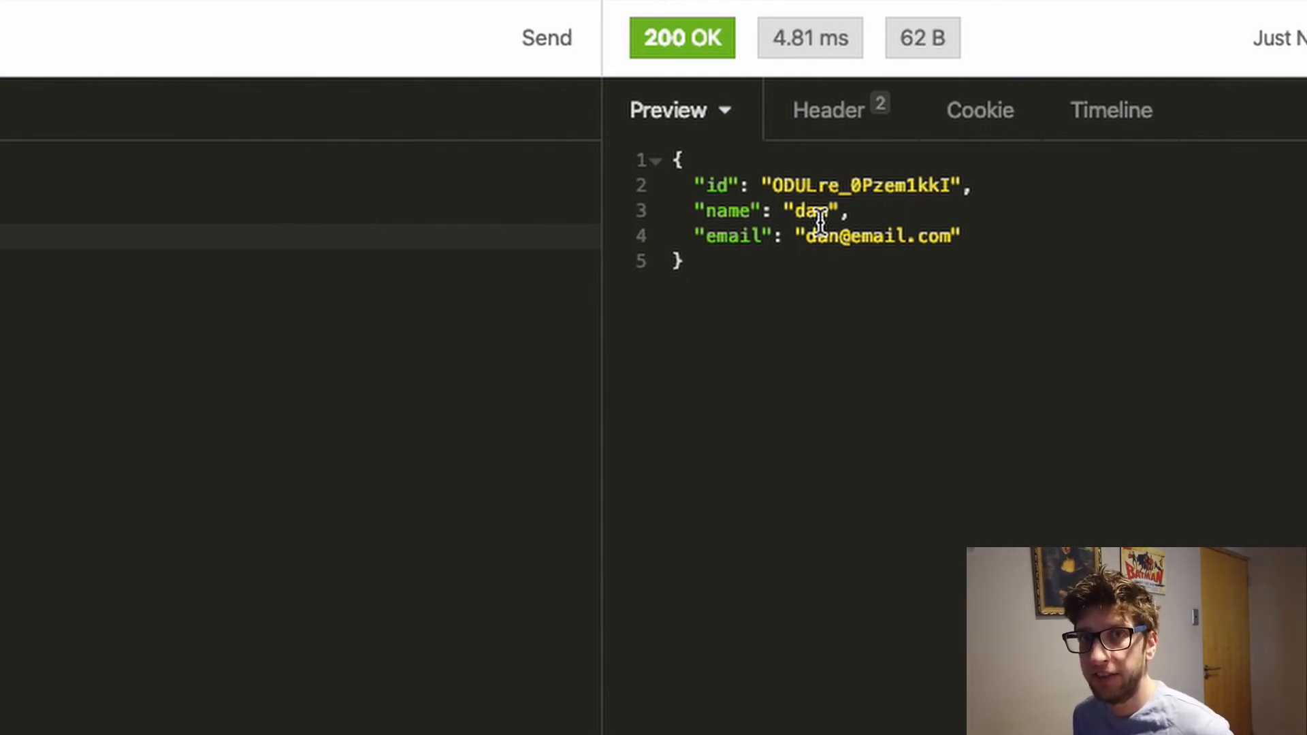
{"action": "mouse_move", "coordinate": [821, 235]}
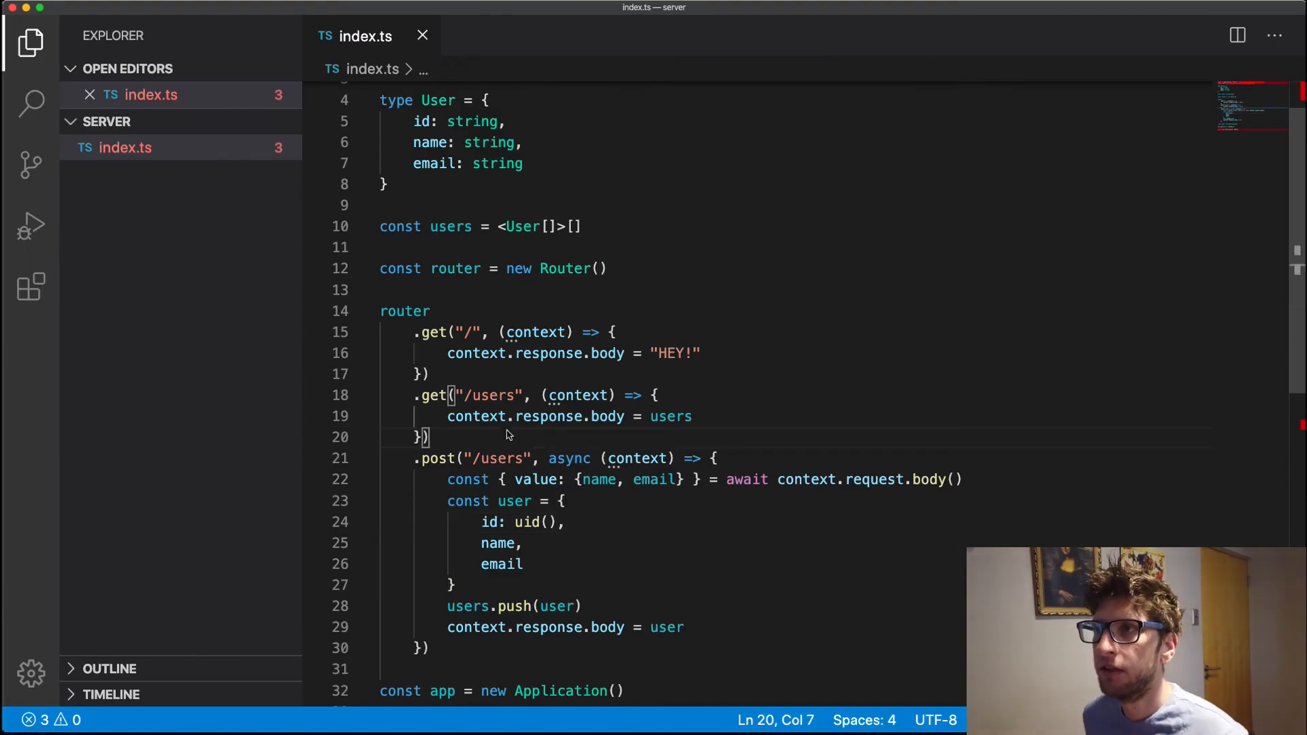
Duplicate the users route as GET /users/:id and start a const for the found user
{"action": "key", "text": "Enter"}
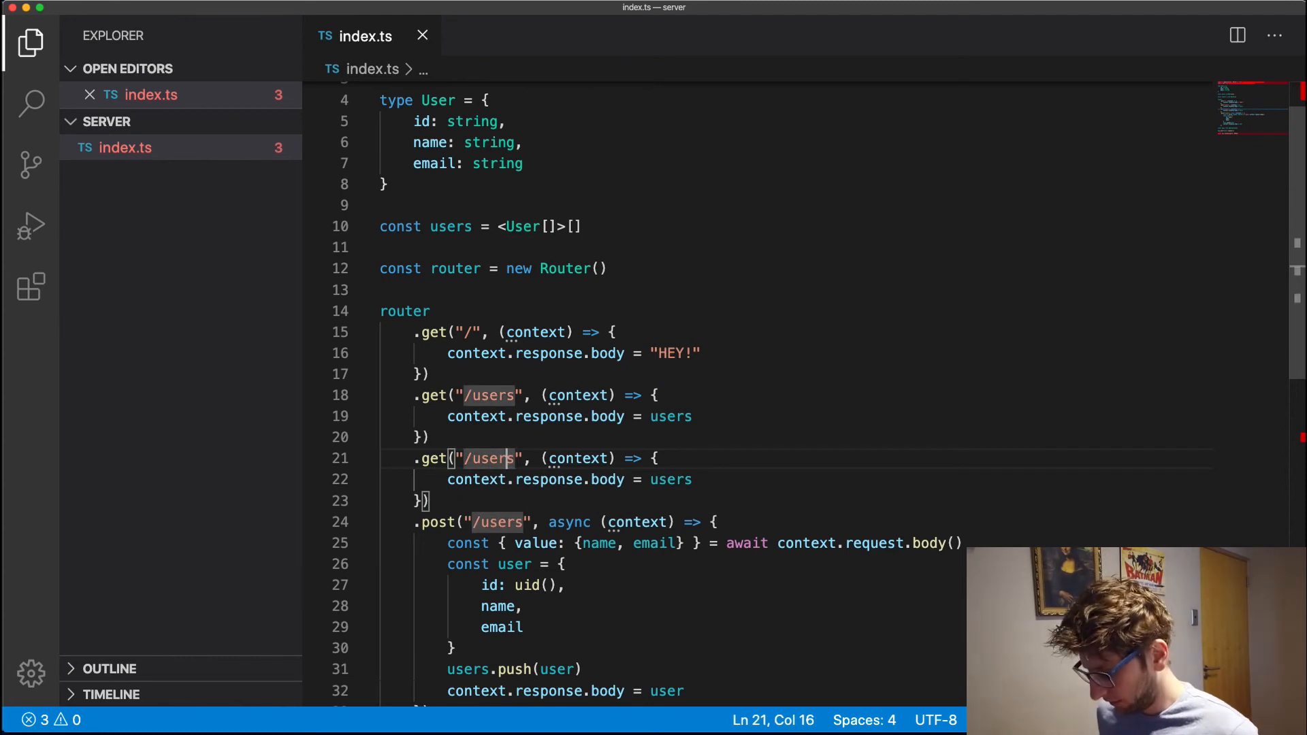
{"action": "type", "text": "/:"}
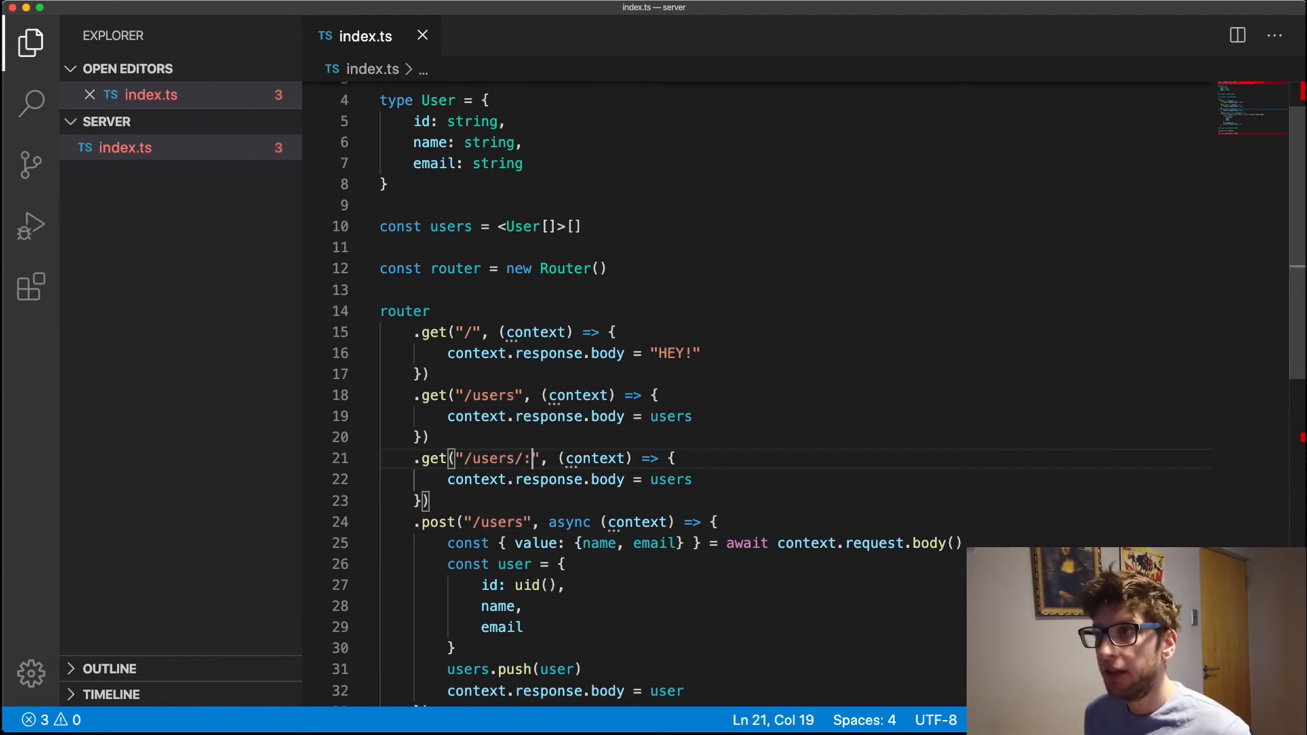
{"action": "type", "text": "id"}
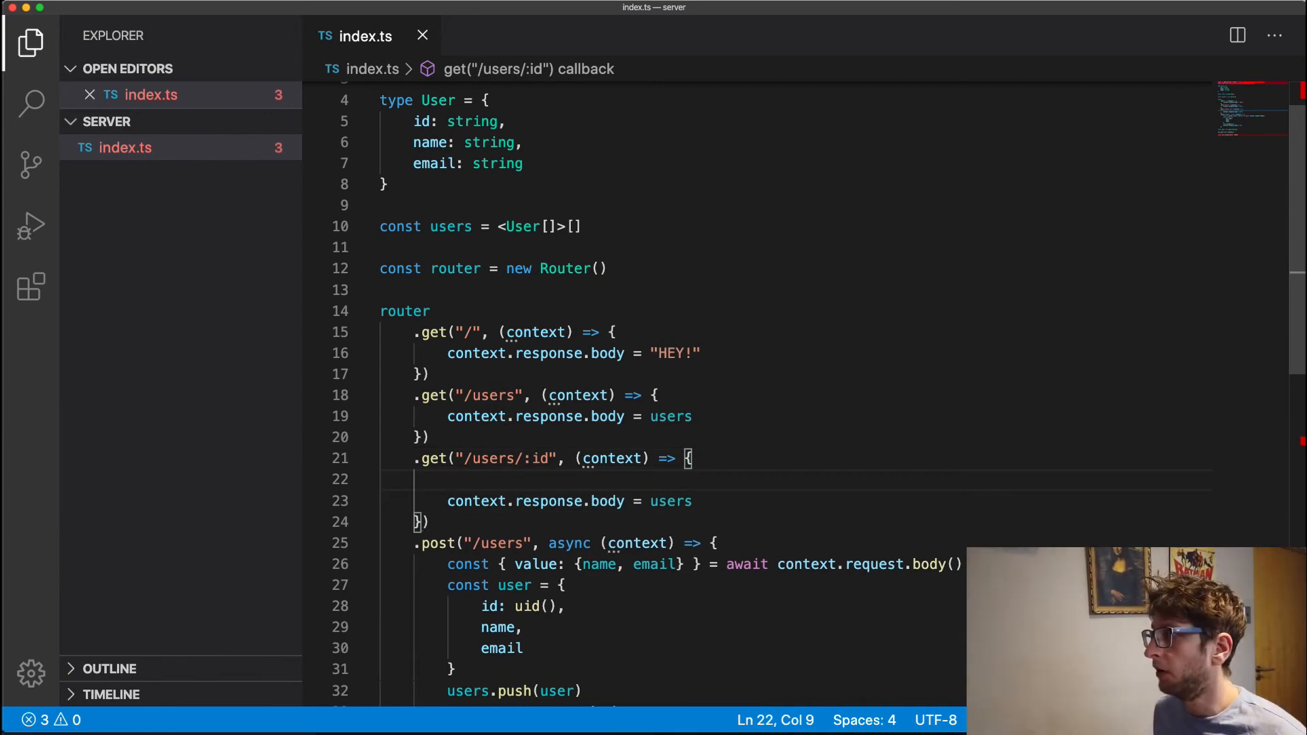
{"action": "type", "text": "const"}
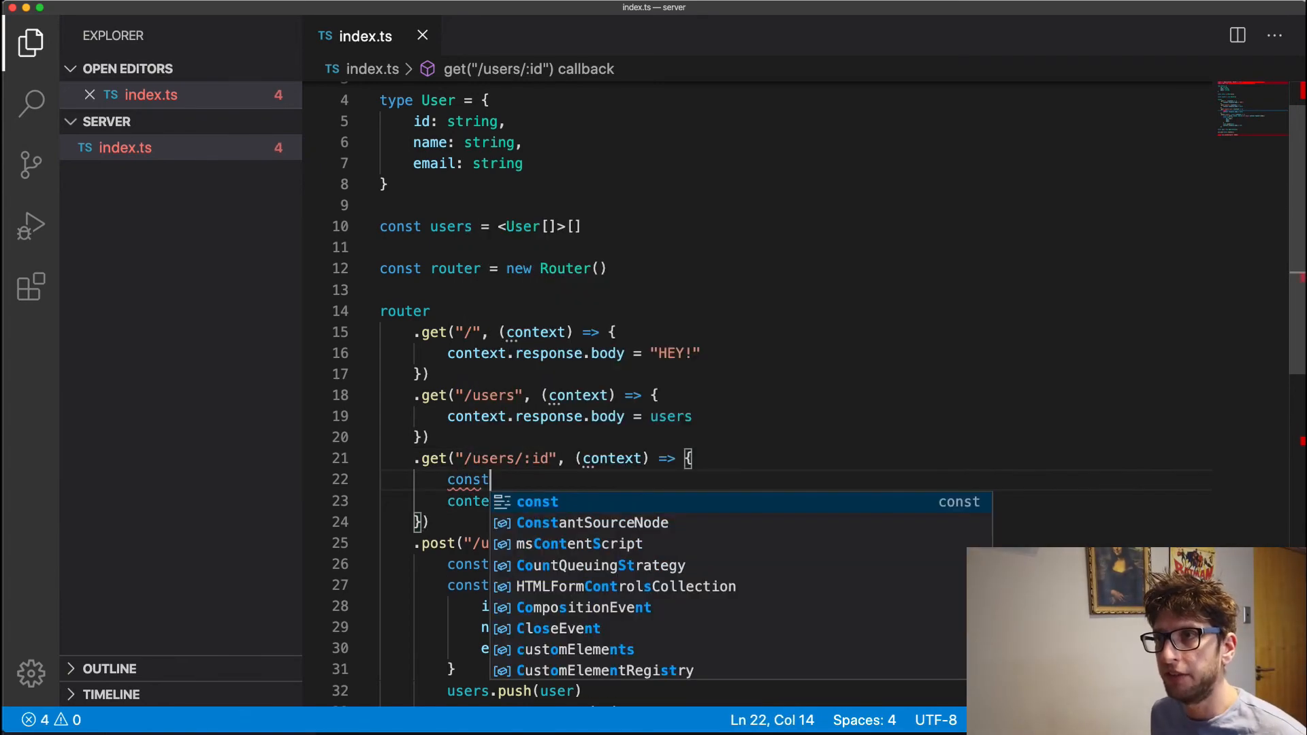
{"action": "key", "text": "Backspace"}
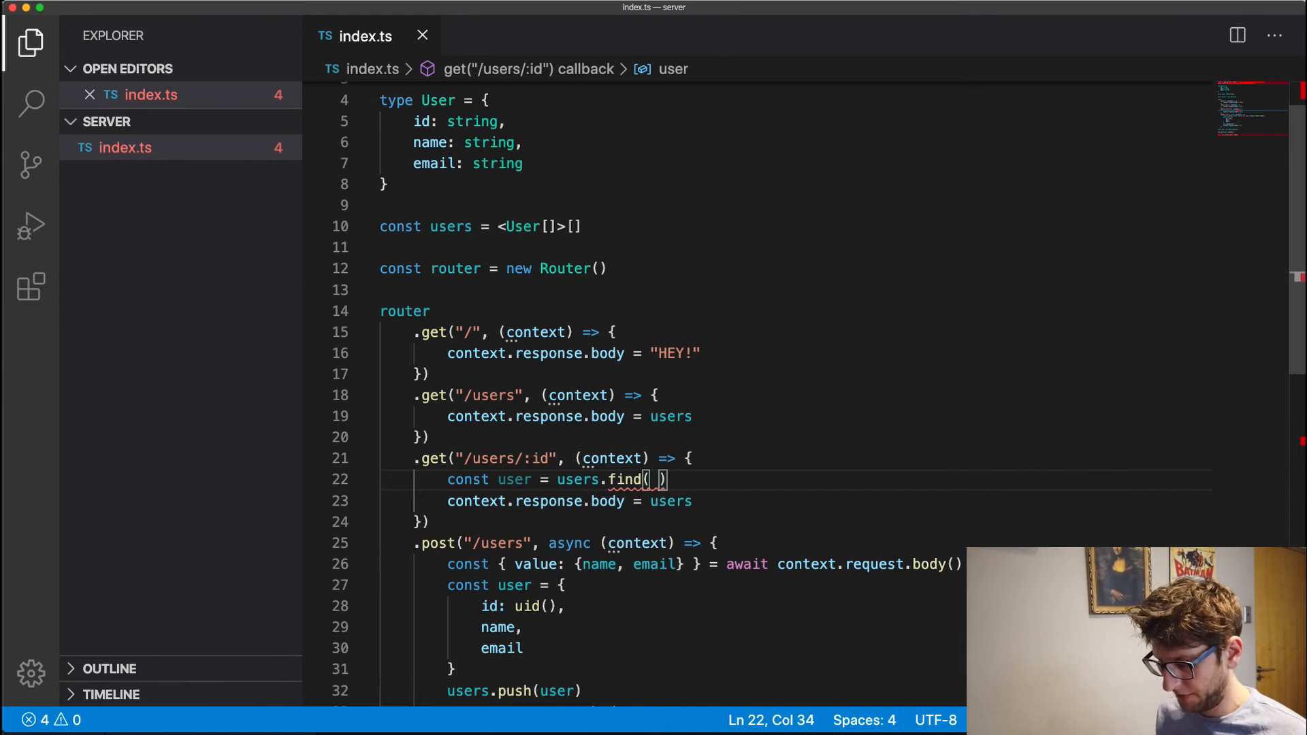
Find the user with u => u.id === context.params.id
{"action": "type", "text": "u =>"}
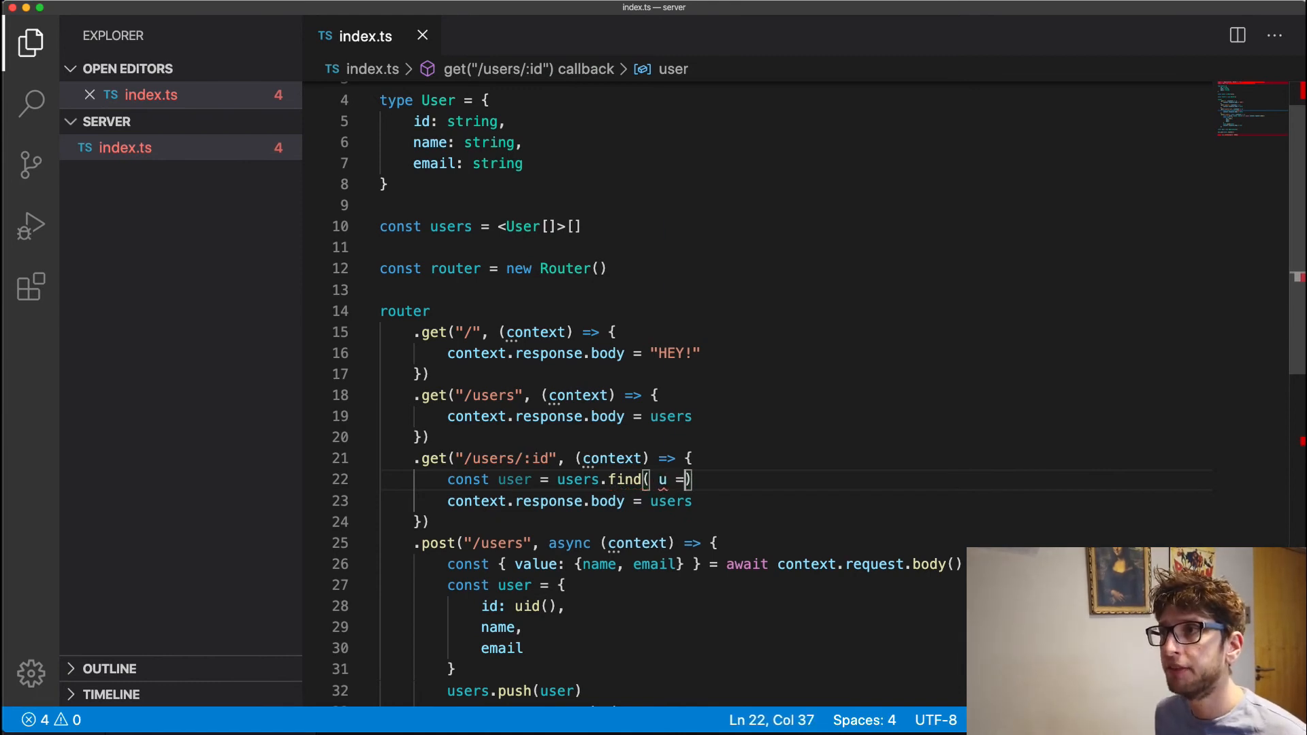
{"action": "type", "text": "=> u.id"}
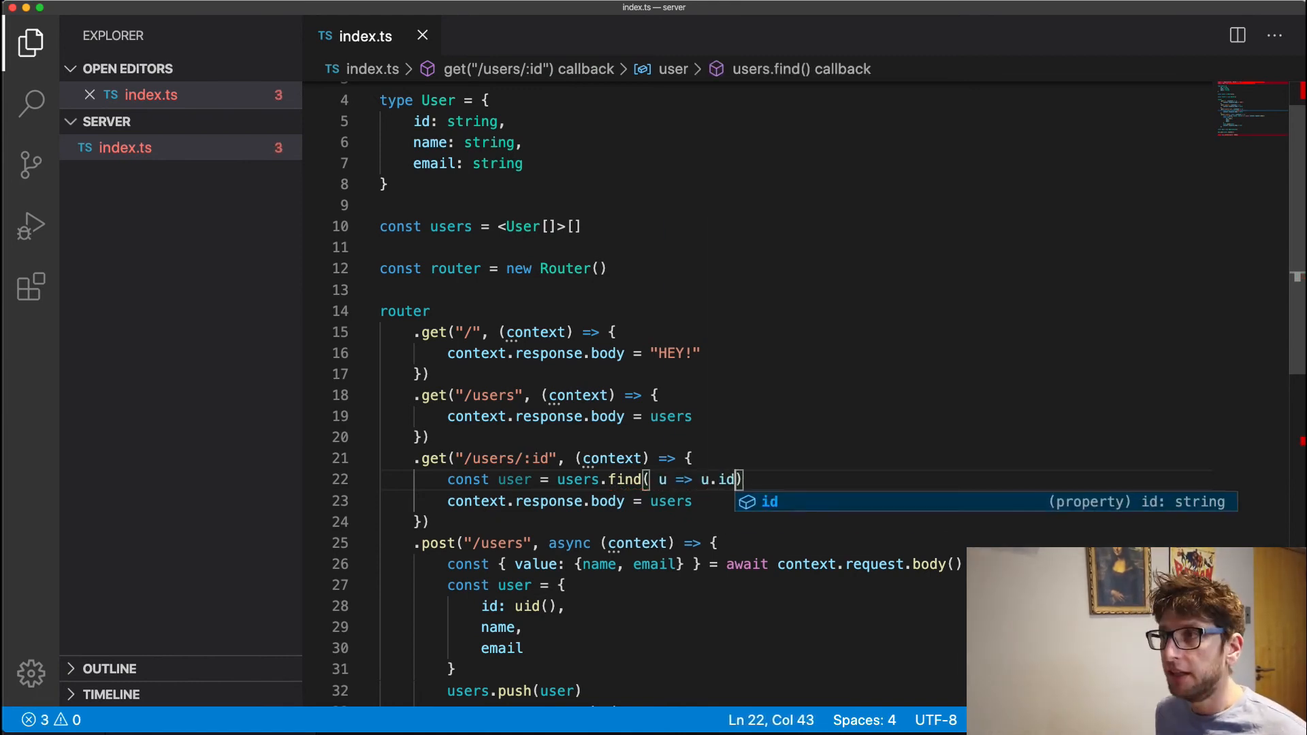
{"action": "type", "text": "="}
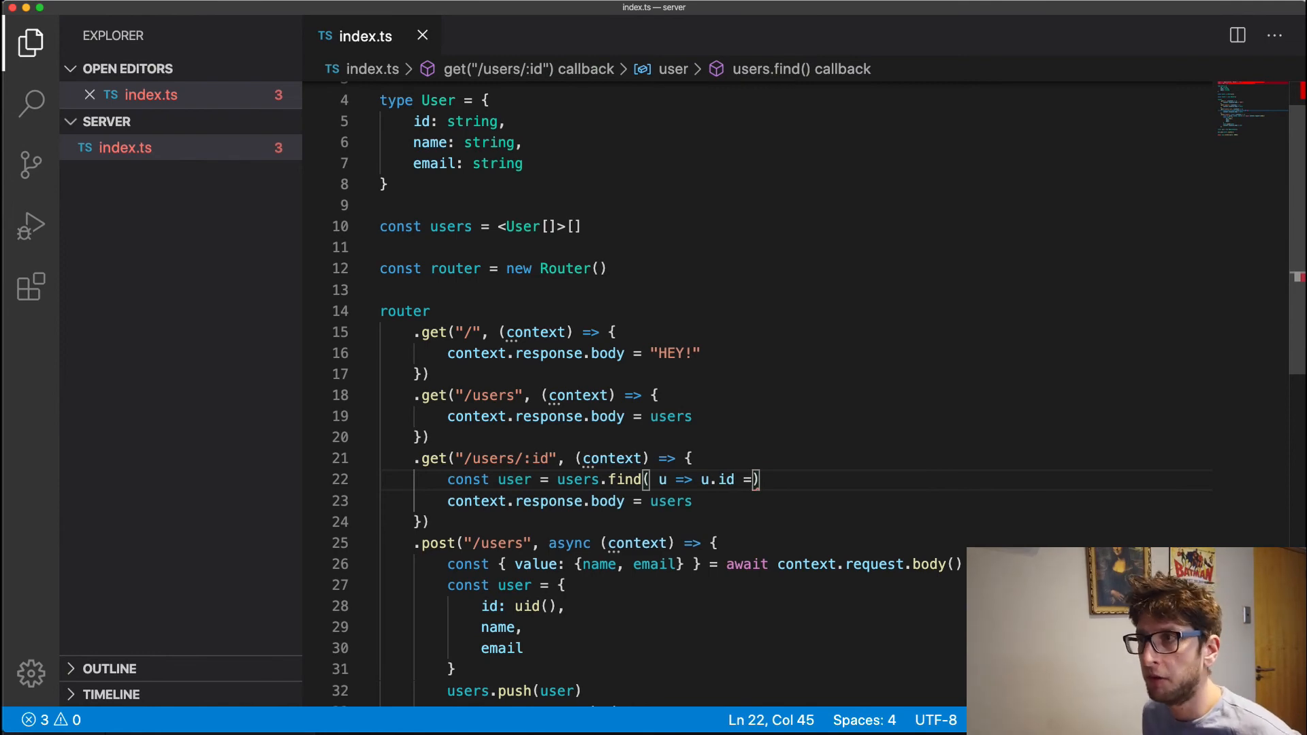
{"action": "type", "text": "=="}
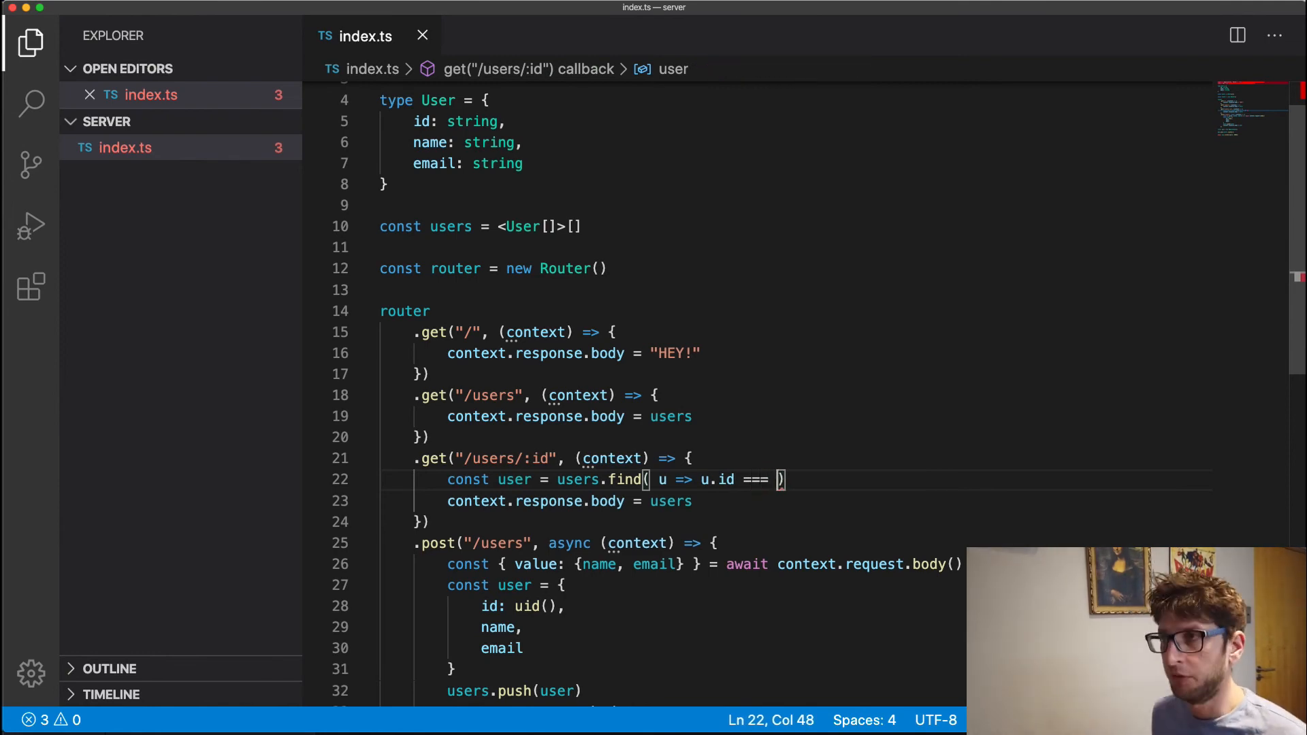
{"action": "type", "text": "context."}
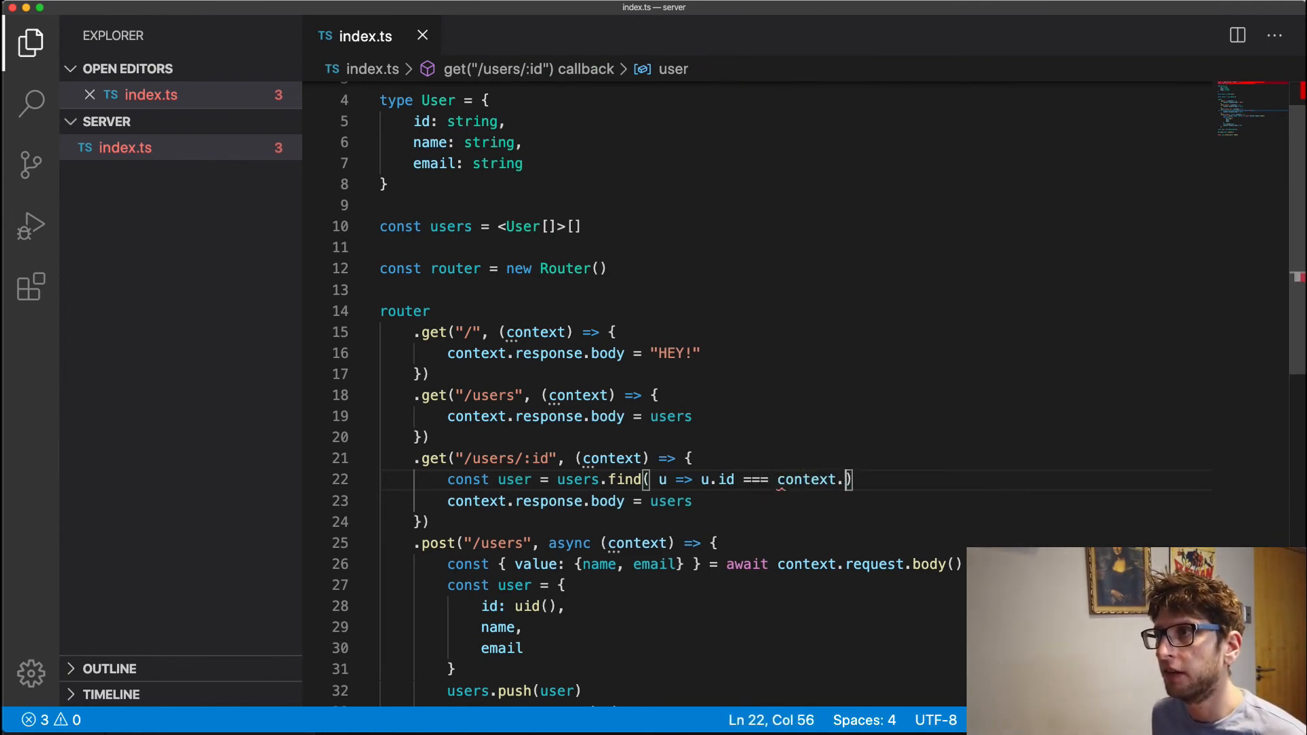
{"action": "type", "text": "params.id"}
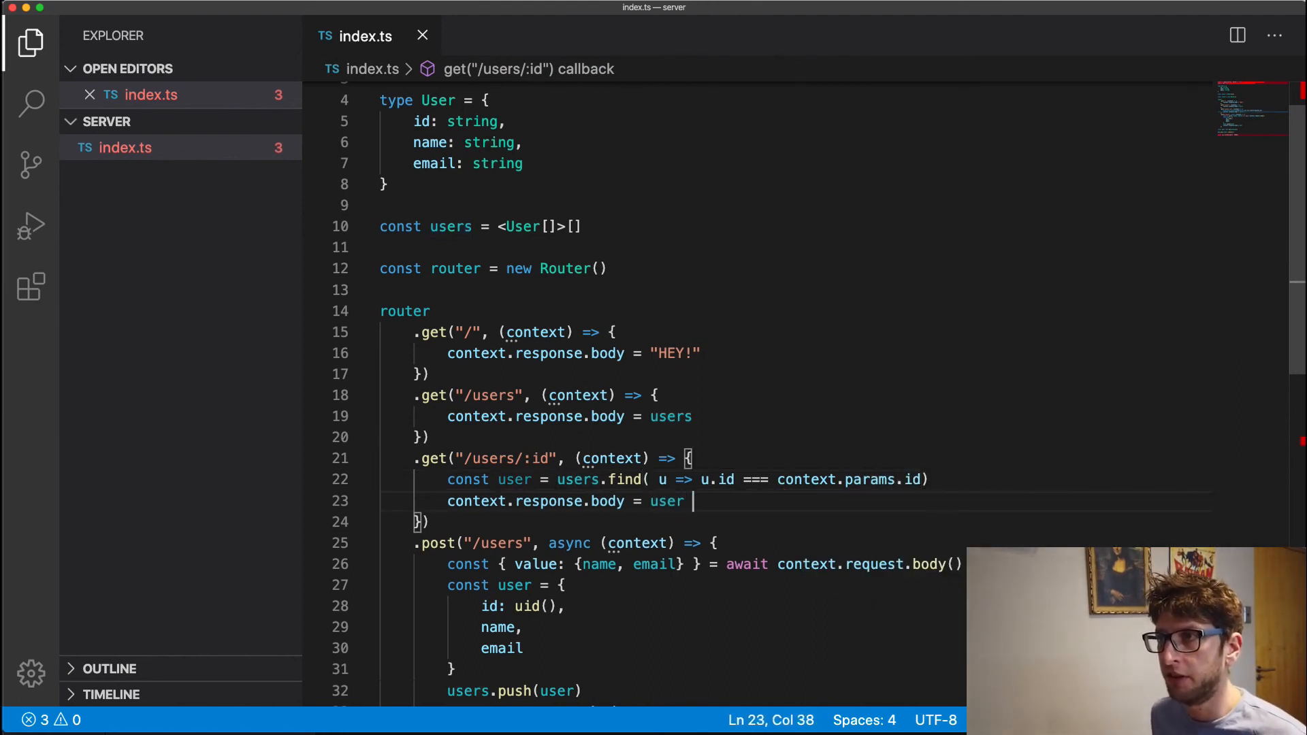
Respond with user ? user : "User not found"
{"action": "type", "text": "? user : \"User not f"}
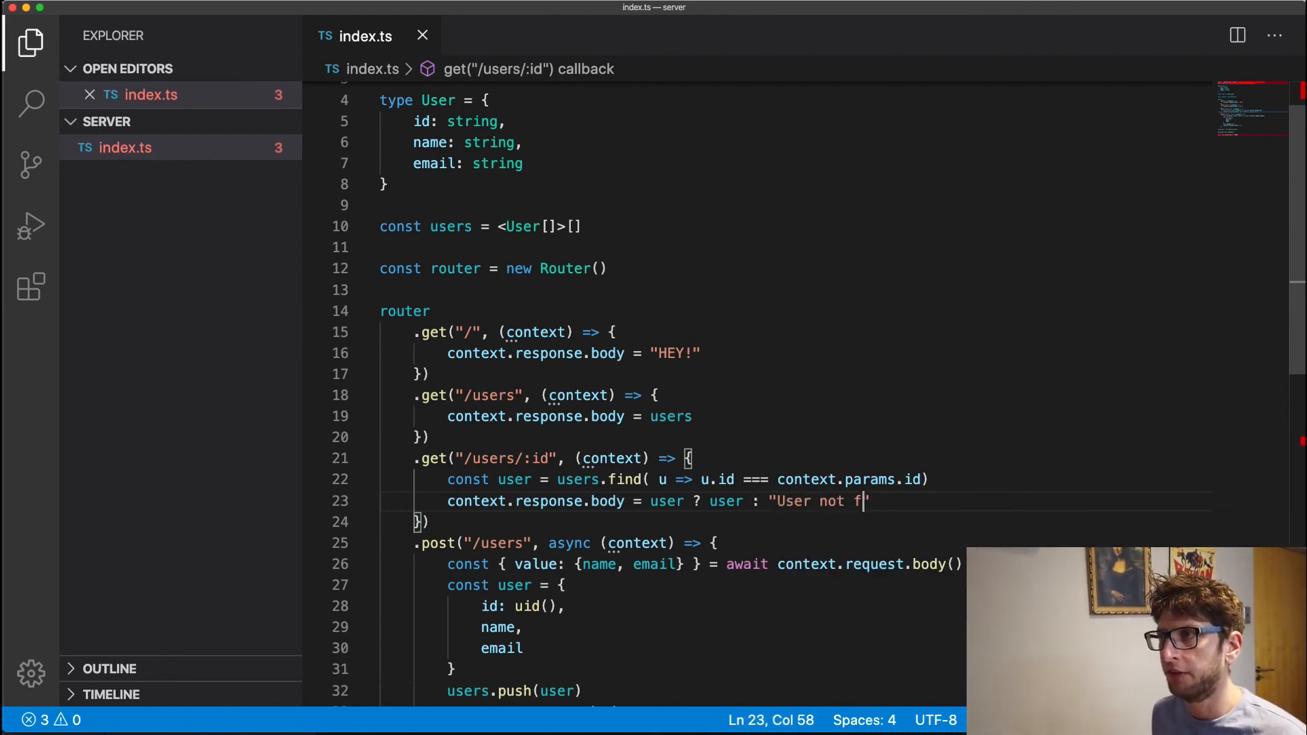
{"action": "type", "text": "ound"}
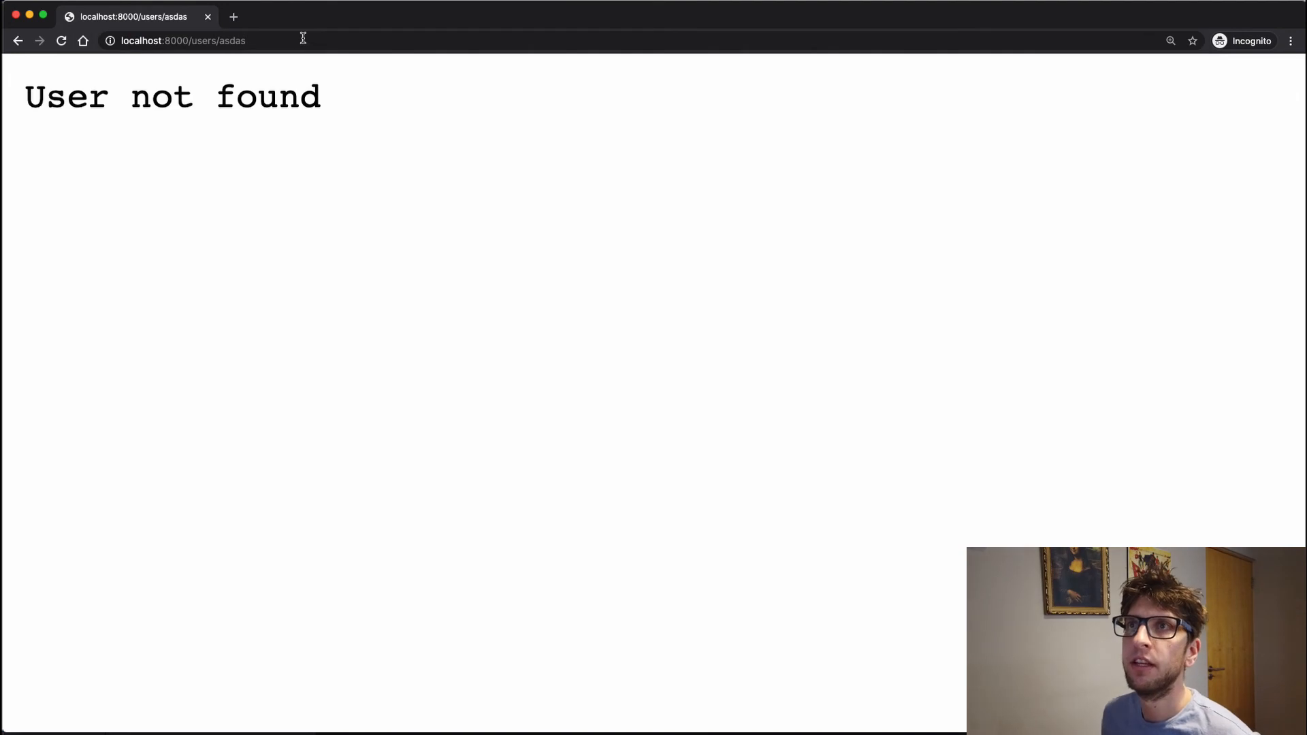
{"action": "mouse_move", "coordinate": [336, 257]}
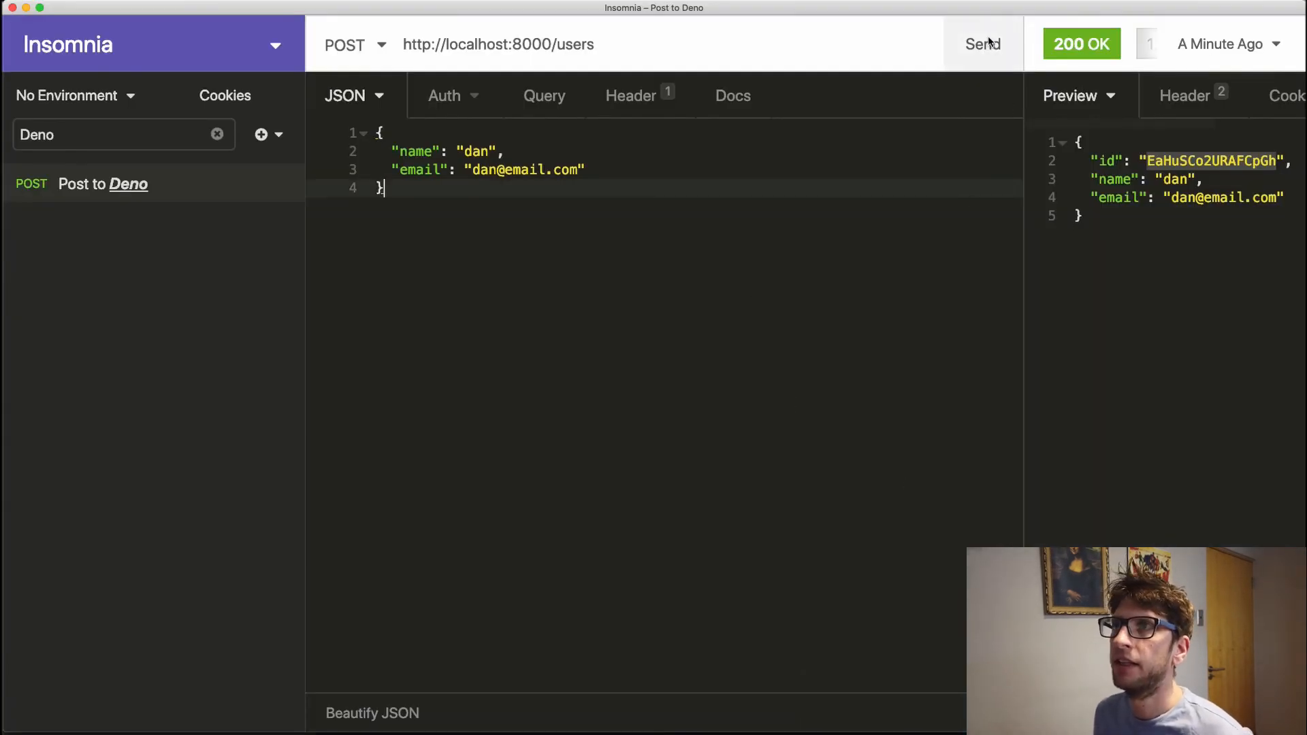
Post the same user again, then change name and email to tom and post him
{"action": "left_click", "coordinate": [982, 44]}
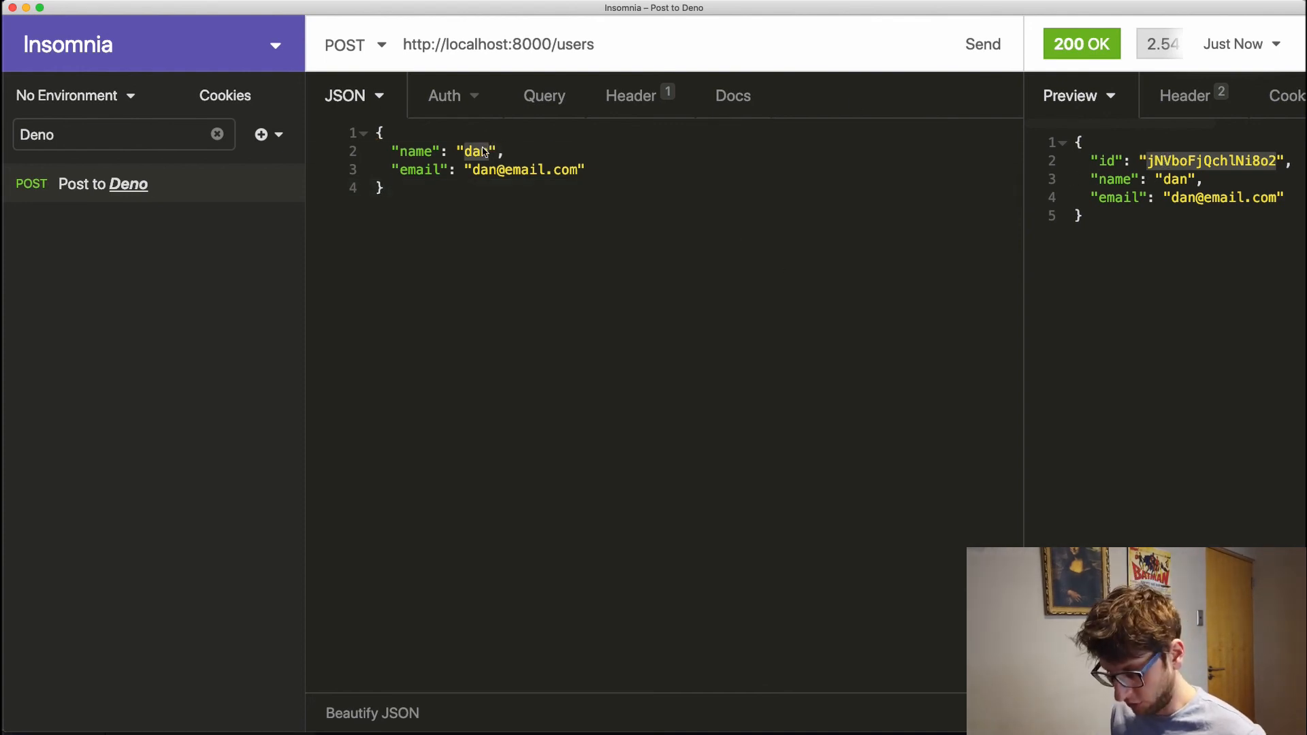
{"action": "type", "text": "tom"}
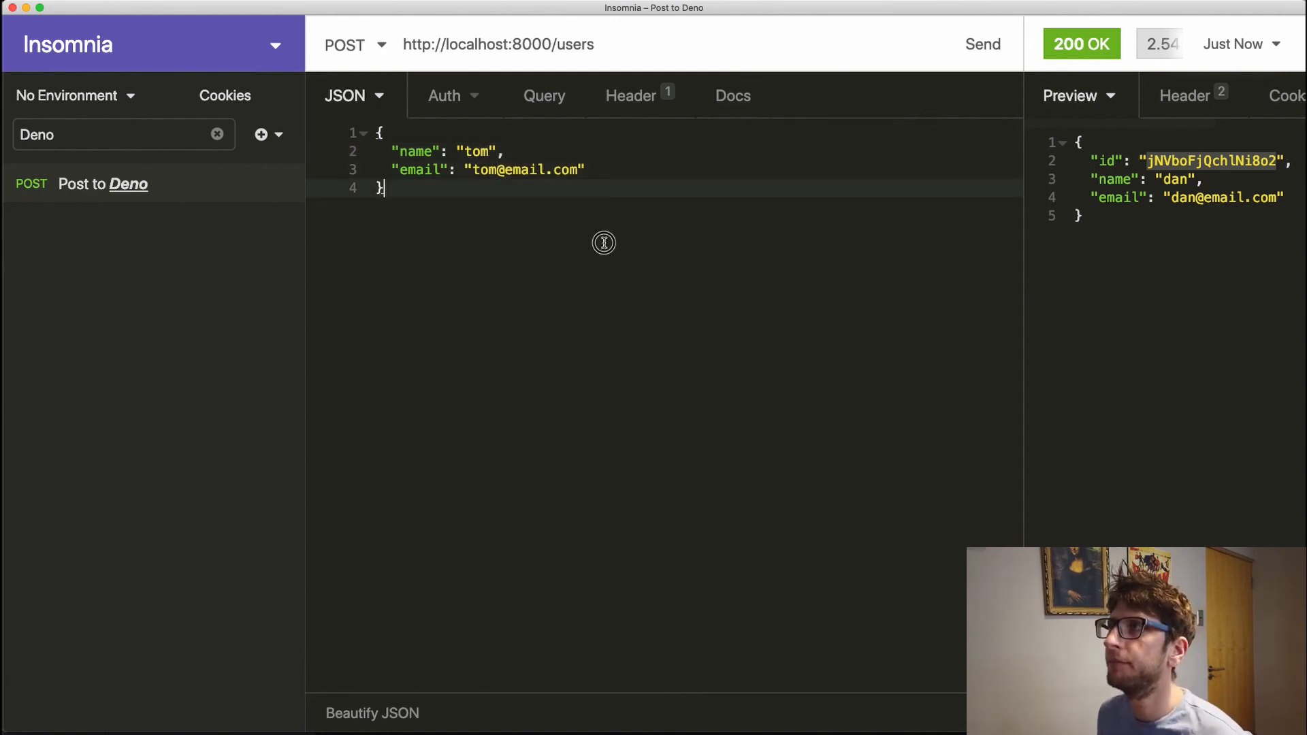
{"action": "left_click", "coordinate": [982, 44]}
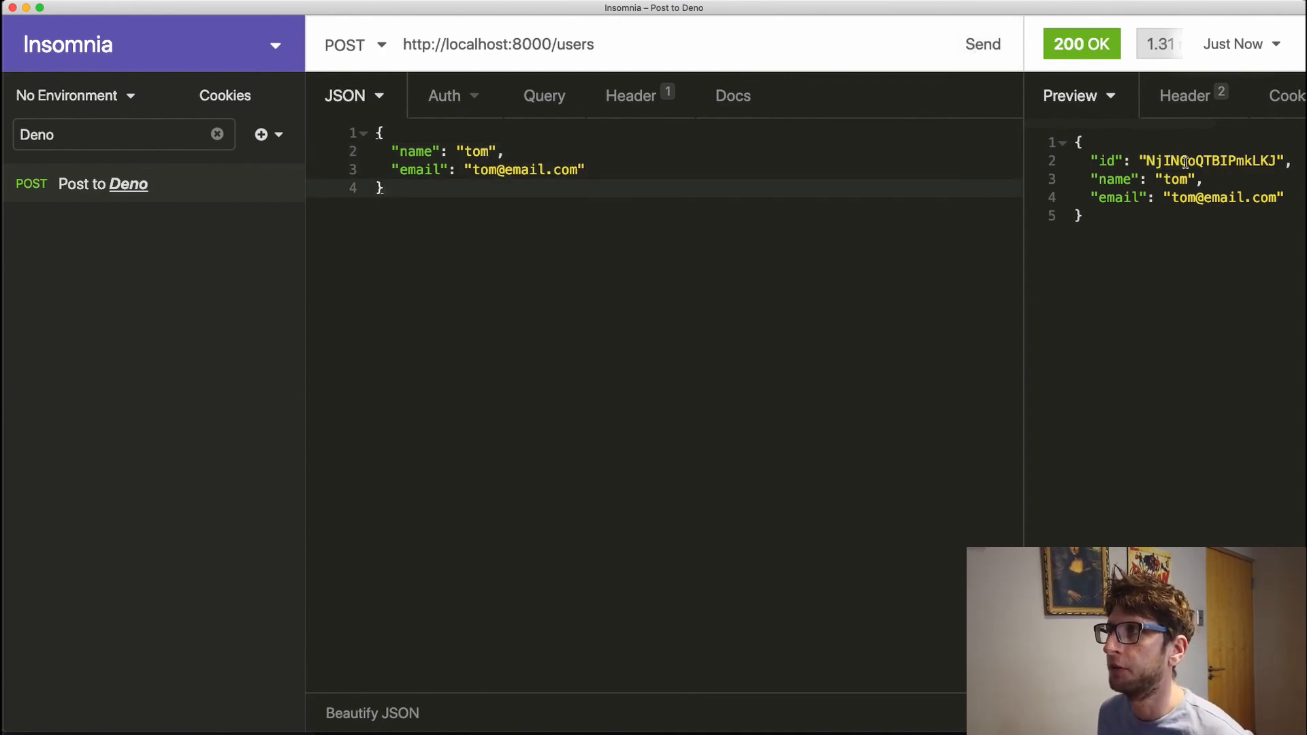